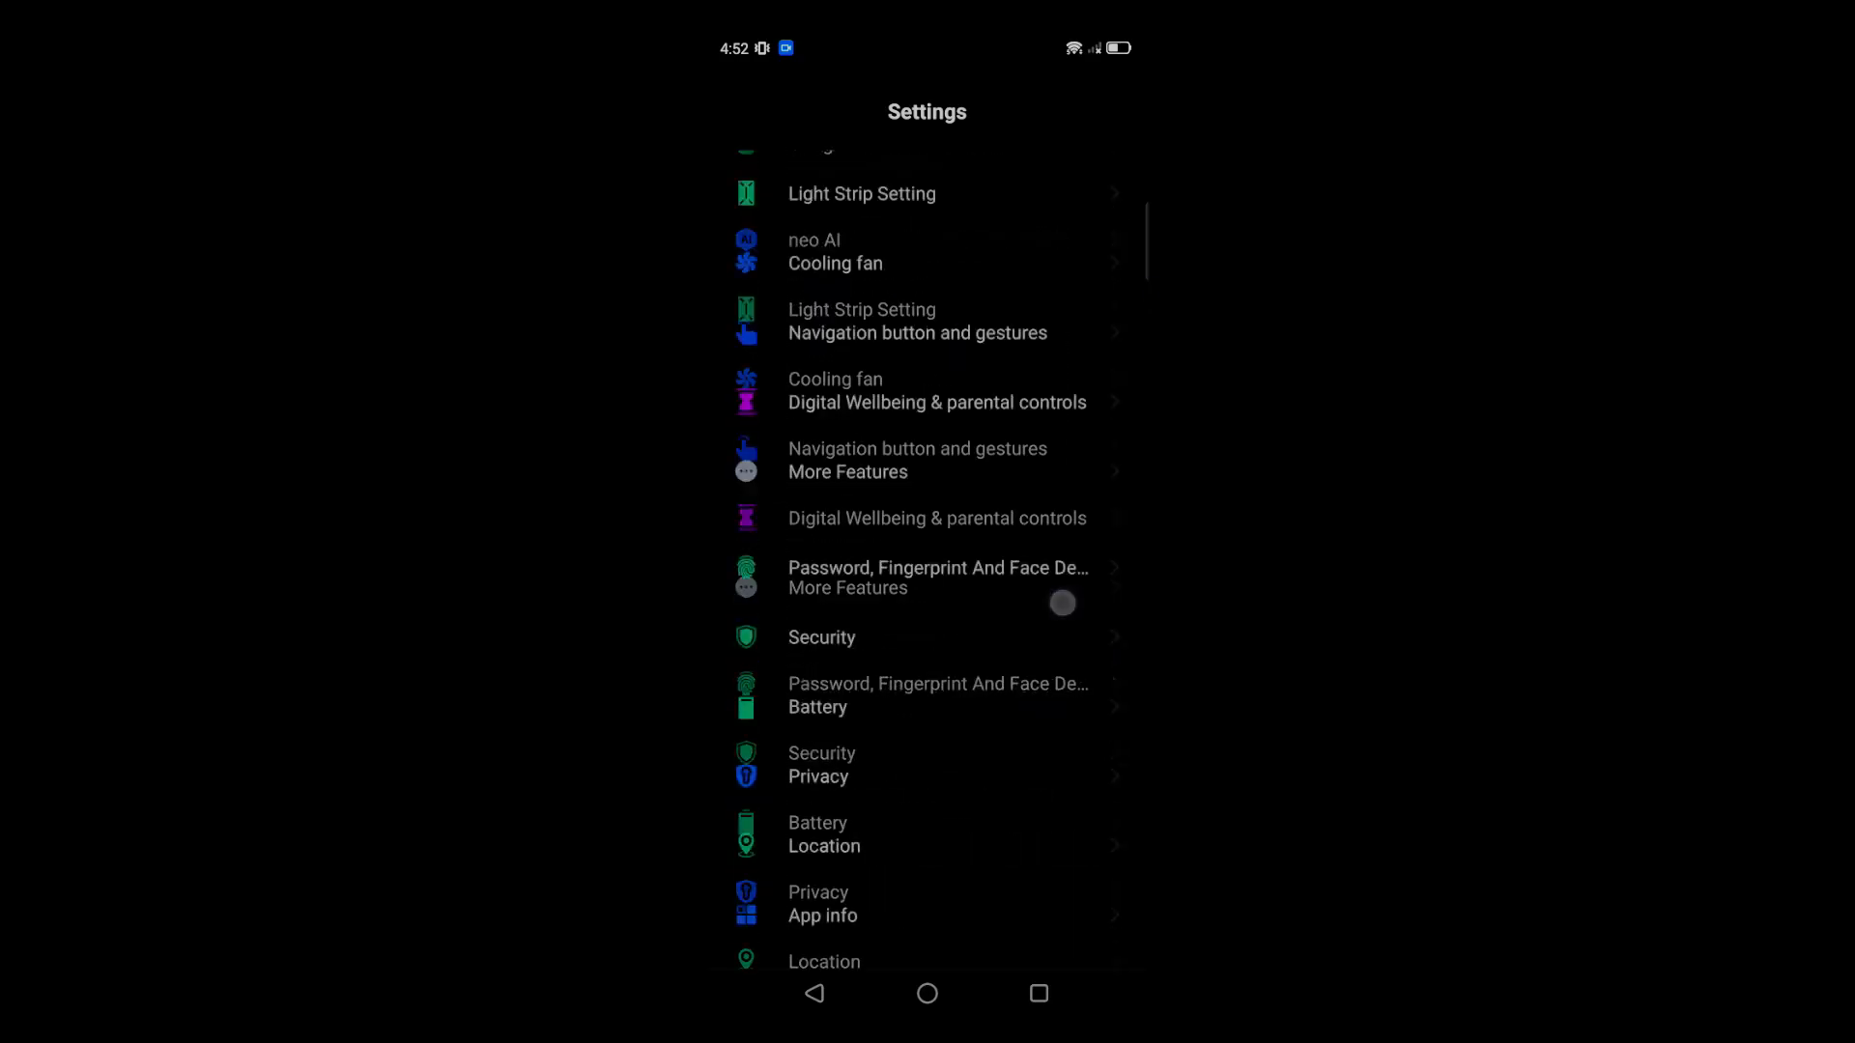
Reach About phone and start tapping Build number to unlock developer mode
{"action": "scroll", "scroll_direction": "down", "scroll_amount": 3}
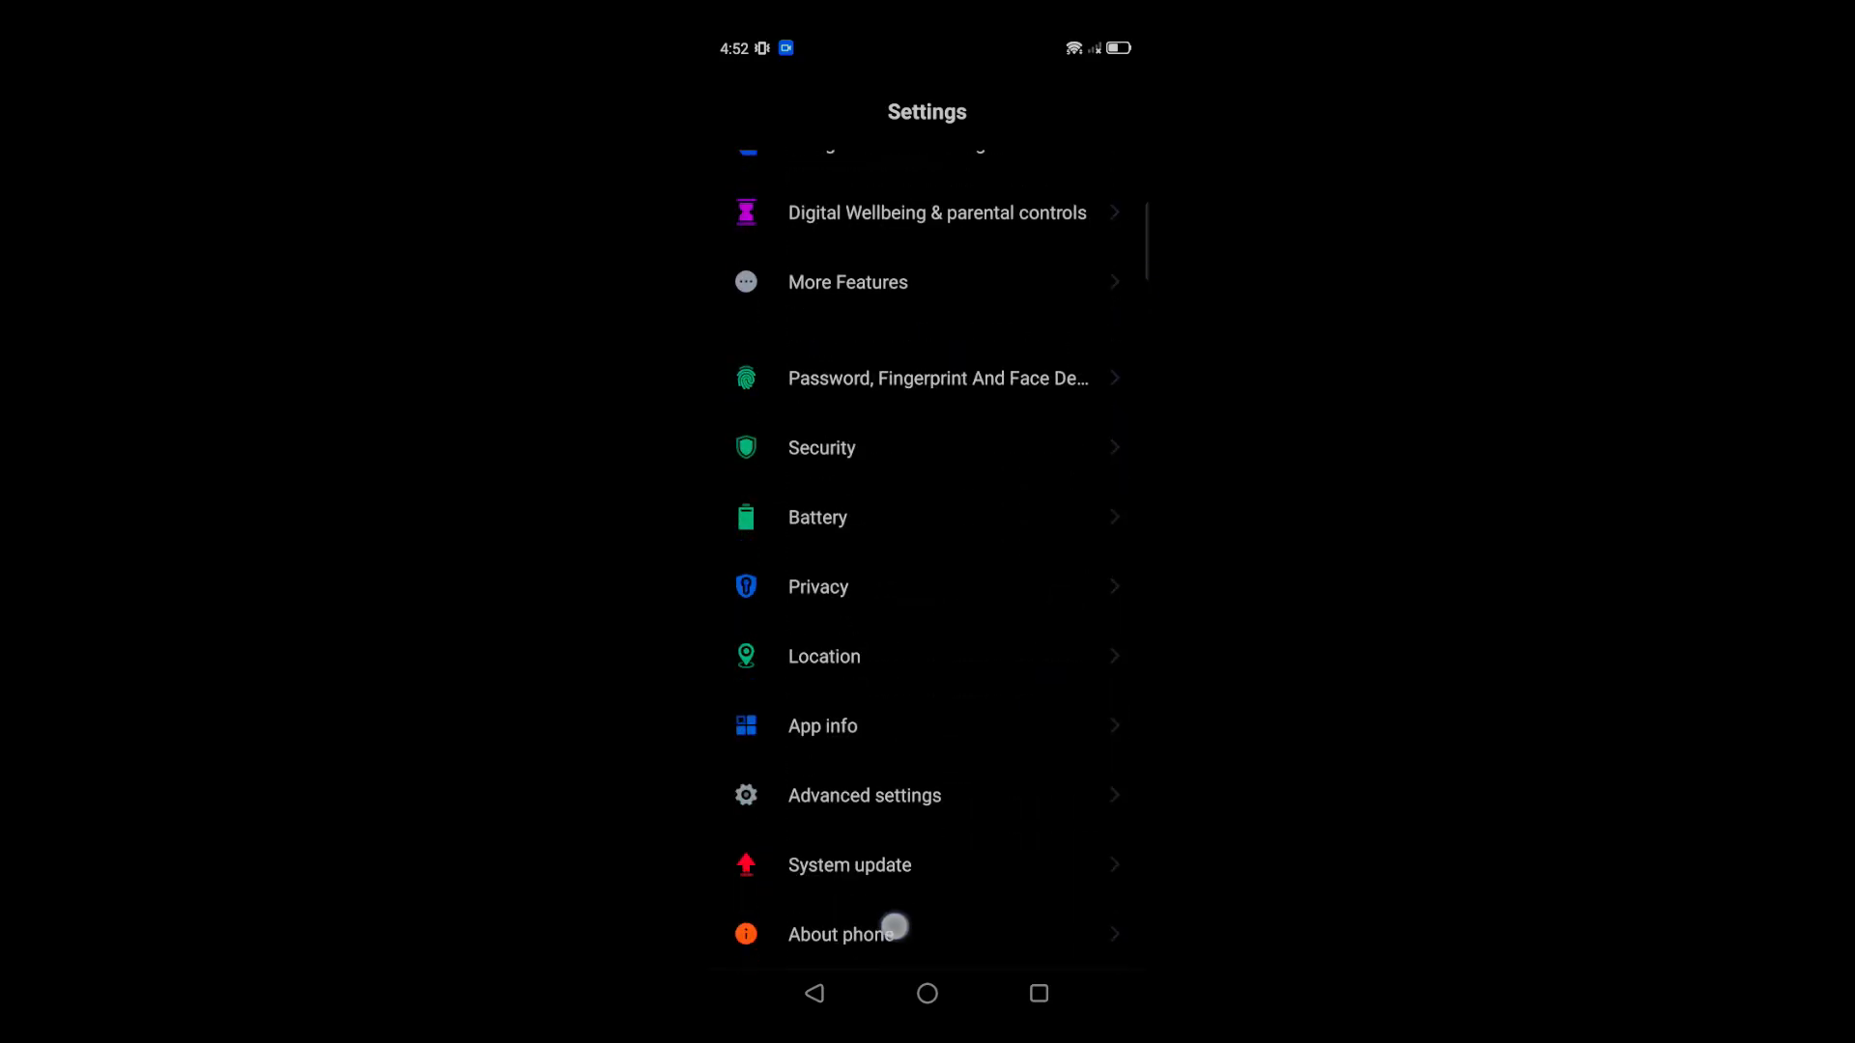
{"action": "scroll", "scroll_direction": "down", "scroll_amount": 3}
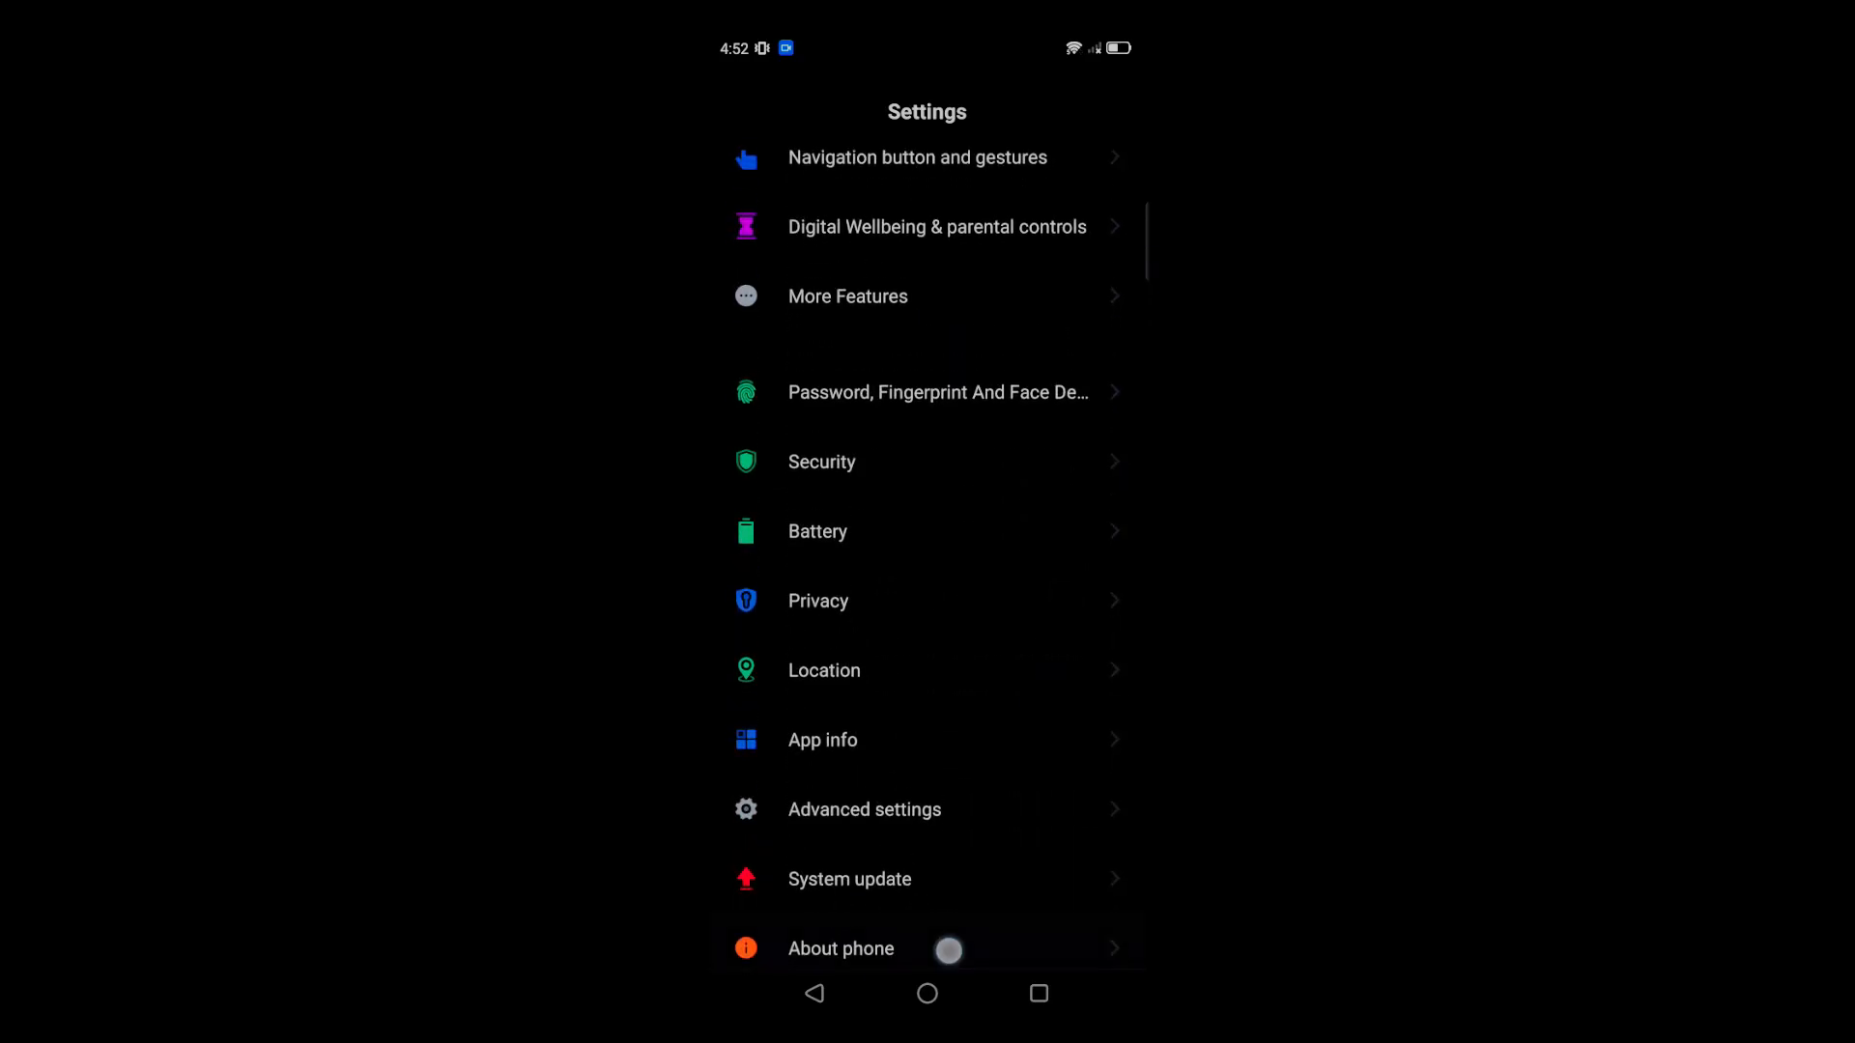
{"action": "left_click", "coordinate": [840, 947]}
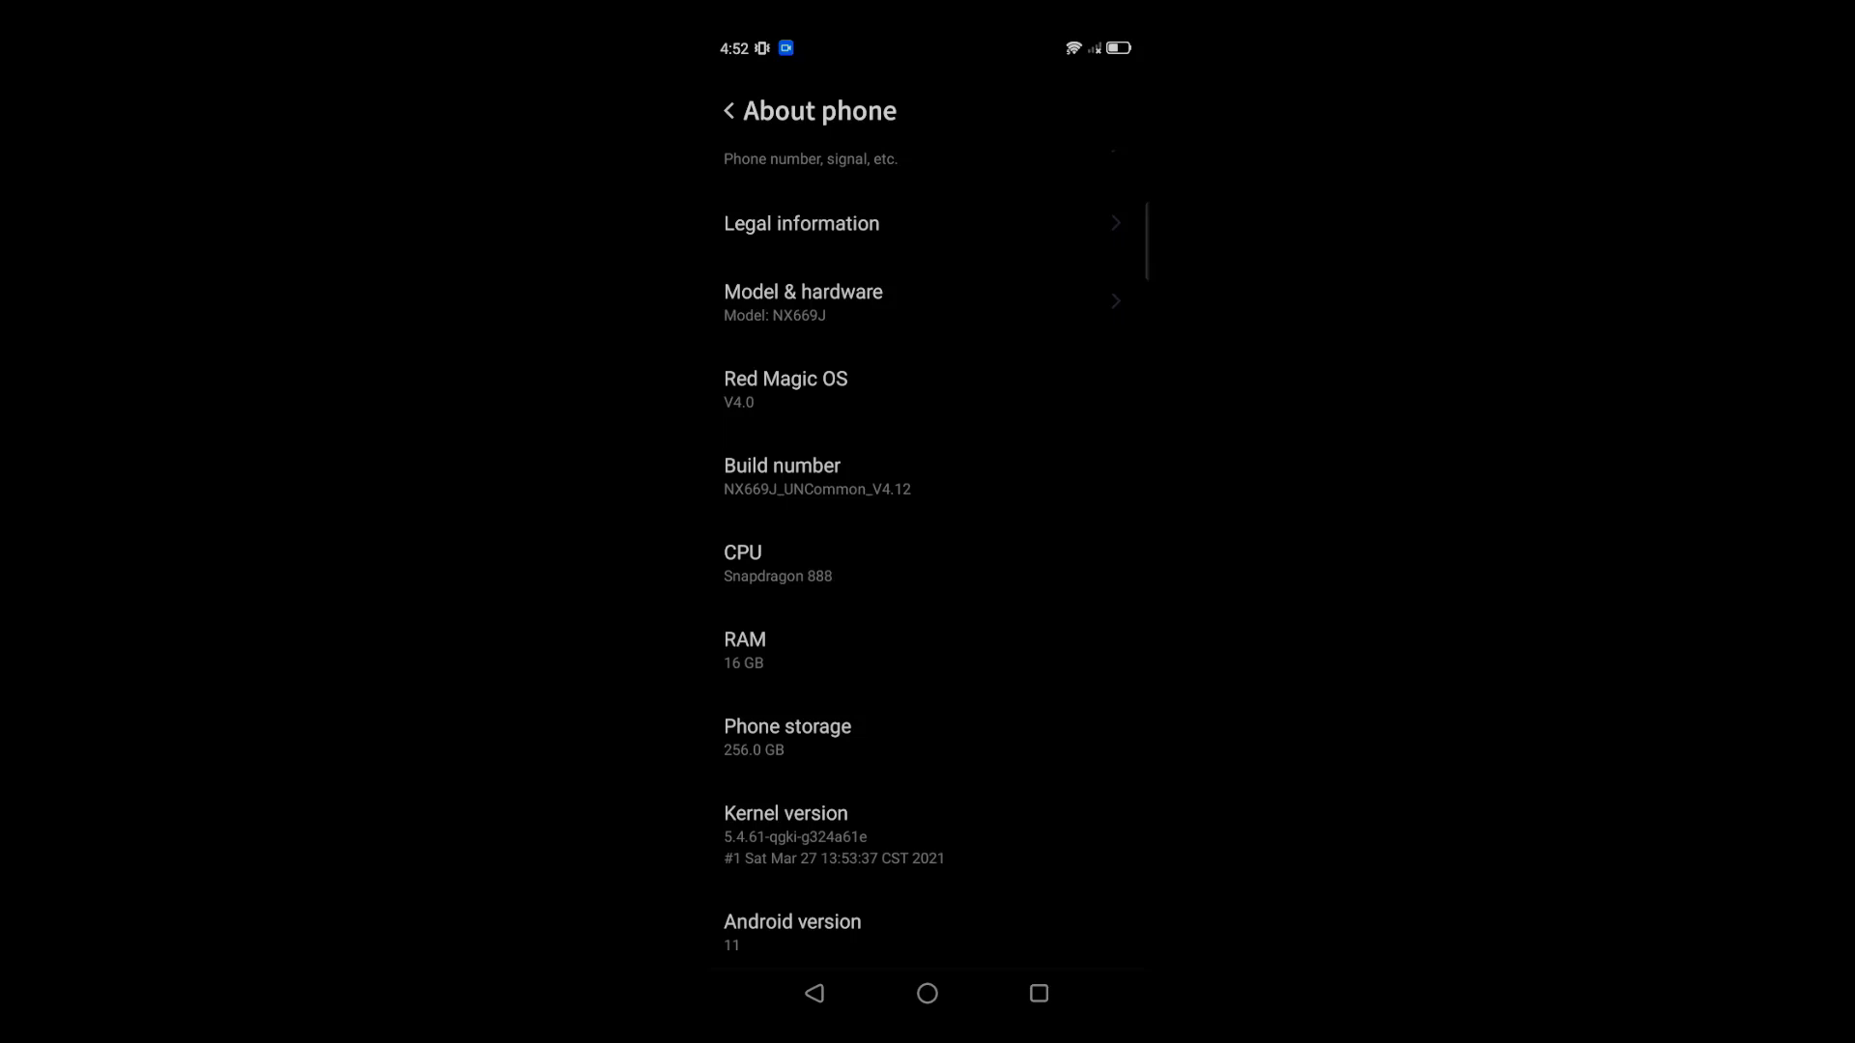
{"action": "left_click", "coordinate": [780, 473]}
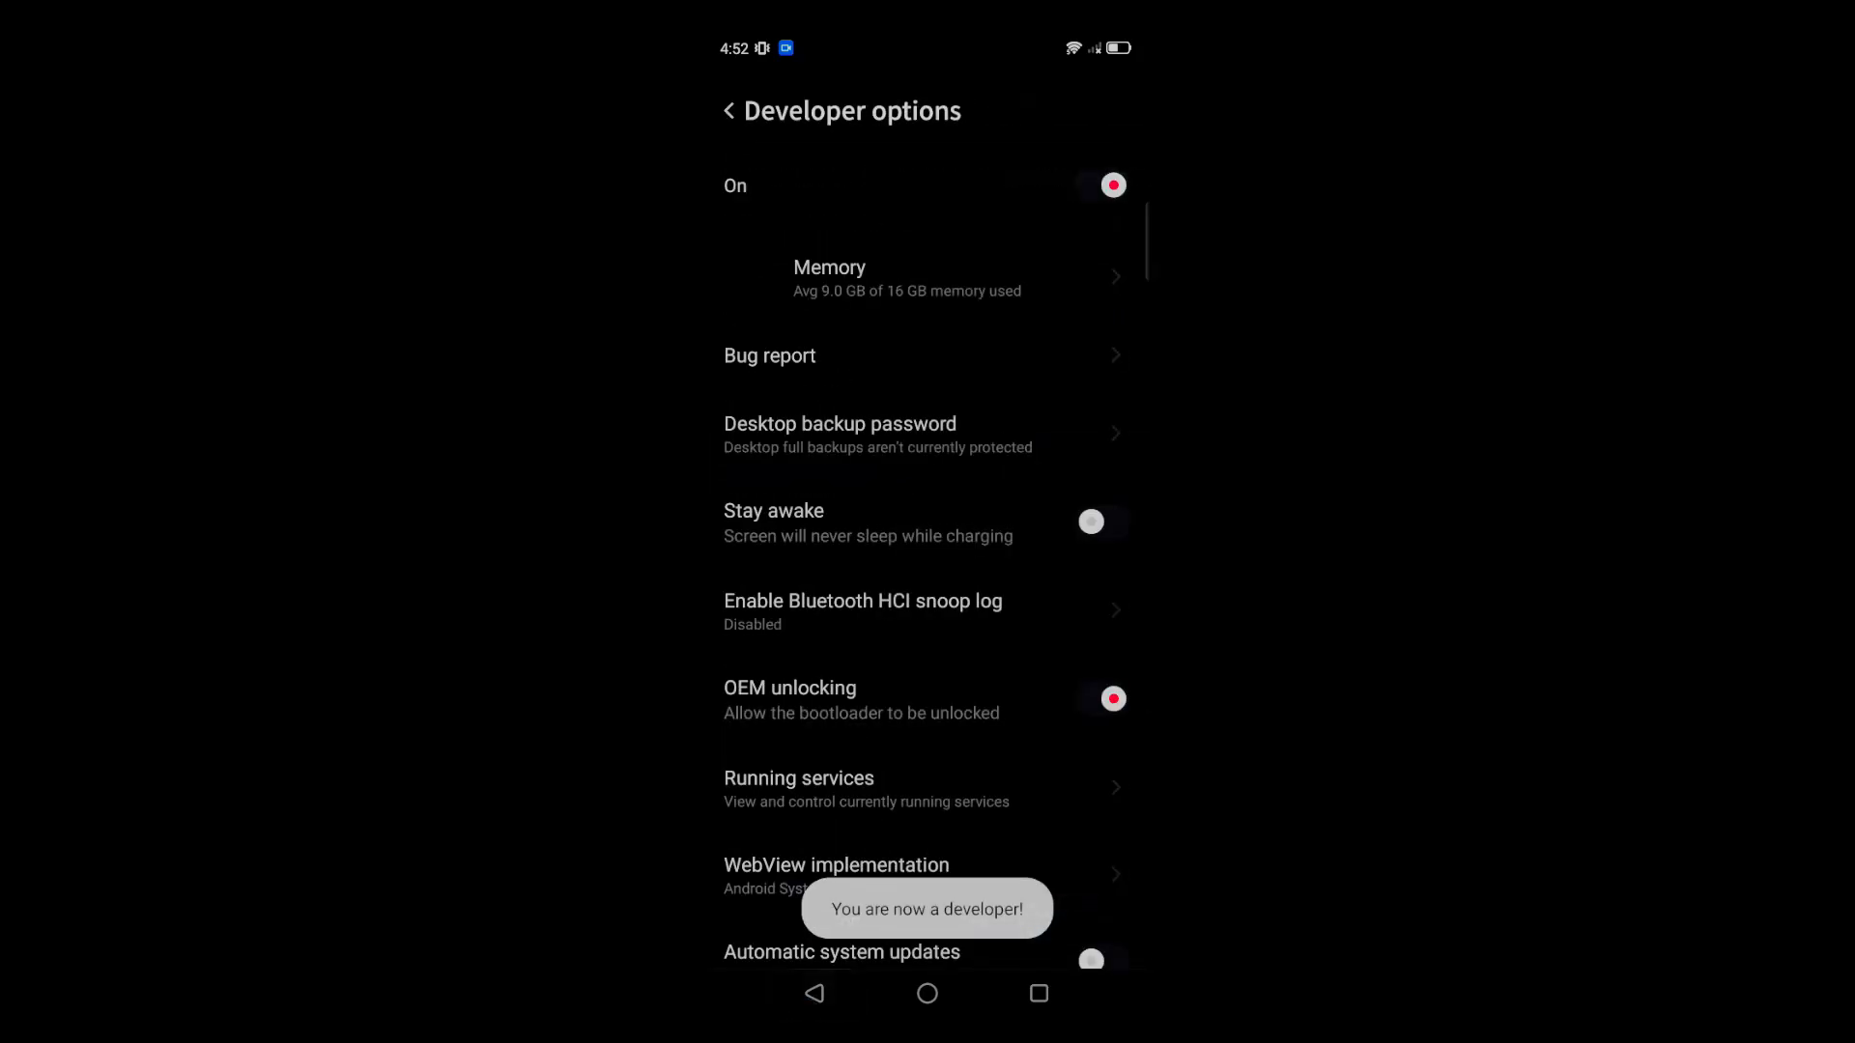
Scroll back up the Settings list after developer options are unlocked
{"action": "scroll", "scroll_direction": "up", "scroll_amount": 3}
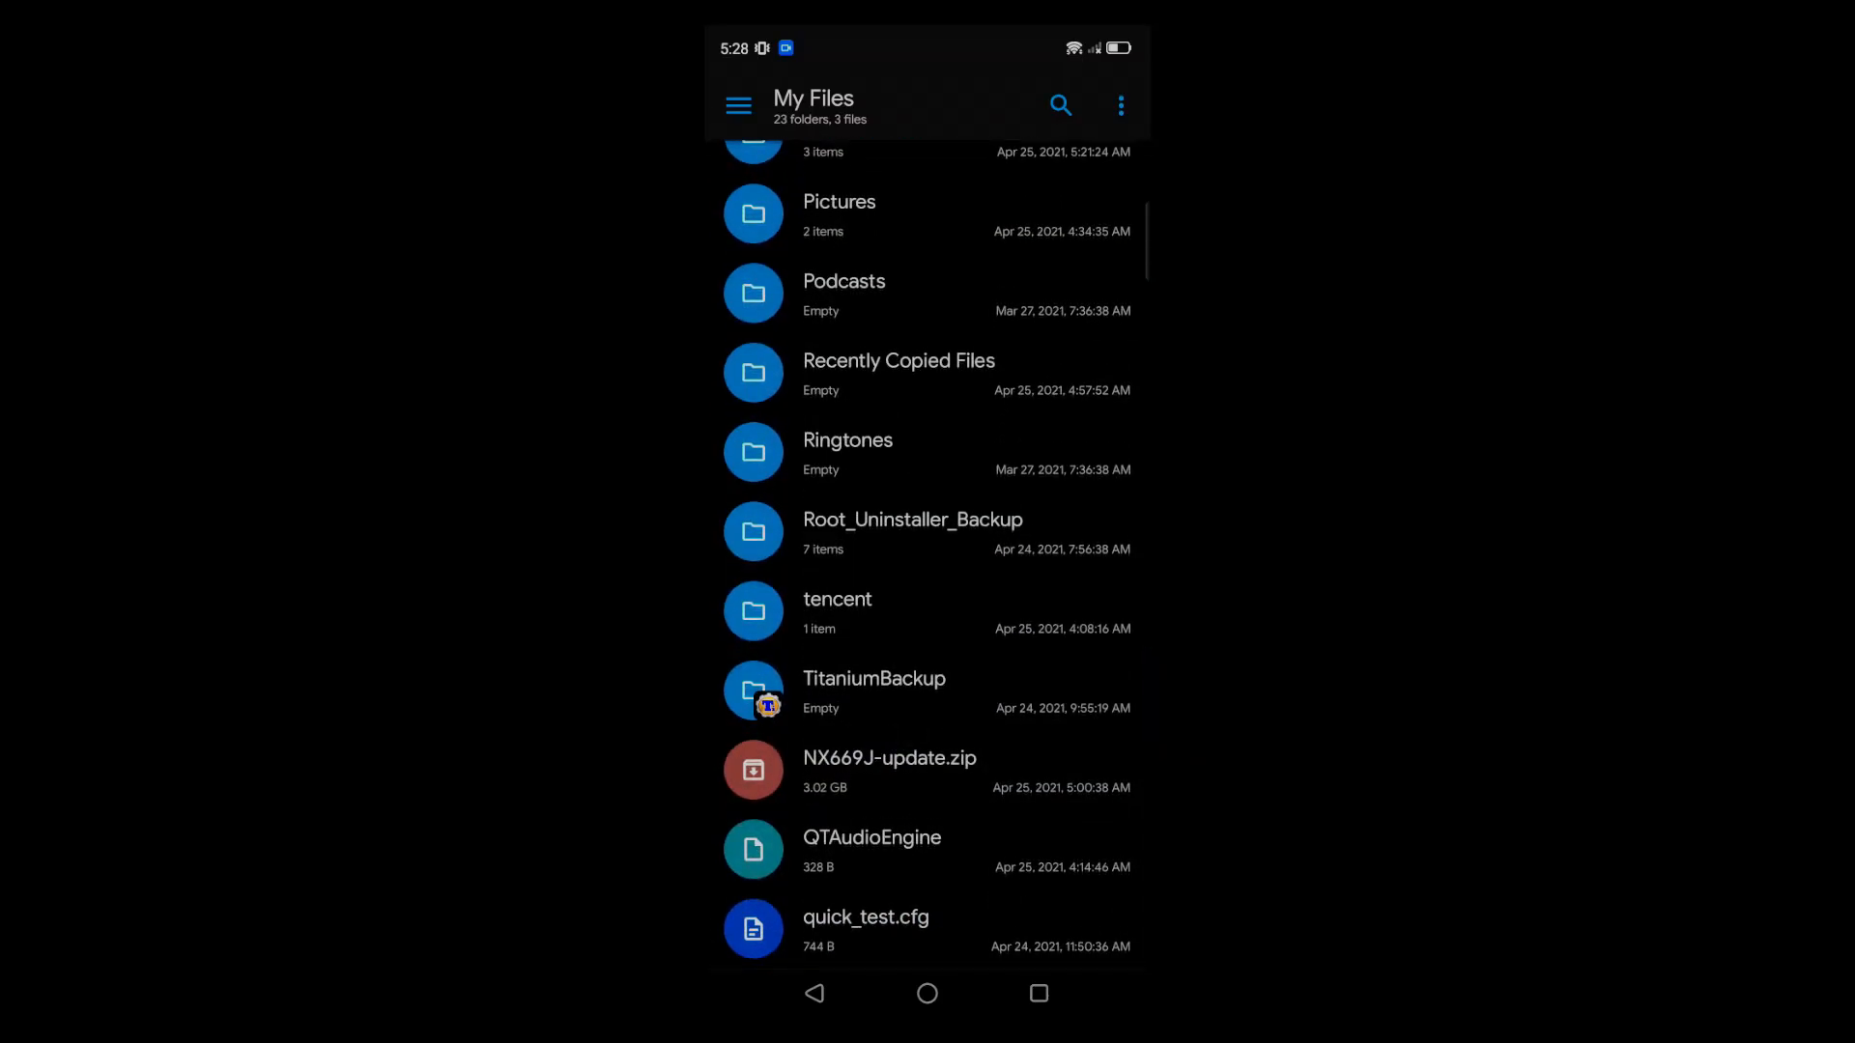
Search Play Store for 'solid' and launch the installed Solid Explorer File Manager
{"action": "left_click", "coordinate": [925, 993]}
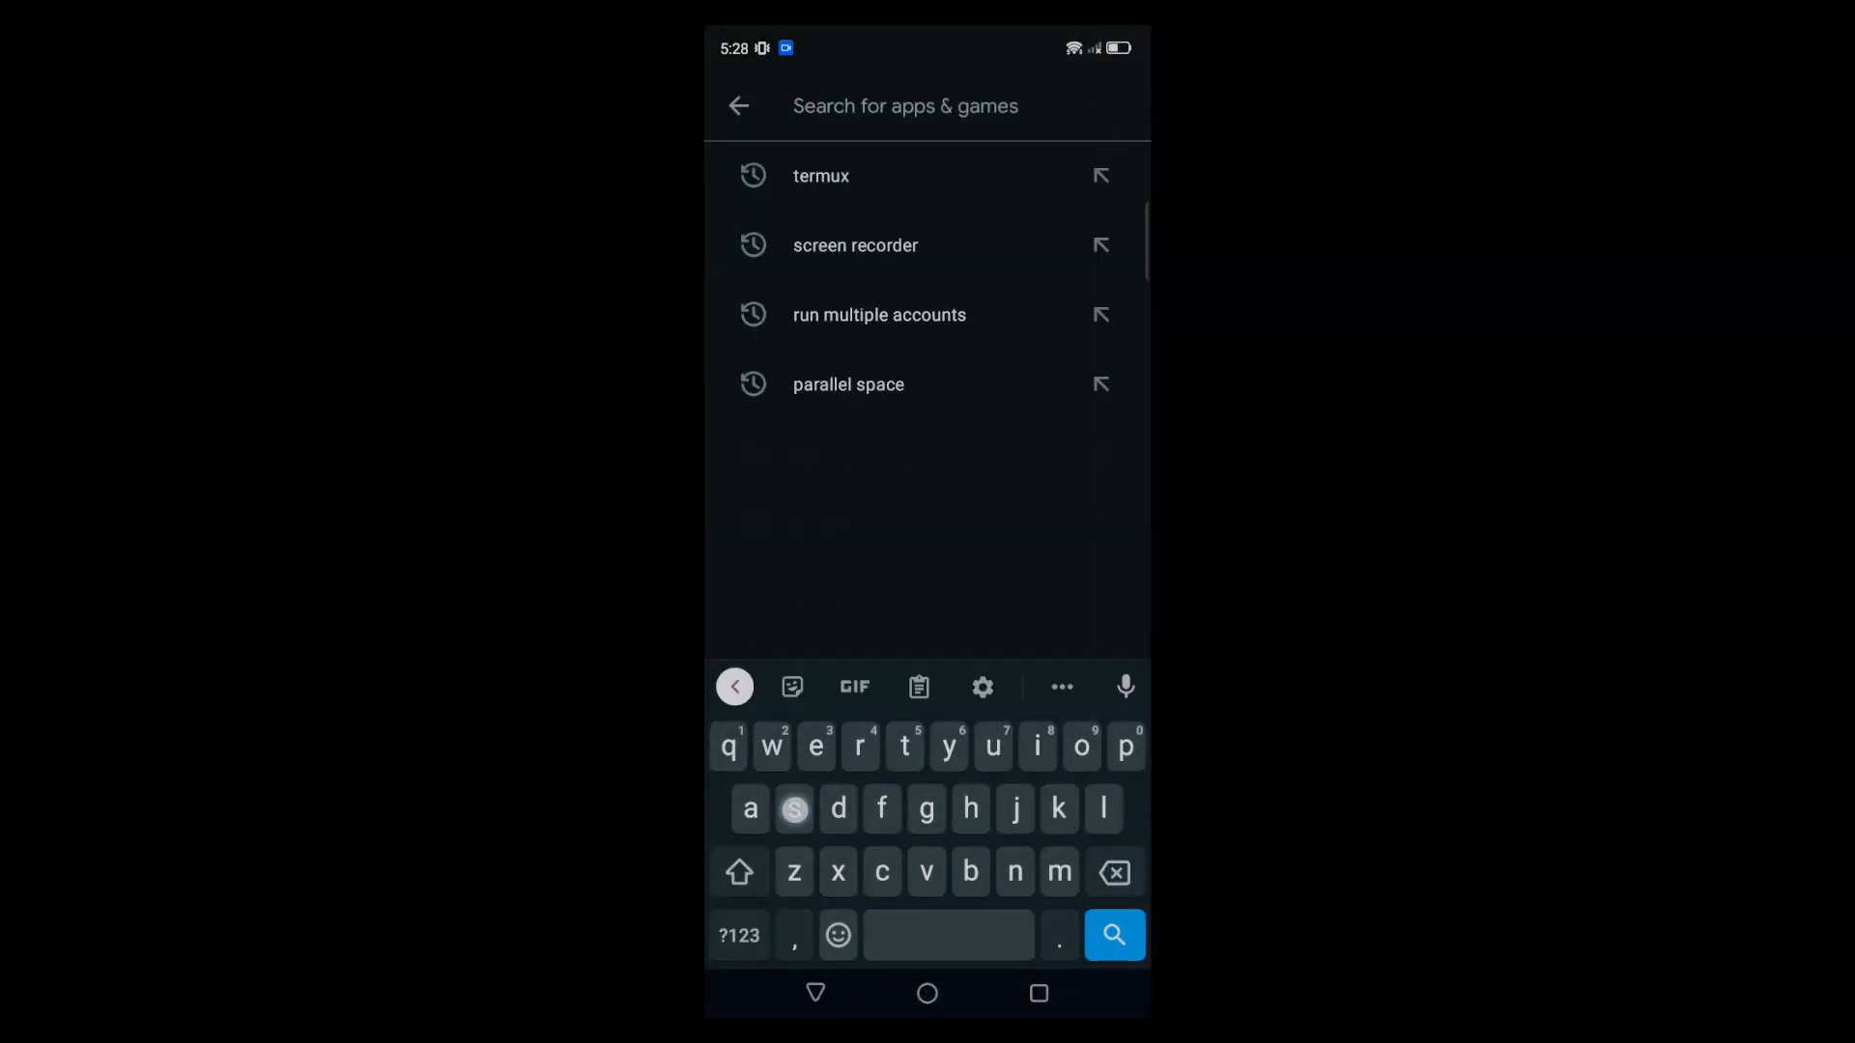
{"action": "type", "text": "solid"}
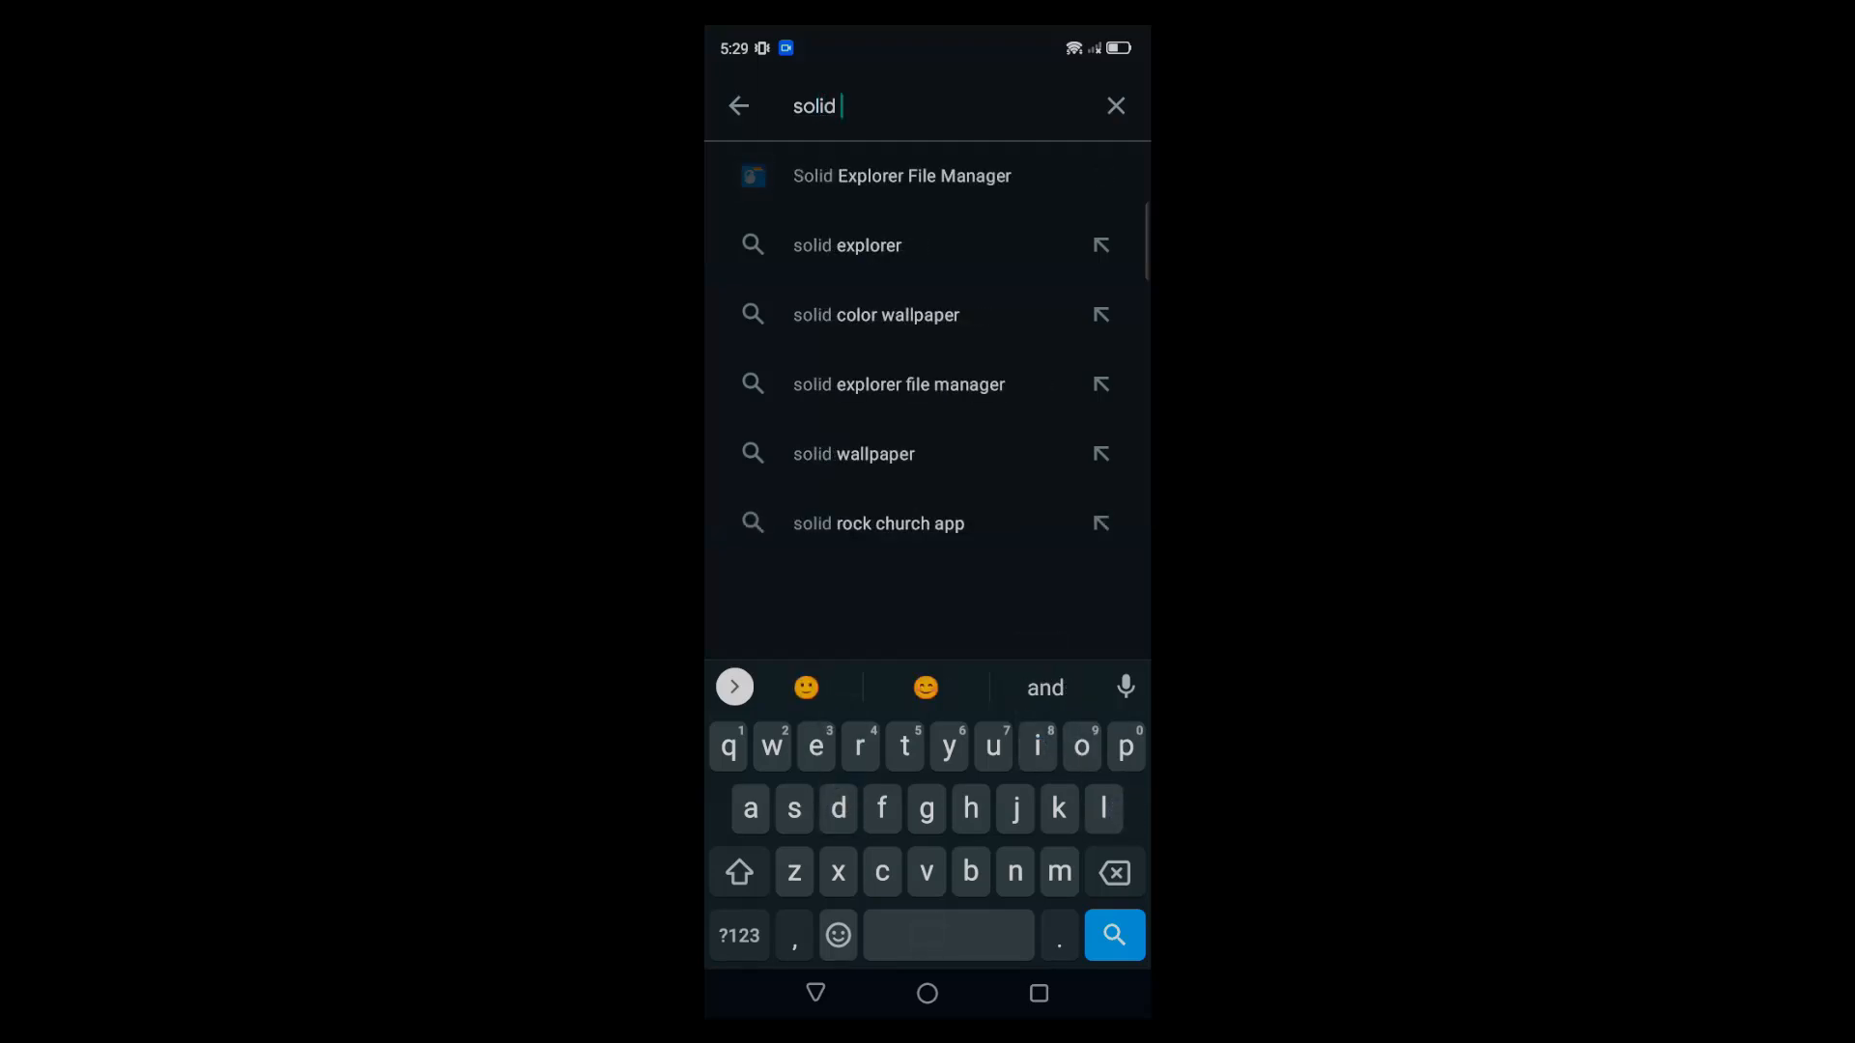
{"action": "left_click", "coordinate": [902, 176]}
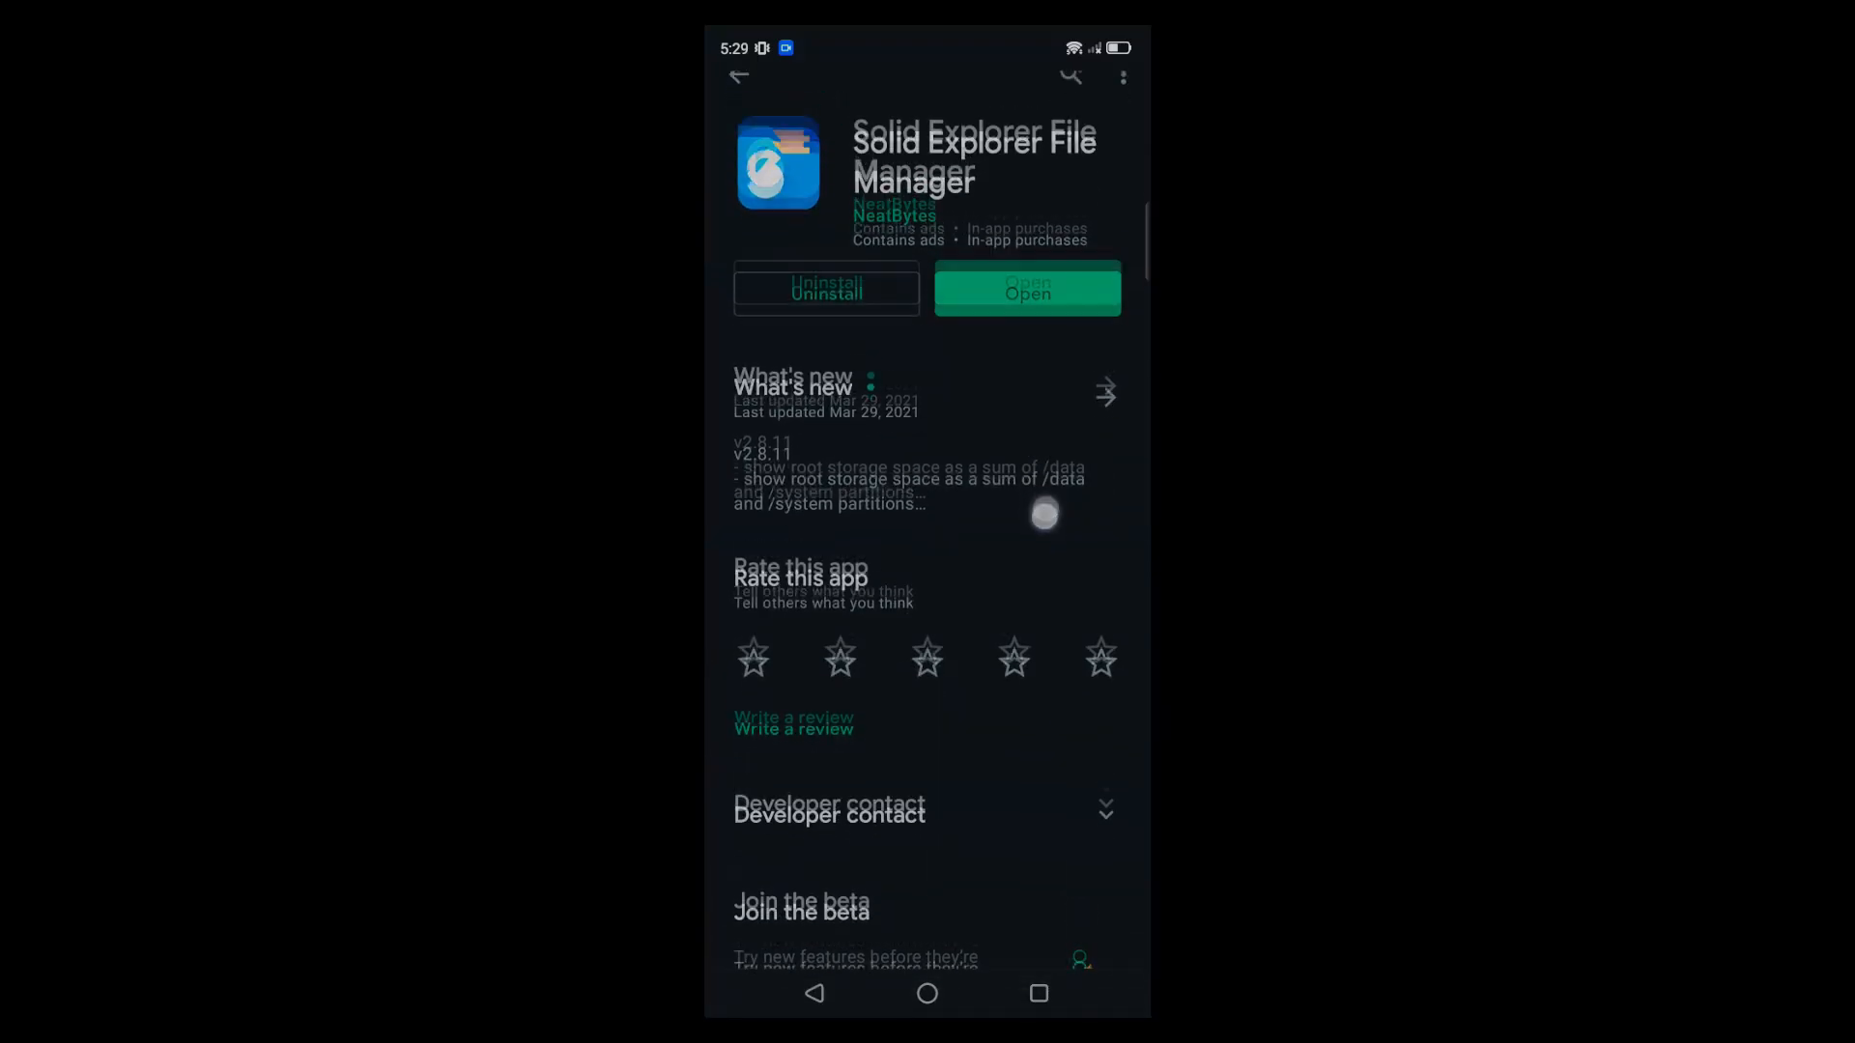
{"action": "left_click", "coordinate": [1025, 291]}
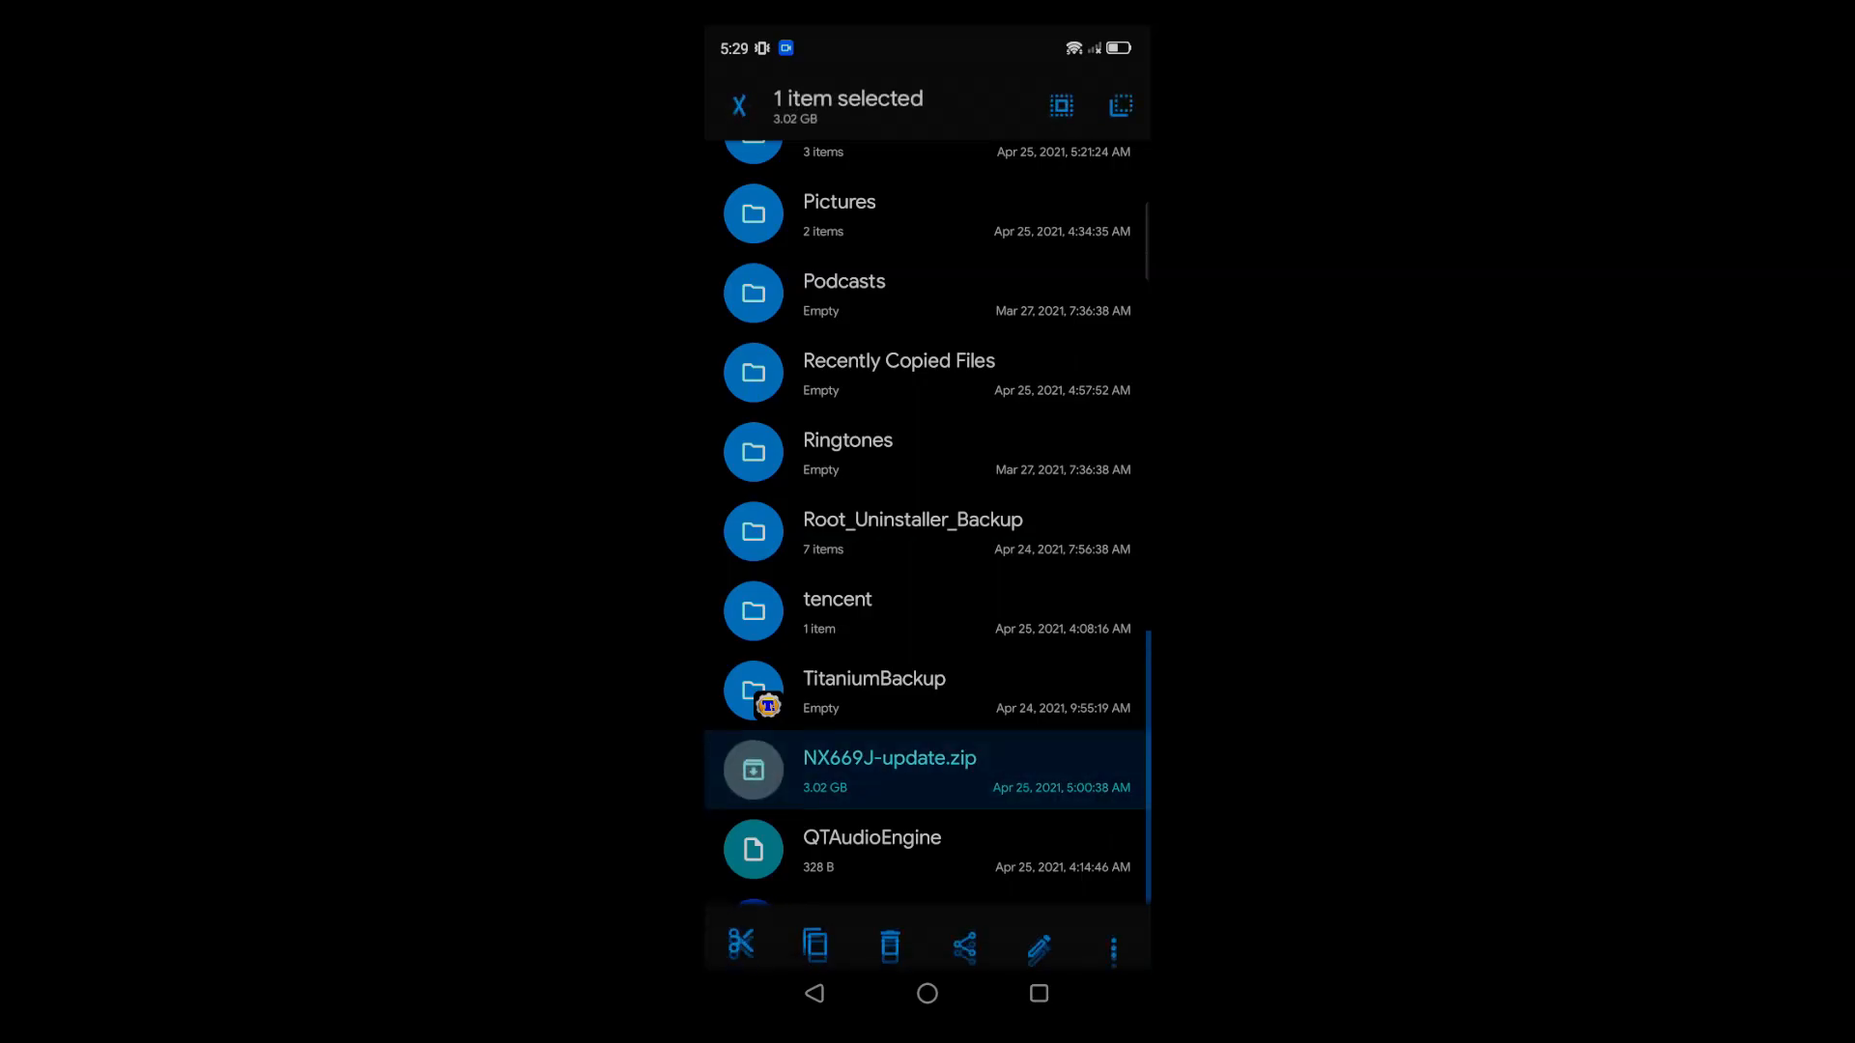
Browse NX669J-update.zip to confirm payload.bin inside, then return to internal storage
{"action": "left_click", "coordinate": [1113, 946]}
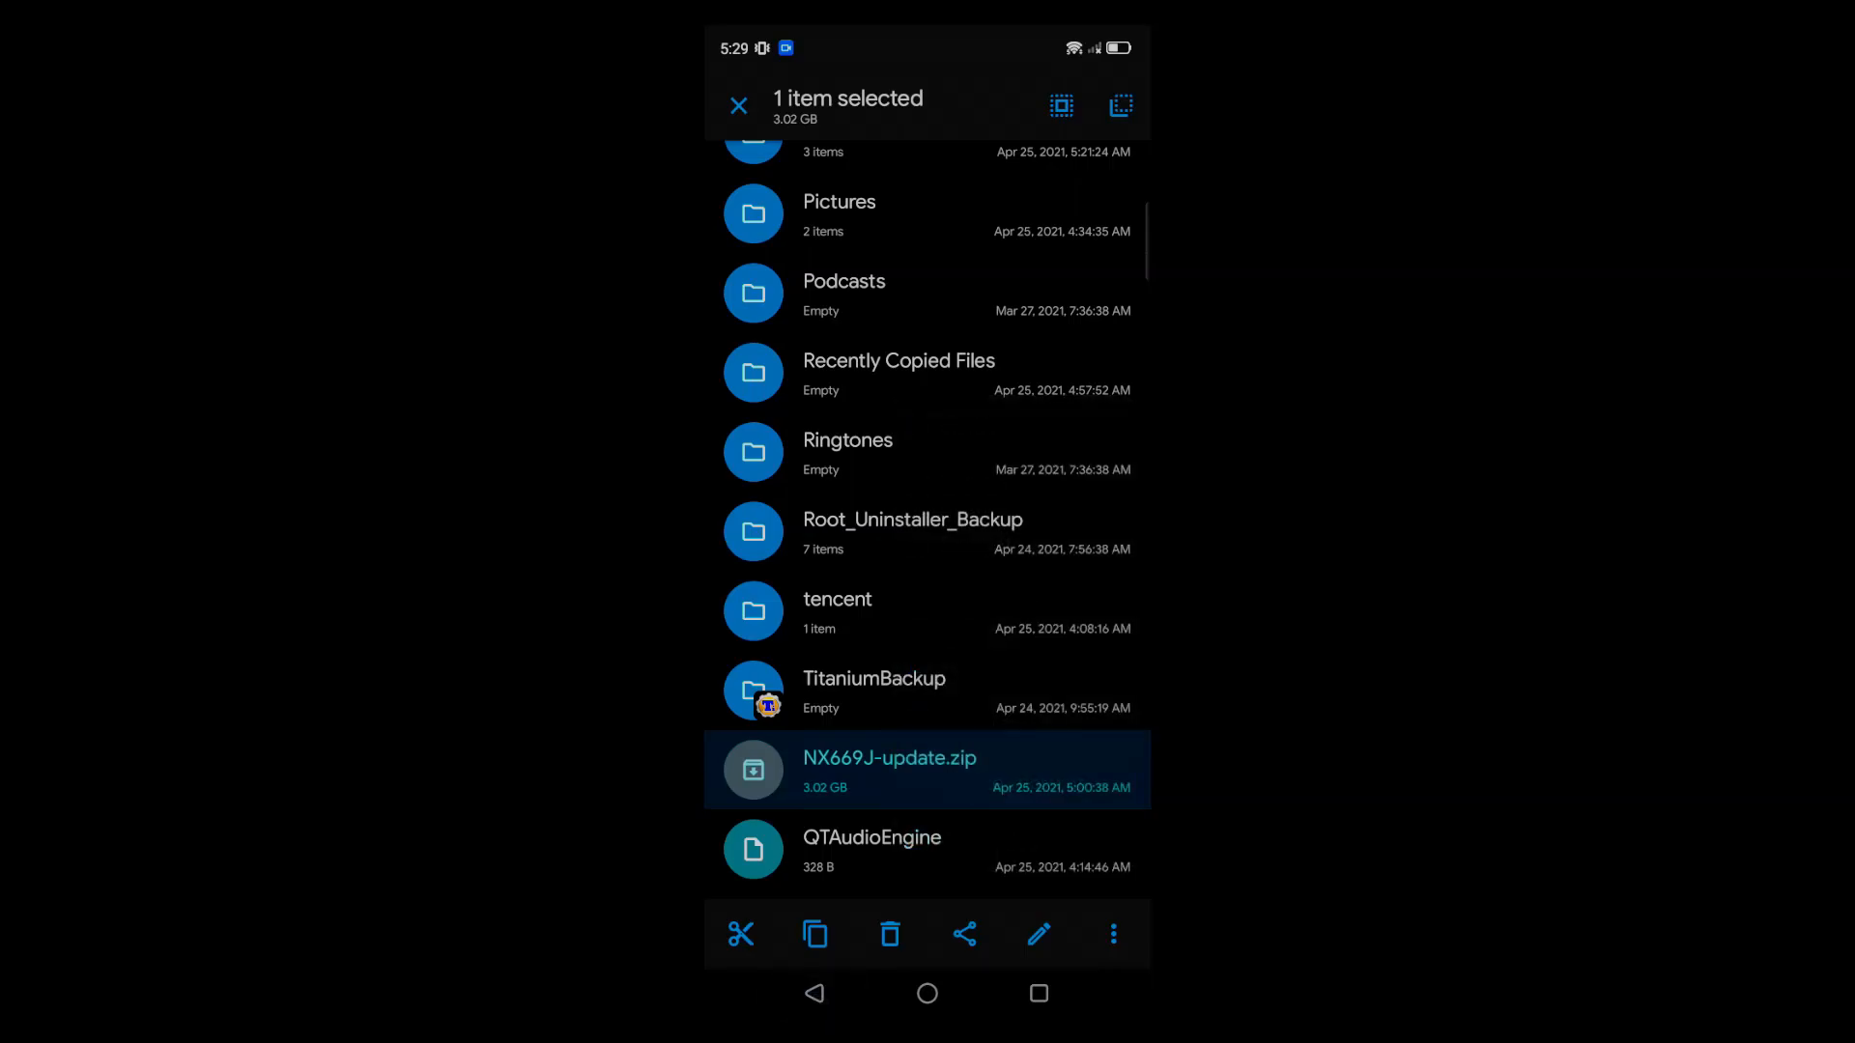
{"action": "left_click", "coordinate": [738, 106]}
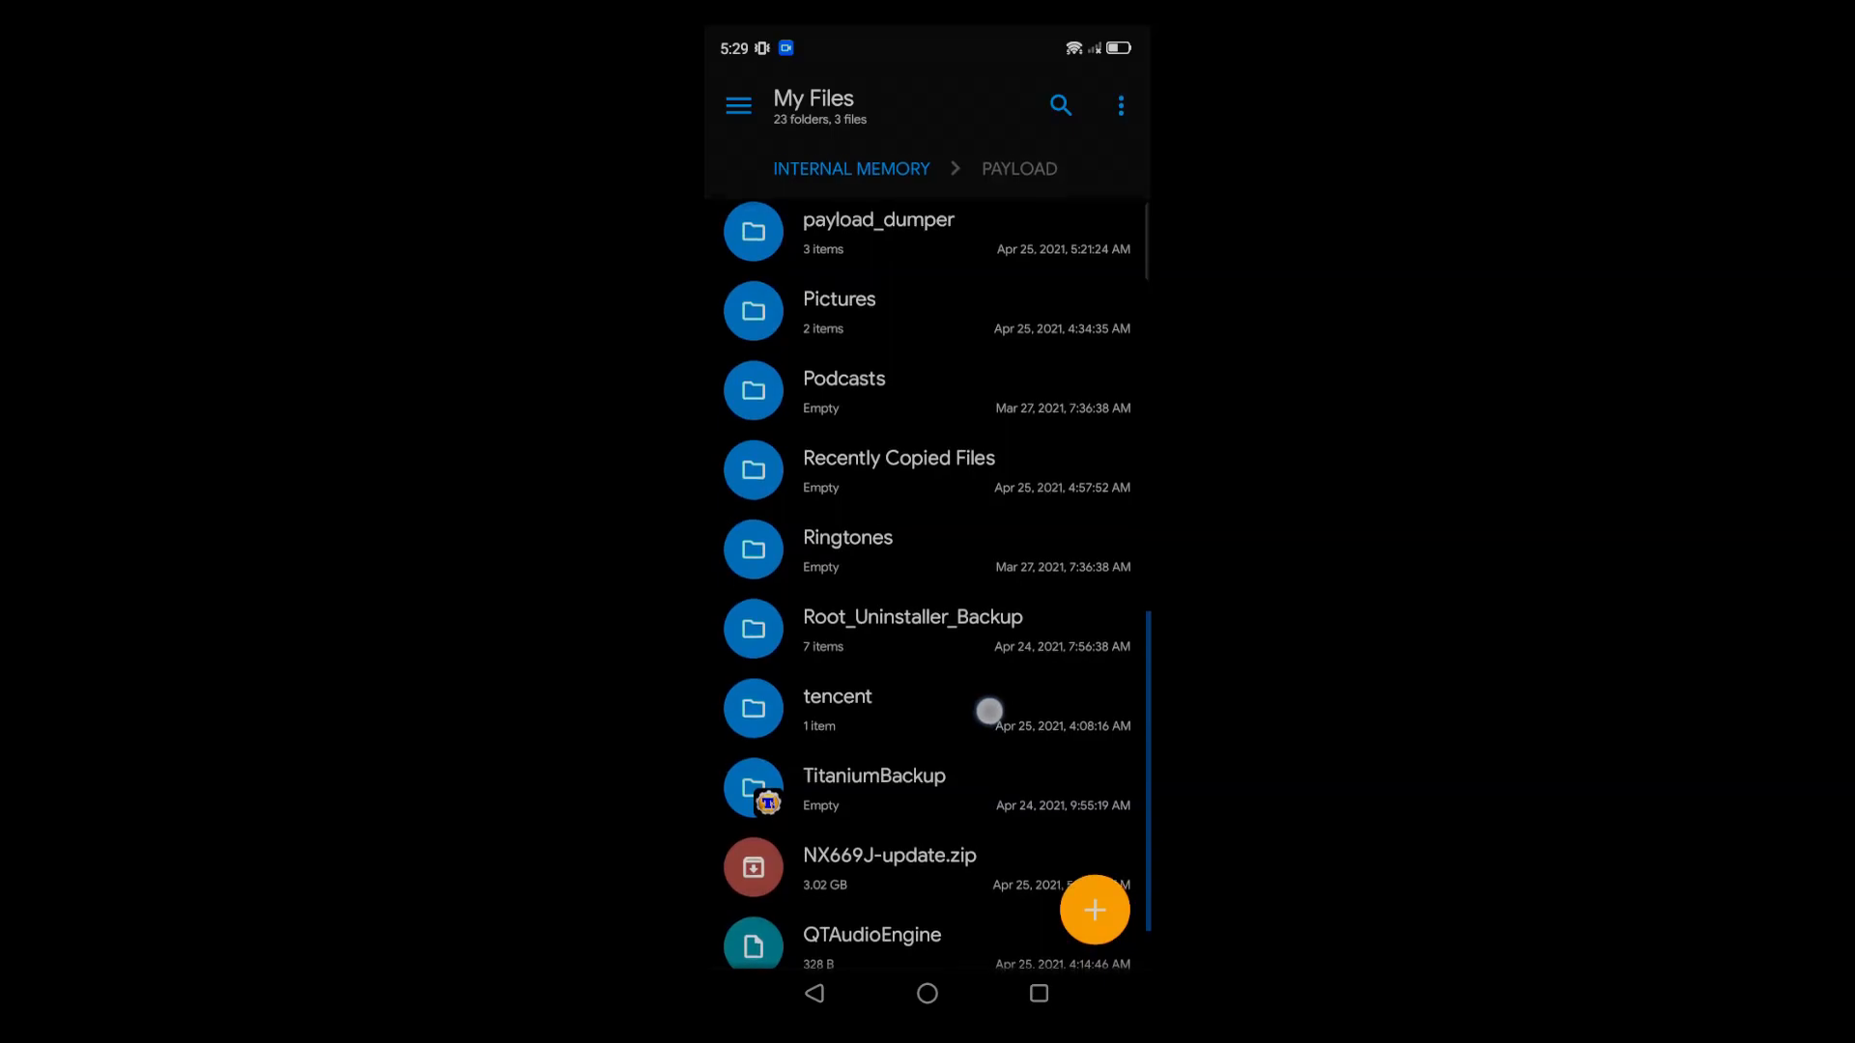
{"action": "left_click", "coordinate": [888, 868]}
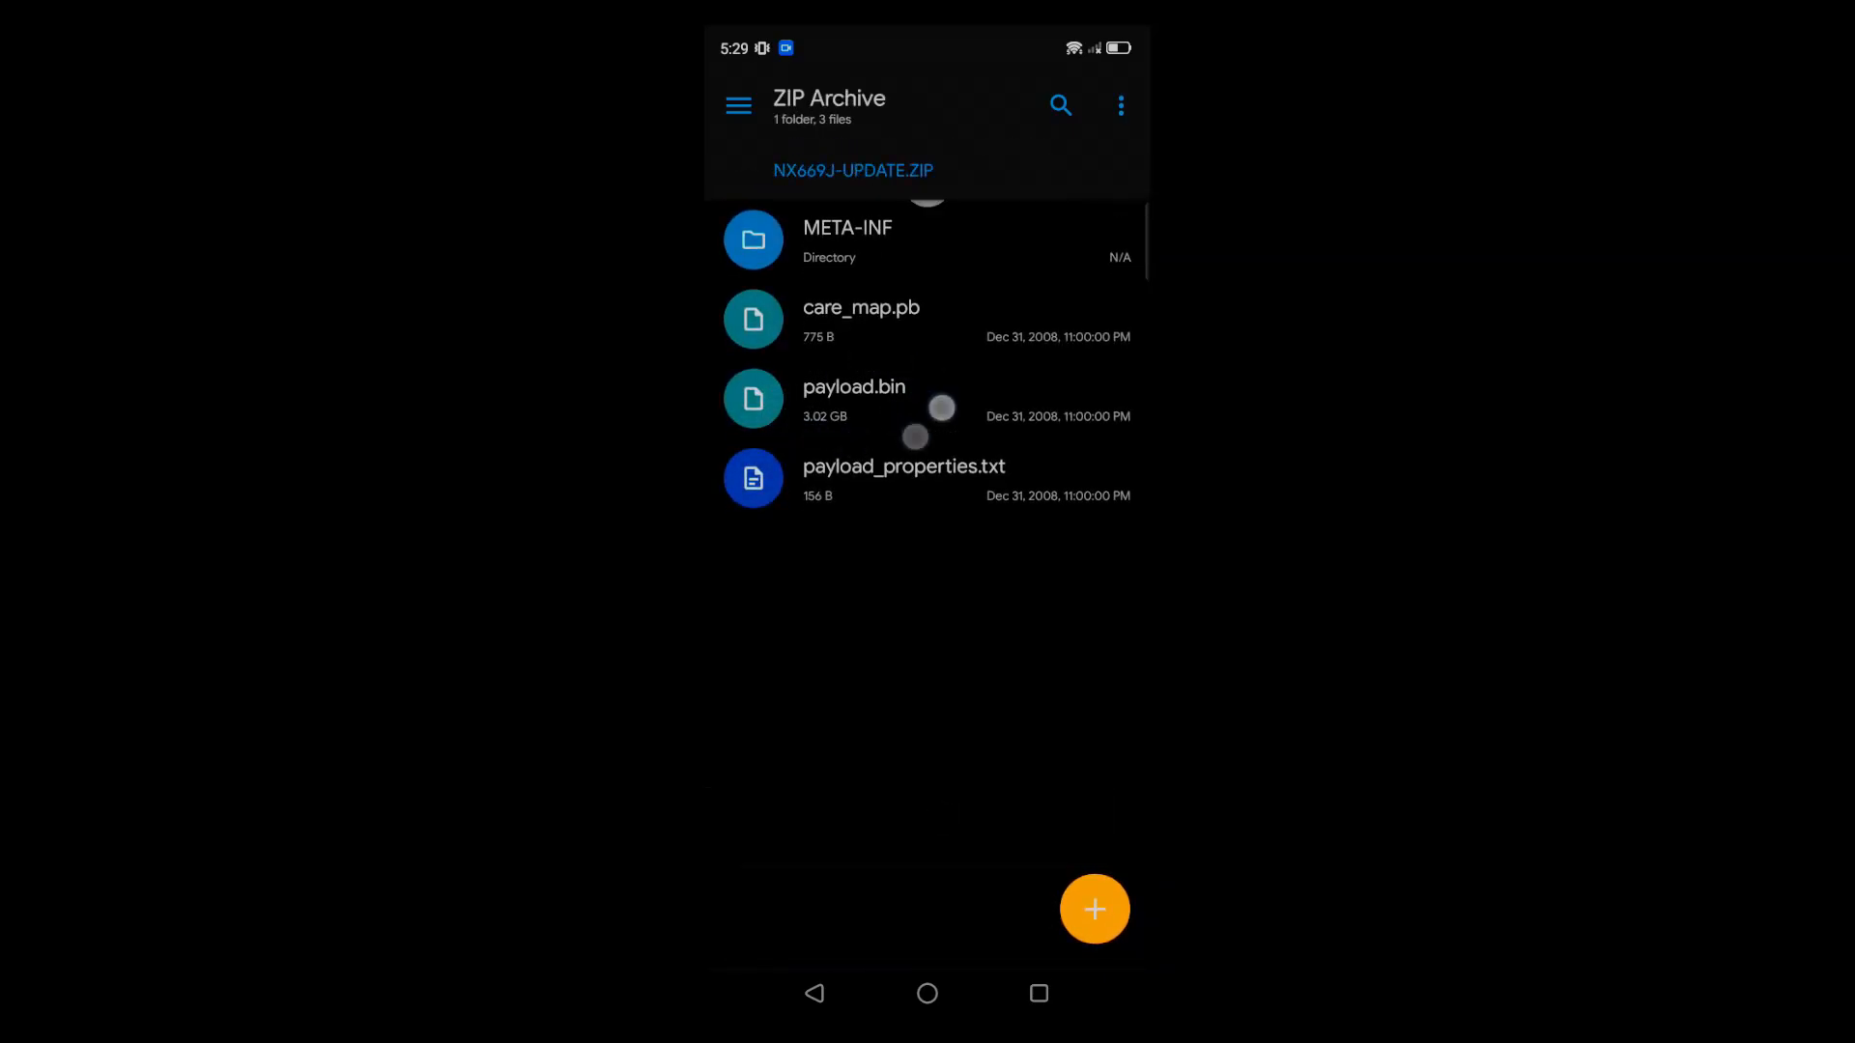
{"action": "left_click", "coordinate": [813, 993]}
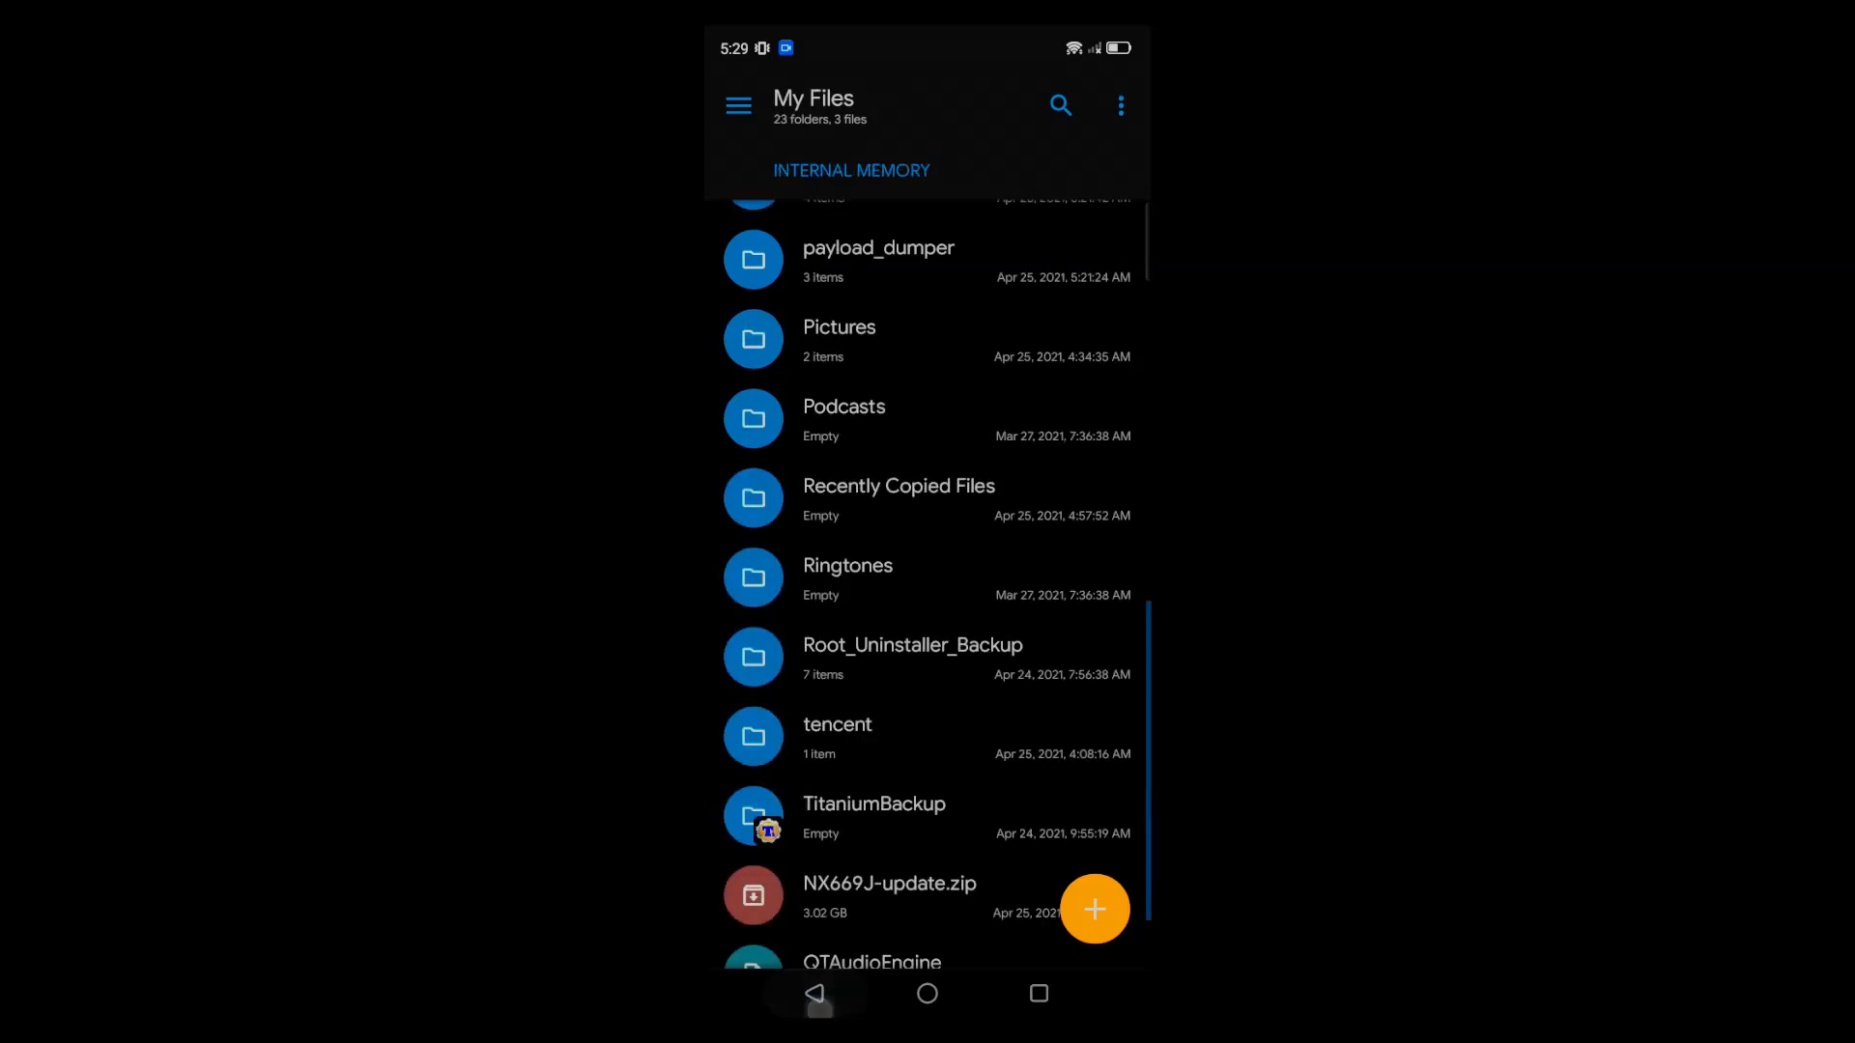
{"action": "scroll", "scroll_direction": "up", "scroll_amount": 3}
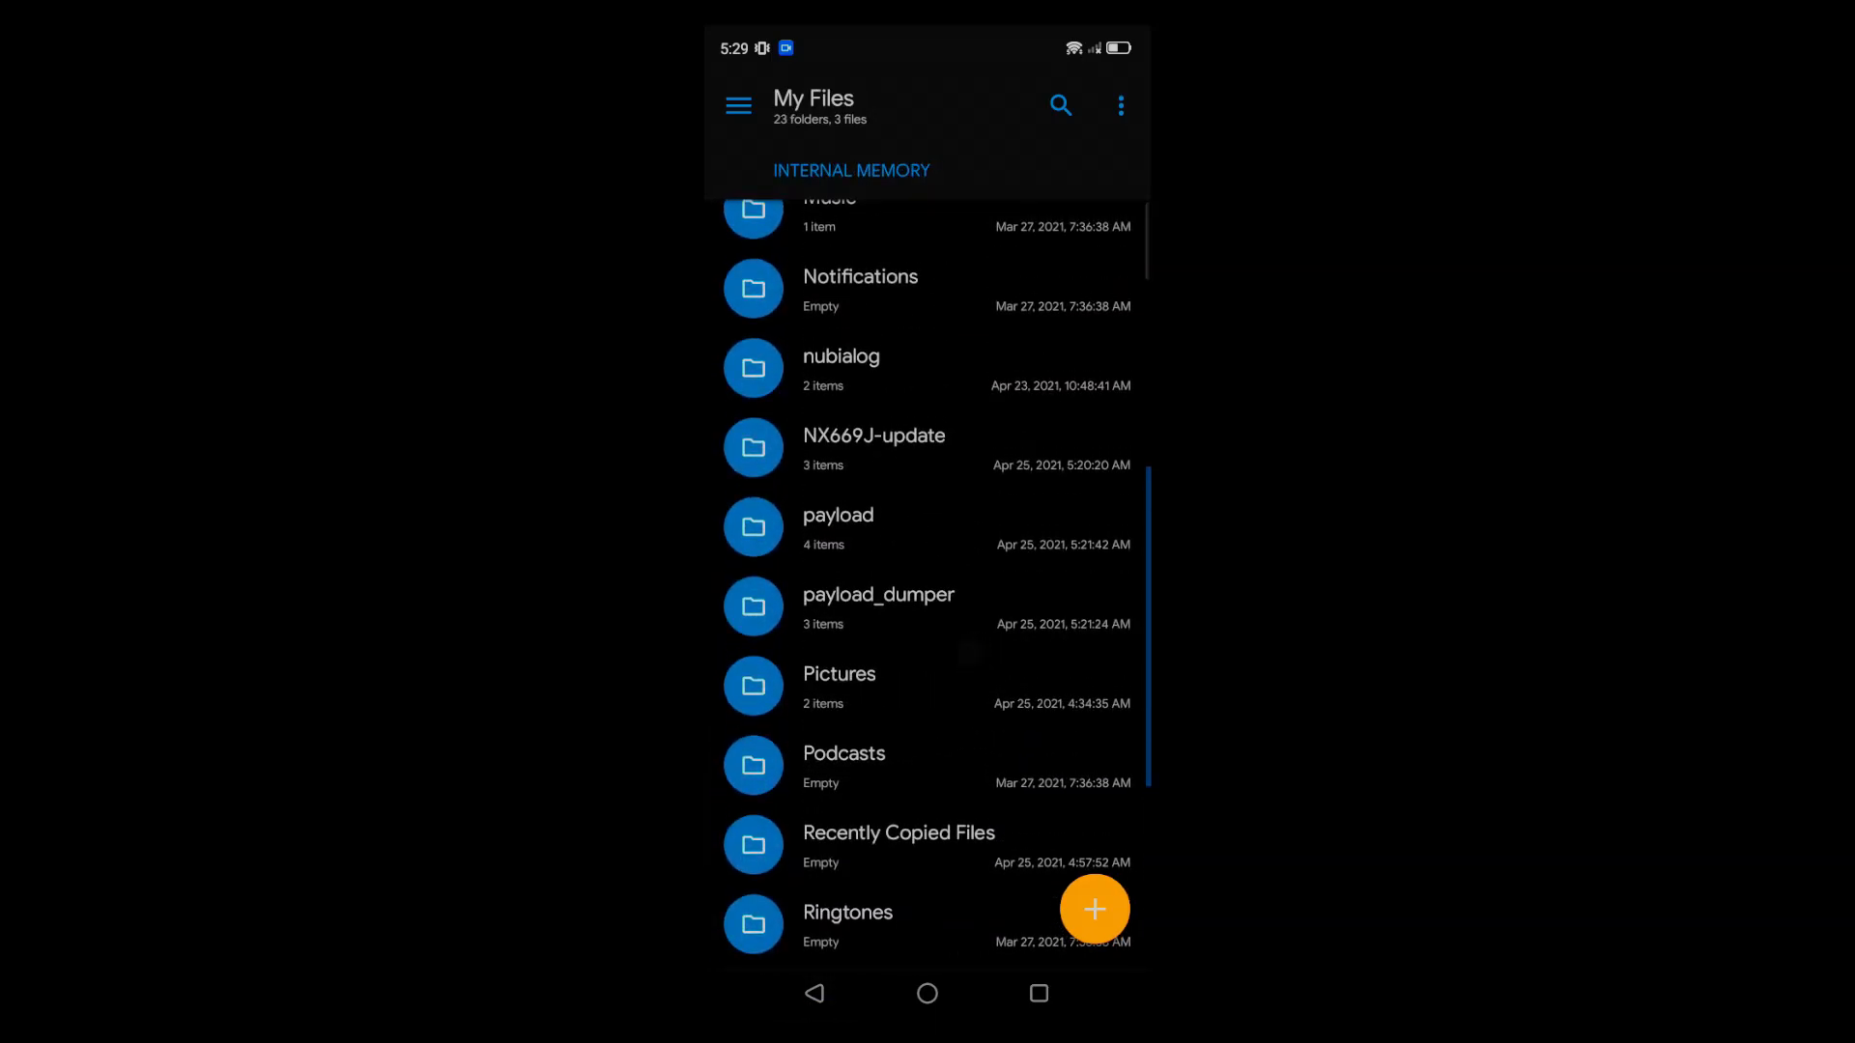
{"action": "left_click", "coordinate": [836, 526]}
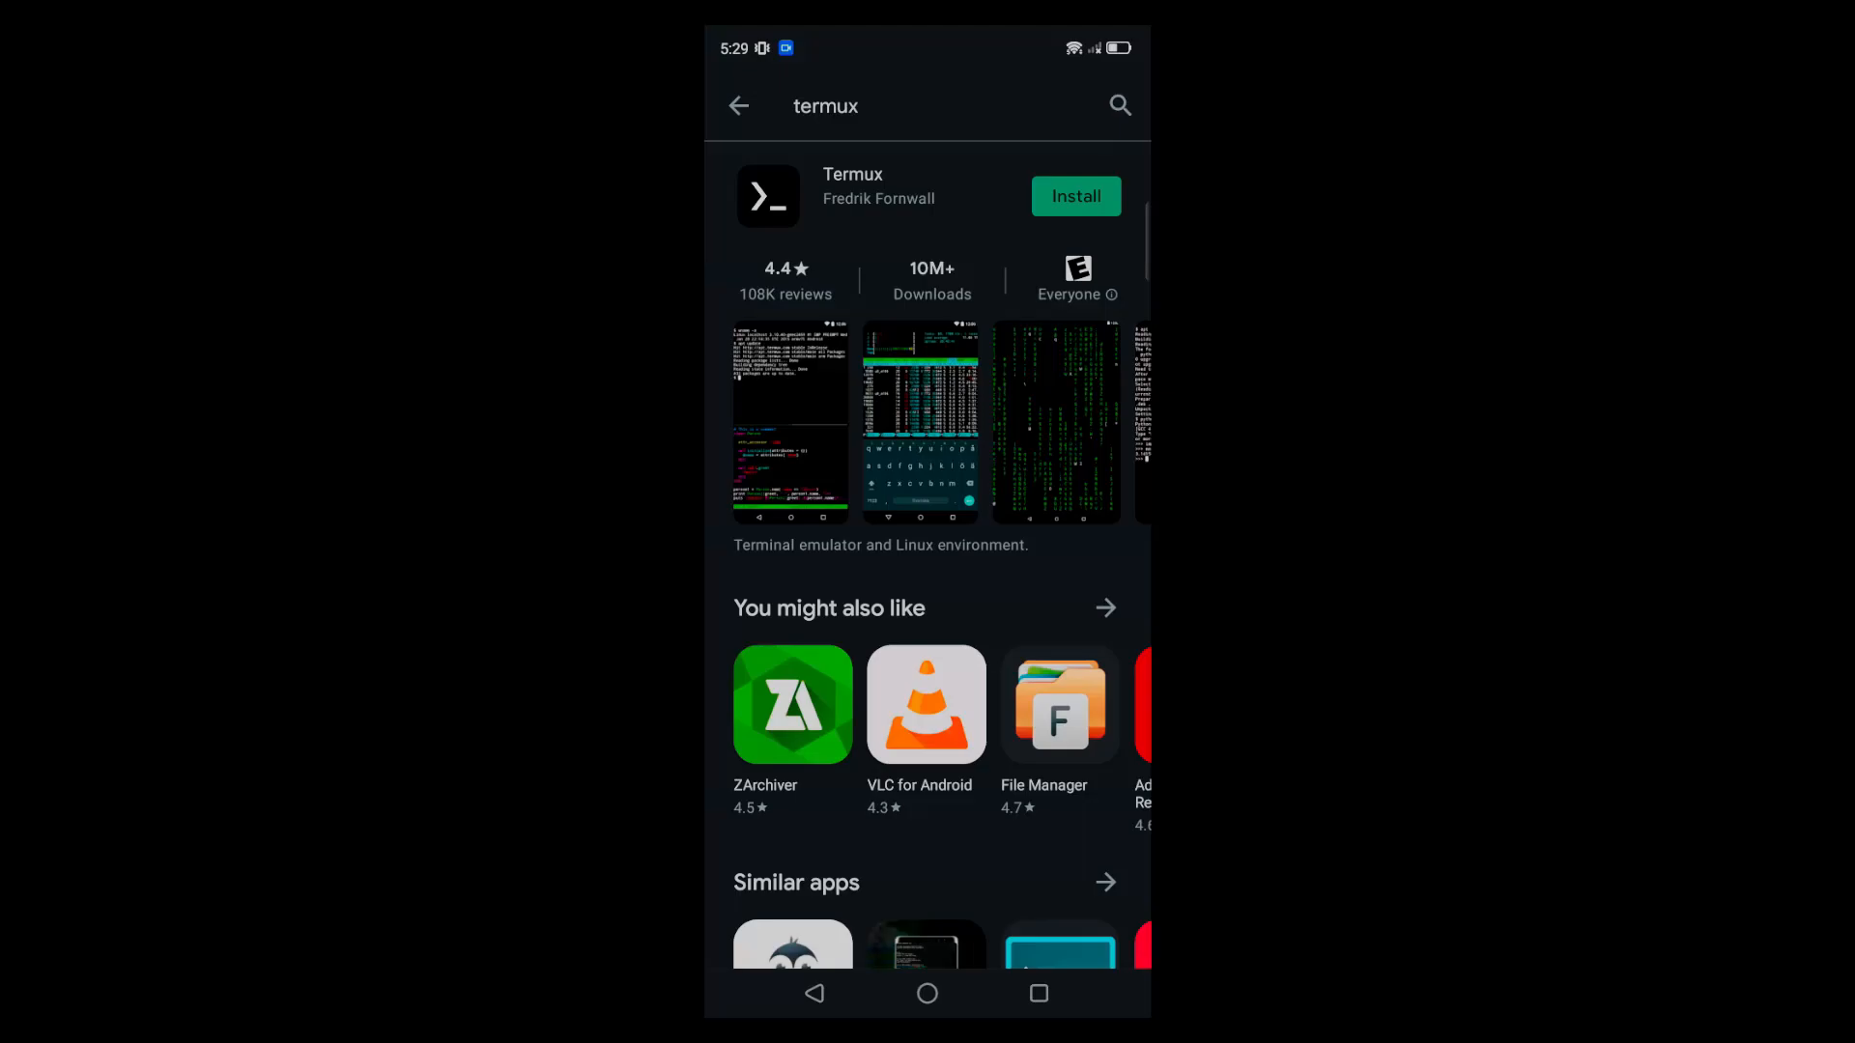
Install Termux from its Play Store page
{"action": "left_click", "coordinate": [1072, 195]}
{"action": "type", "text": "pkg"}
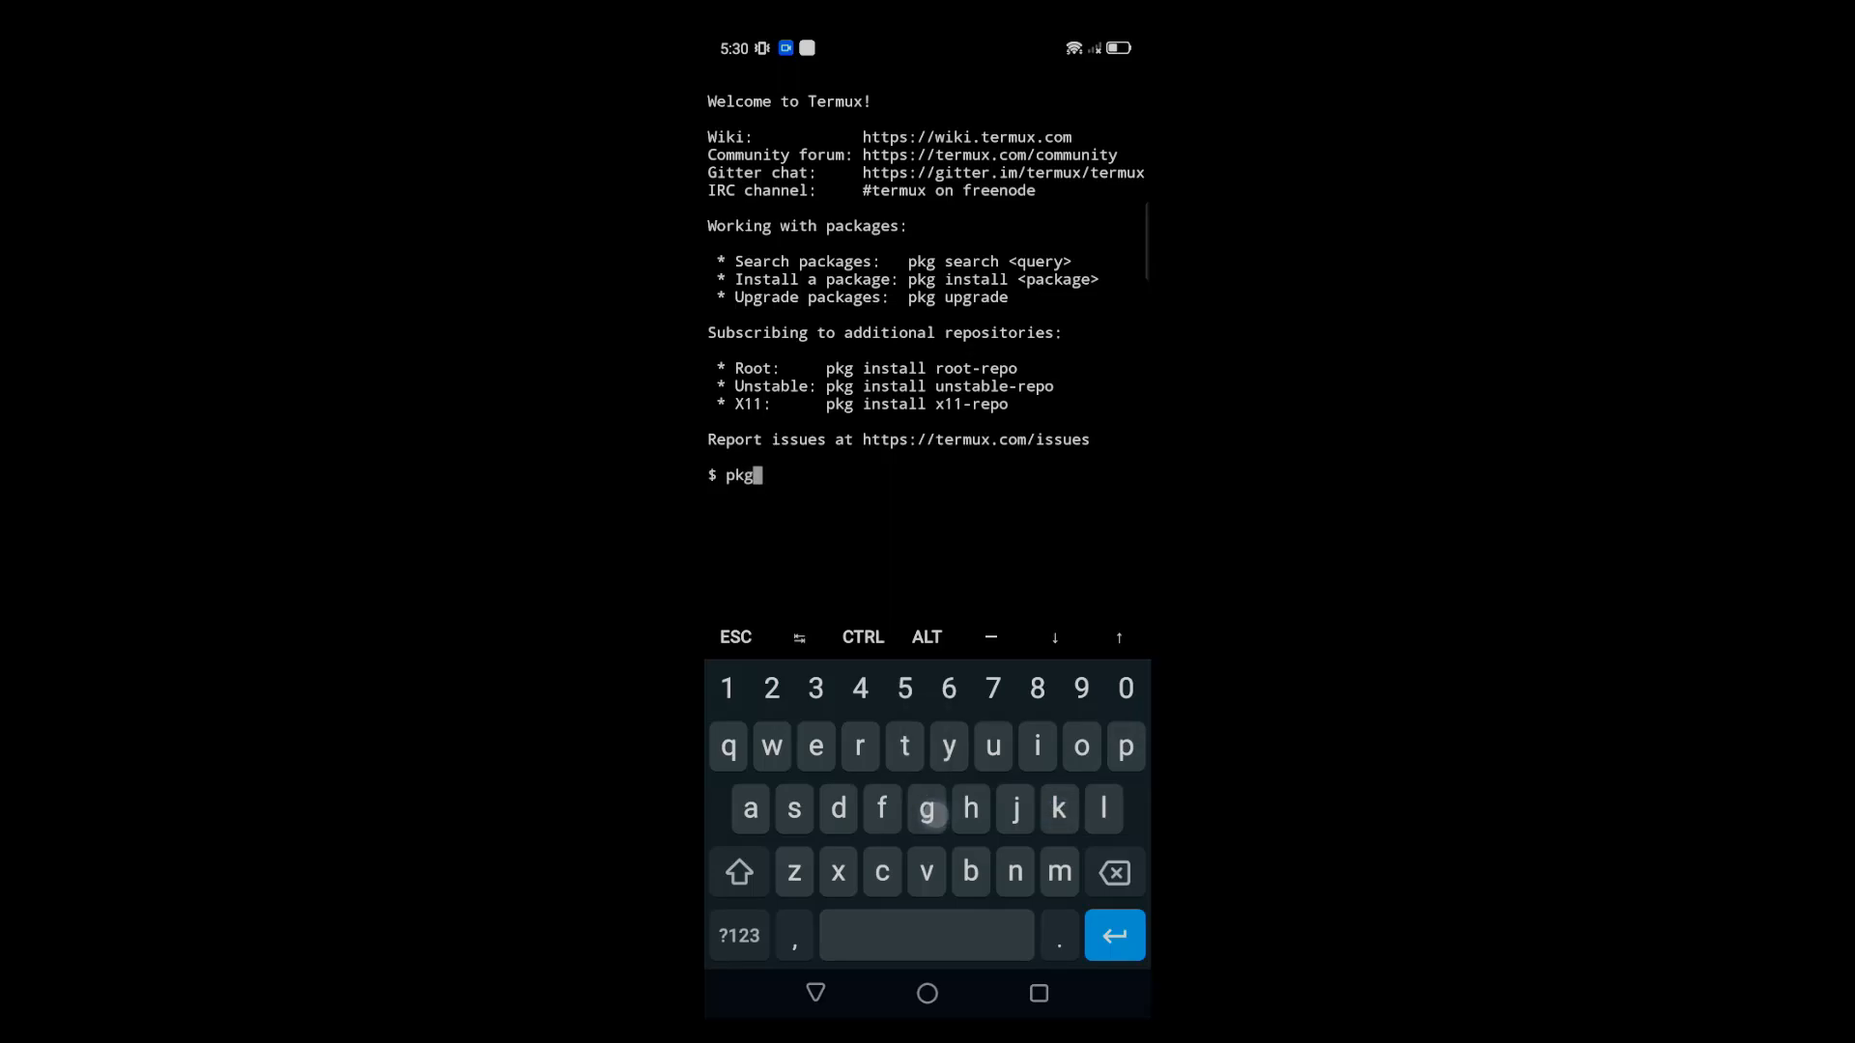
Run pip install protobuf so protobuf and six are installed, then begin the apt command
{"action": "type", "text": "ip install"}
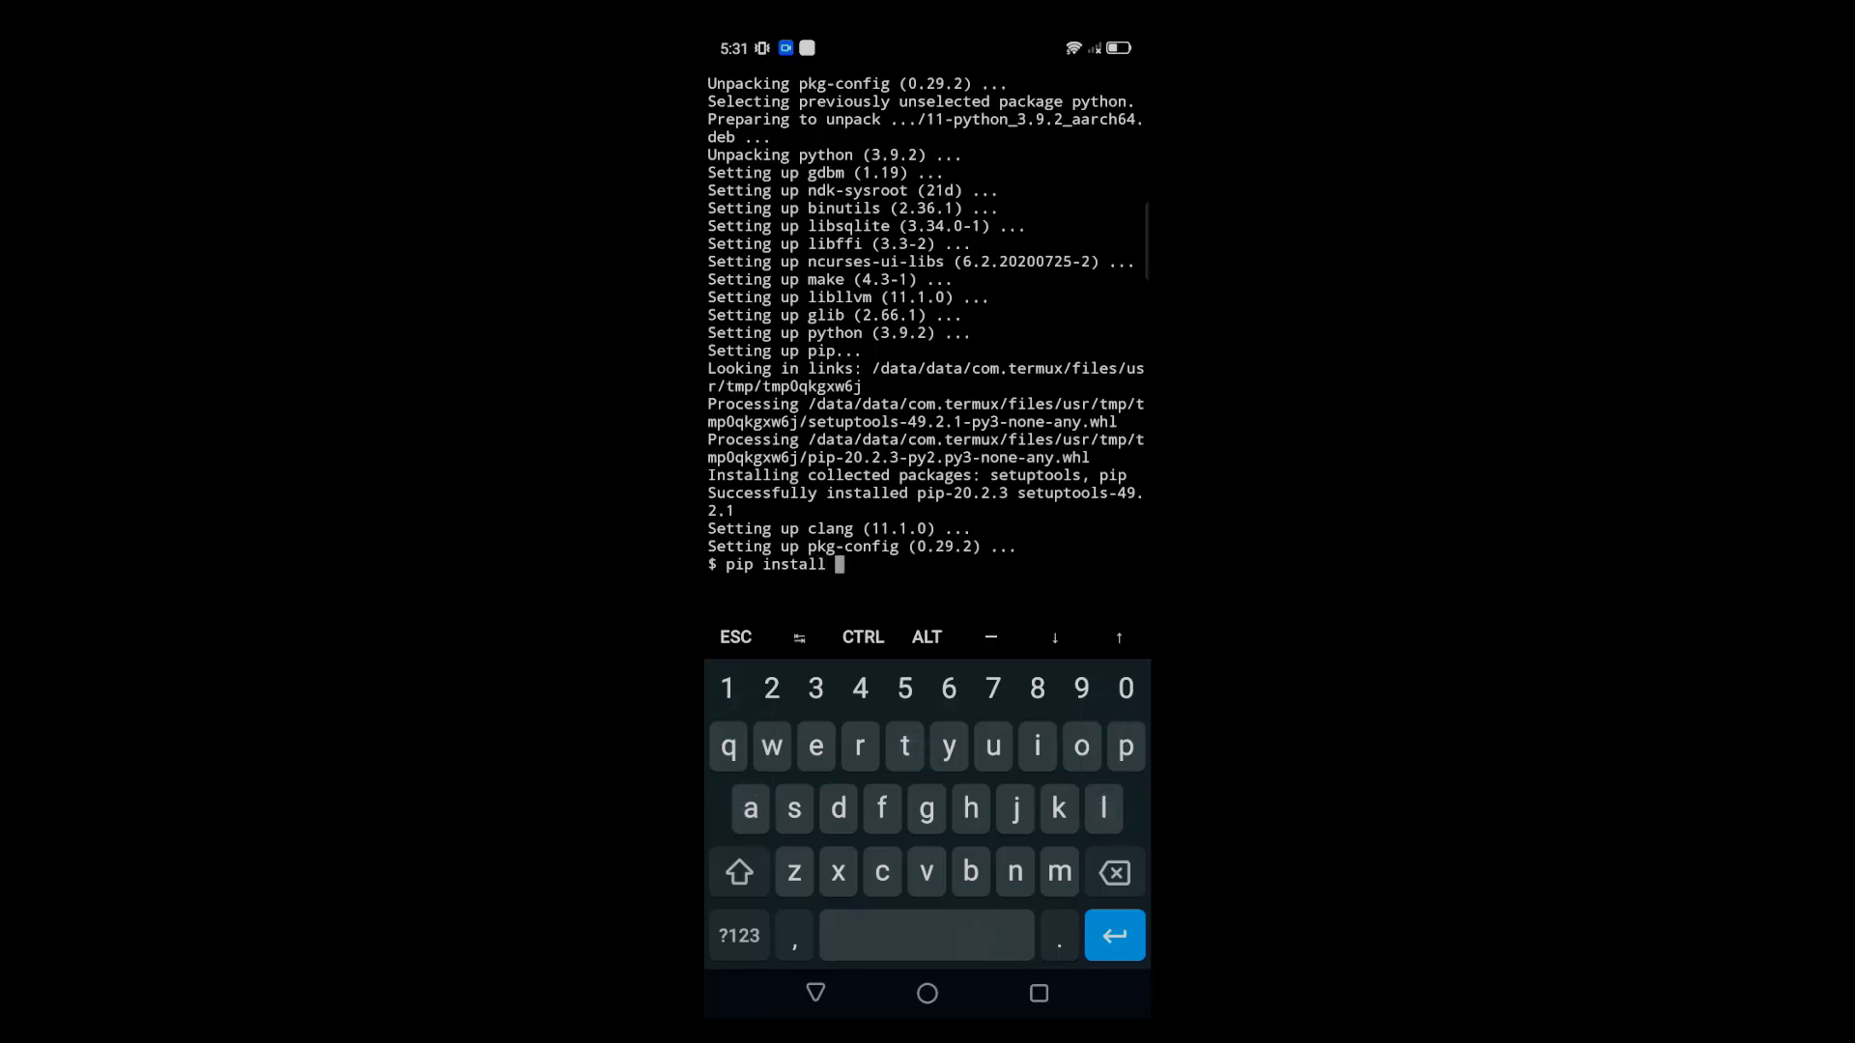
{"action": "type", "text": "pro"}
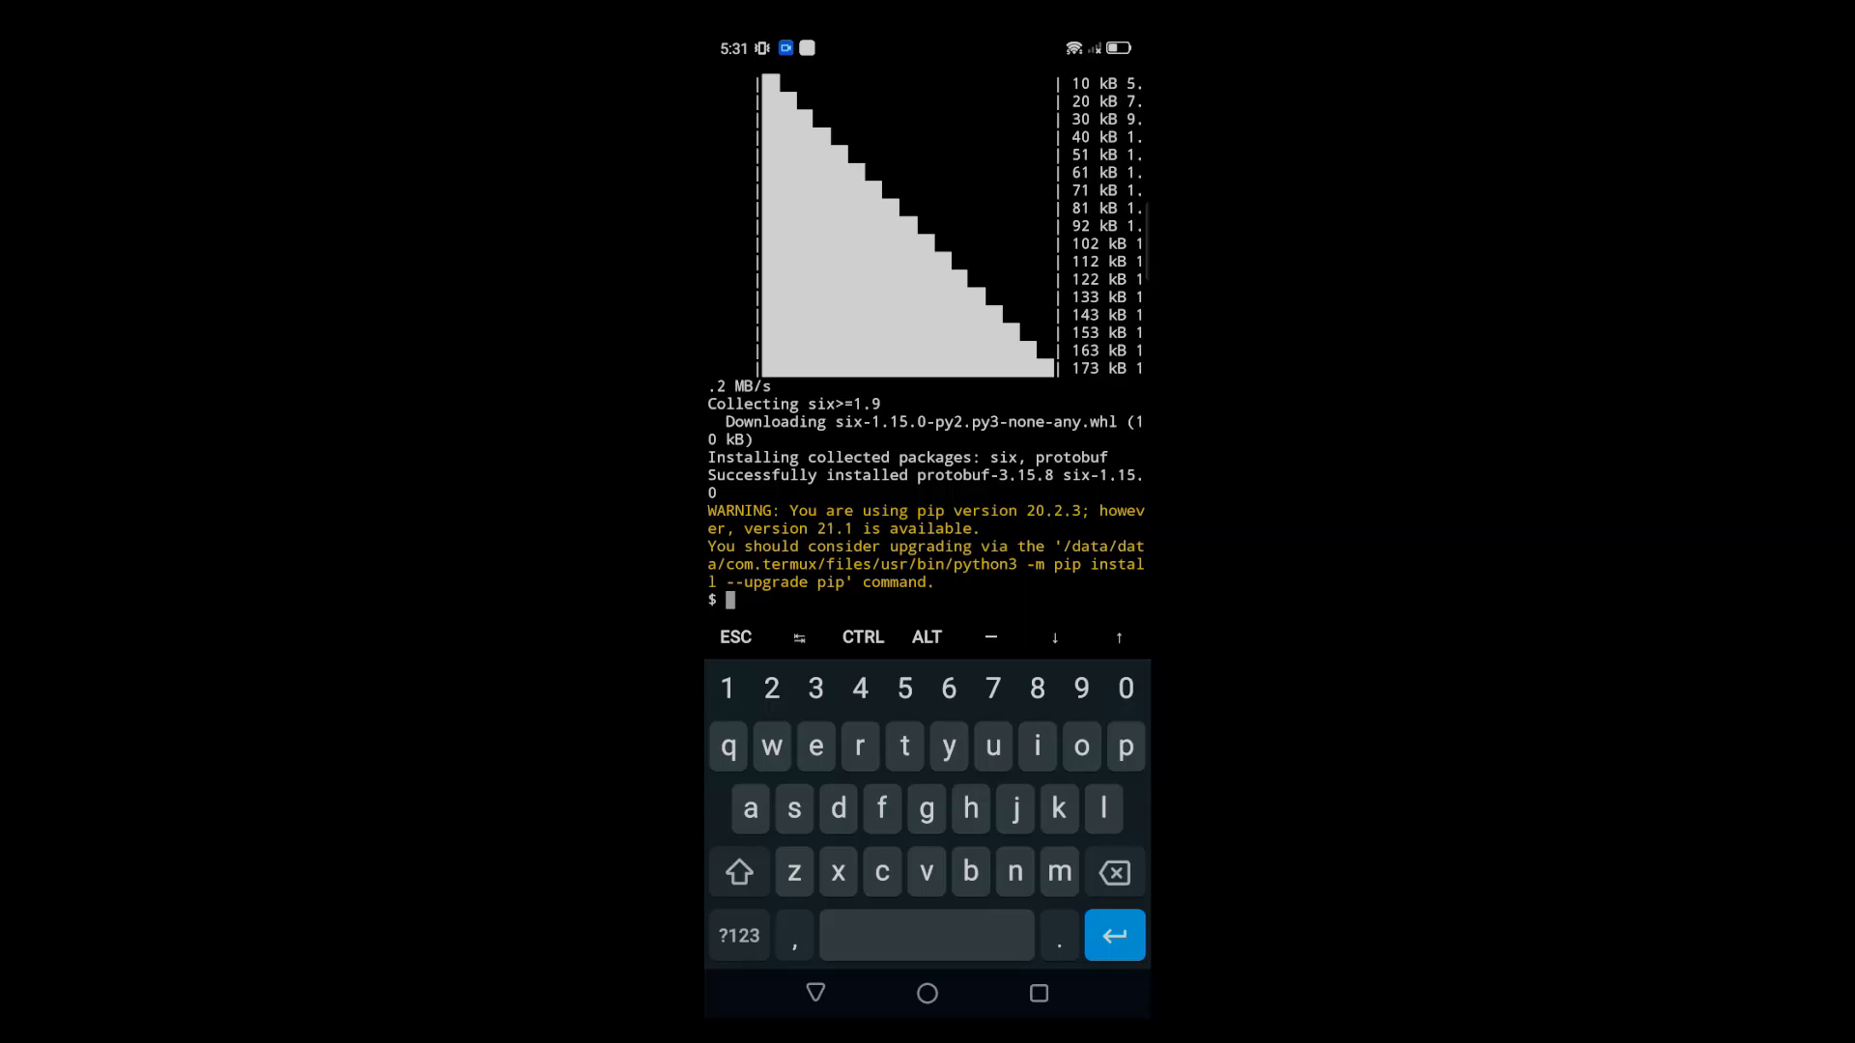
{"action": "type", "text": "apt update &"}
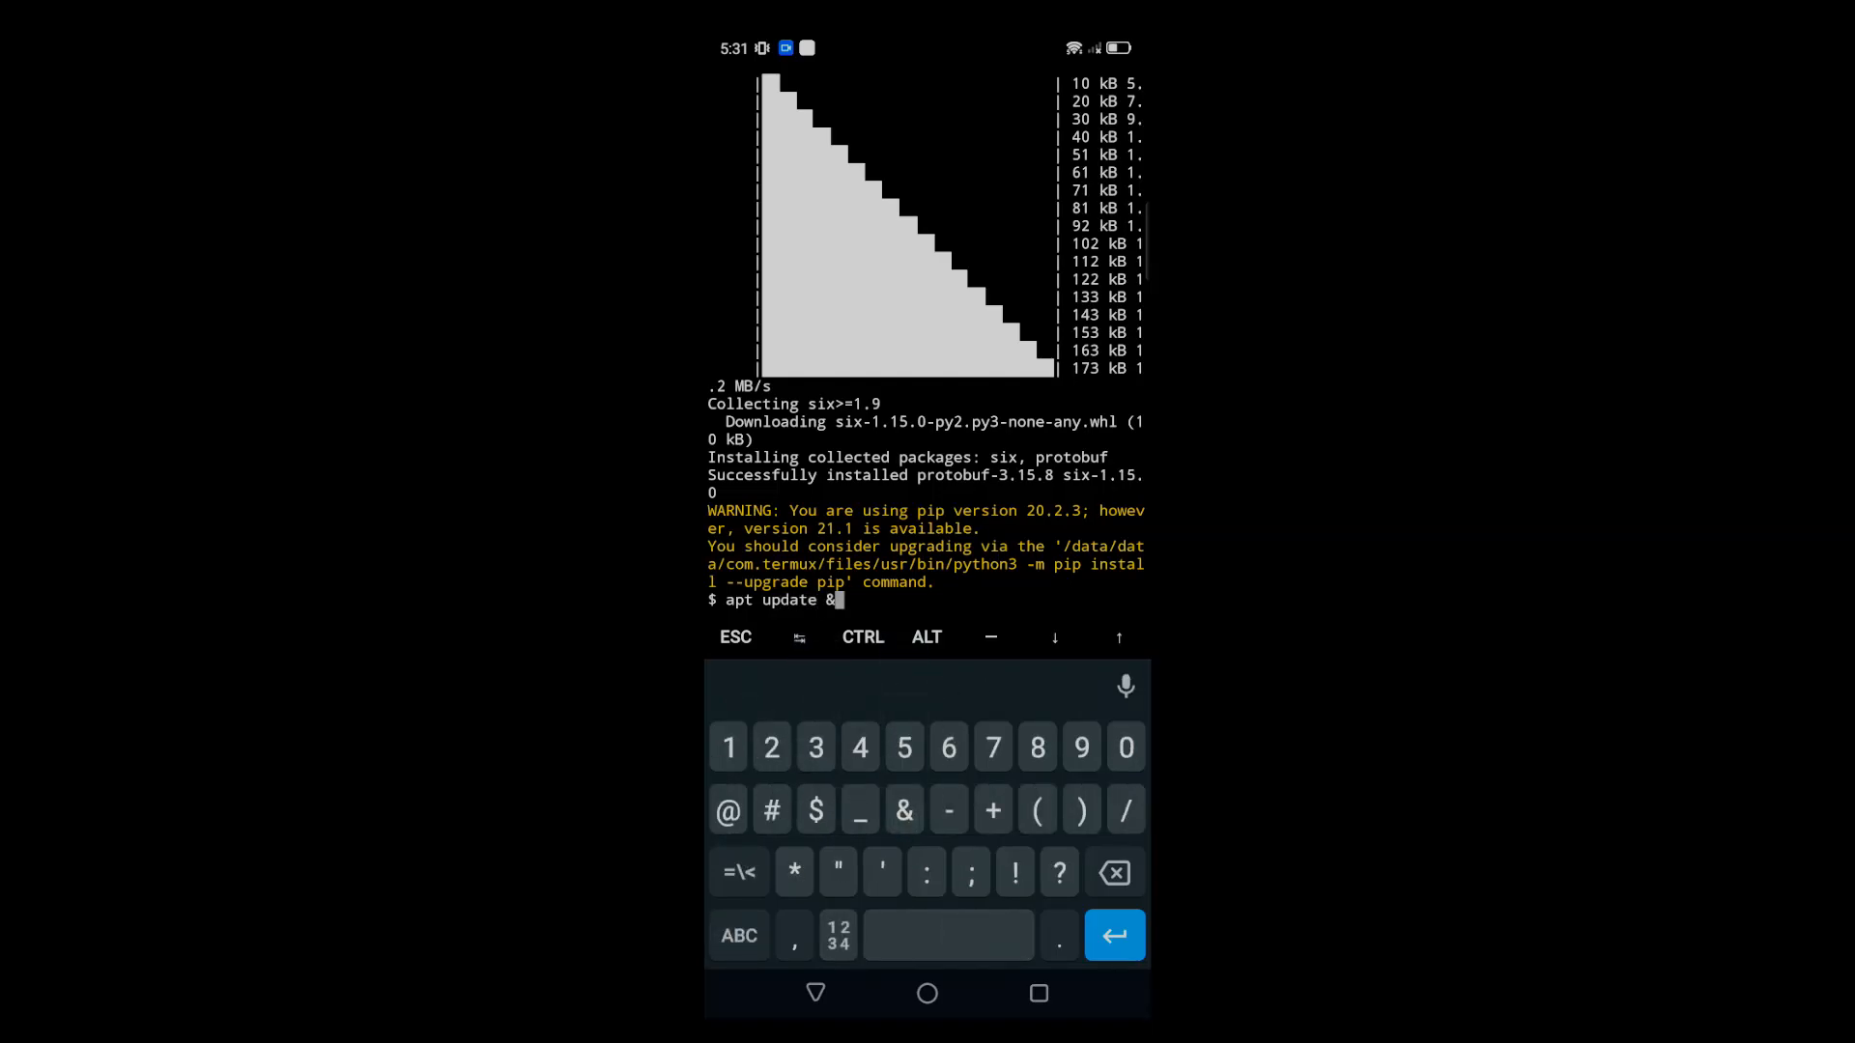
Run 'apt update && apt upgrade -y' to refresh lists and upgrade all packages
{"action": "left_click", "coordinate": [902, 810]}
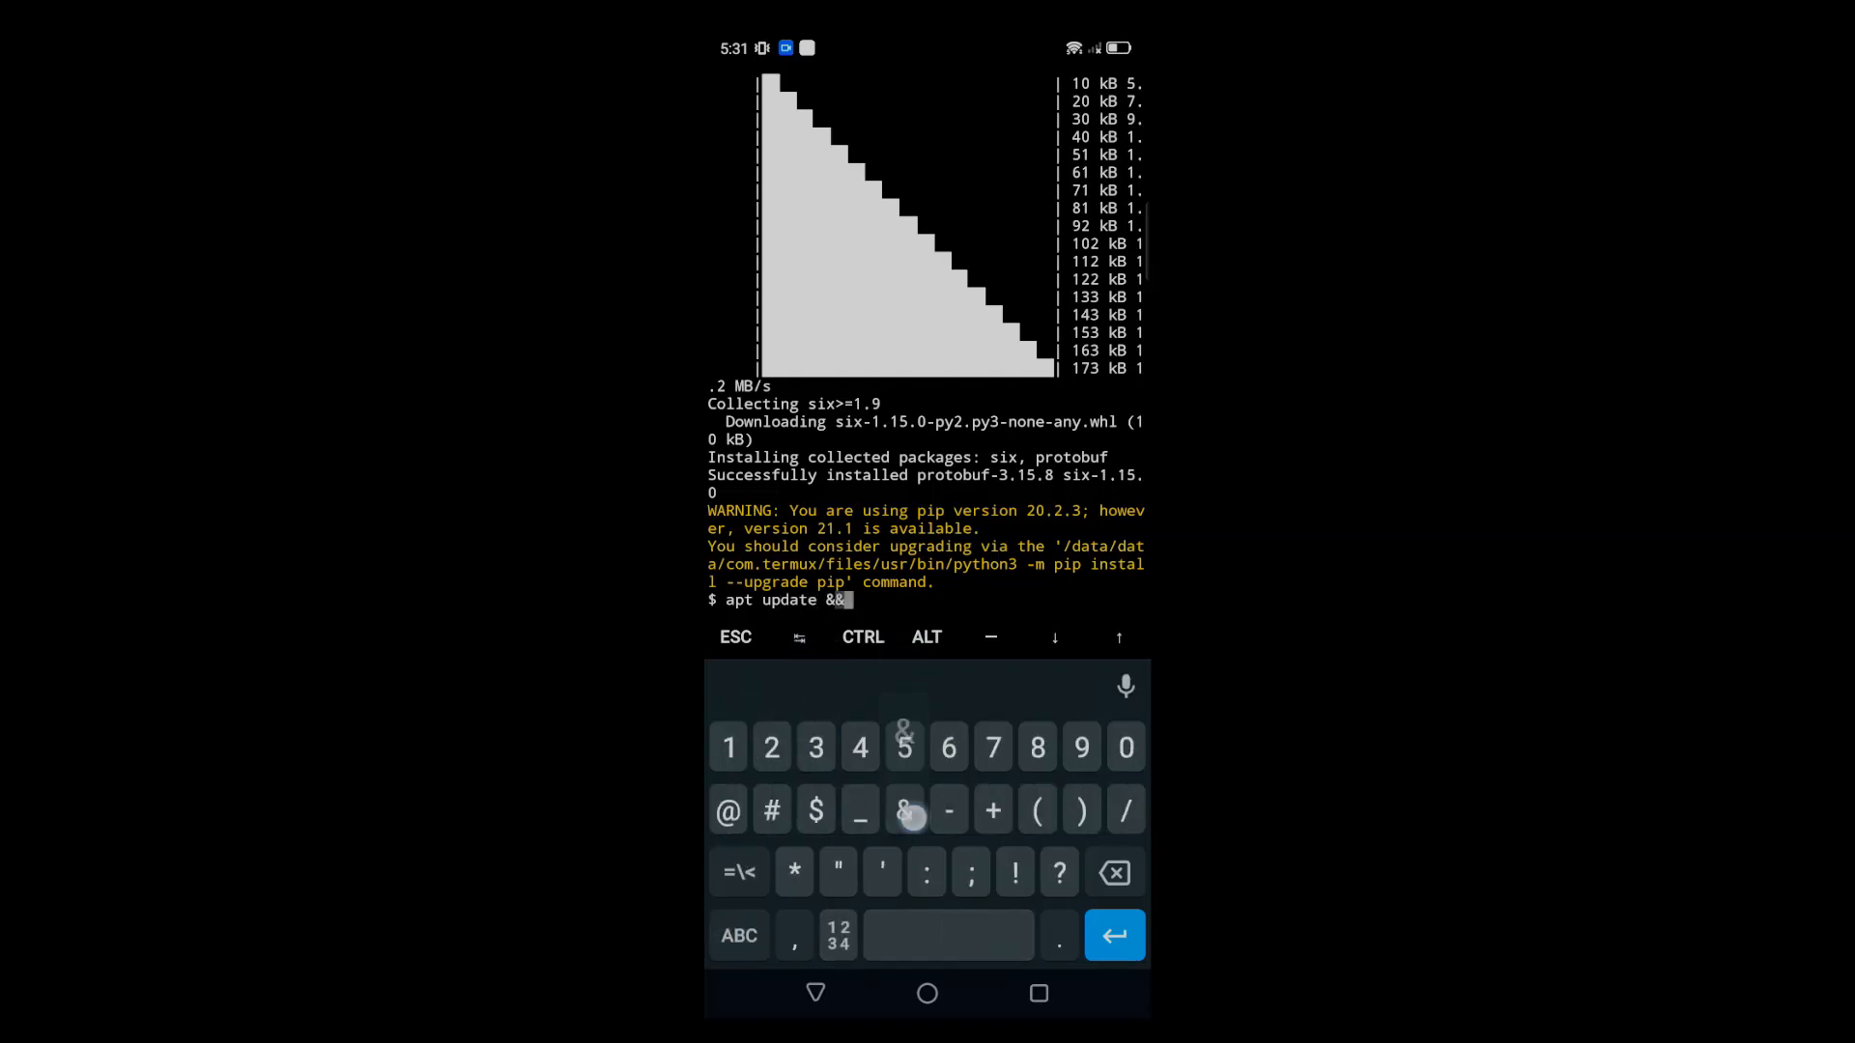
{"action": "left_click", "coordinate": [738, 935]}
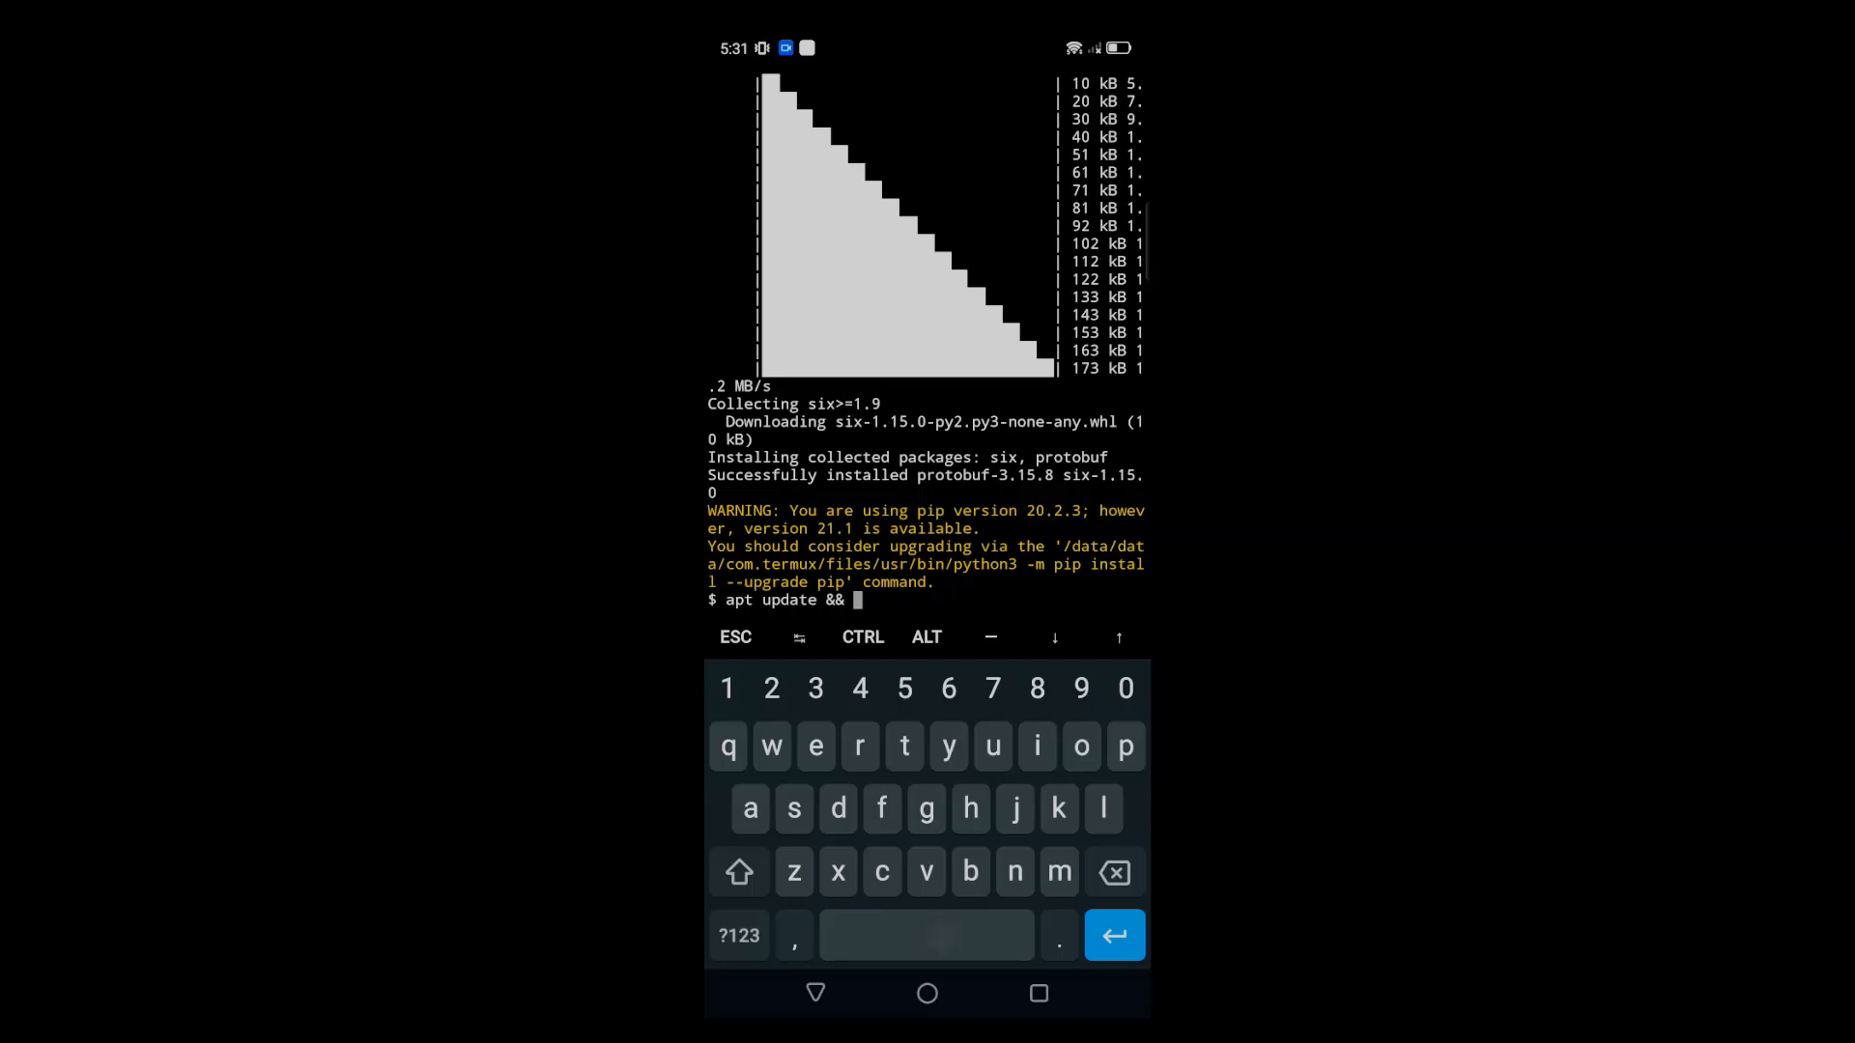
{"action": "type", "text": "apt upgrade -"}
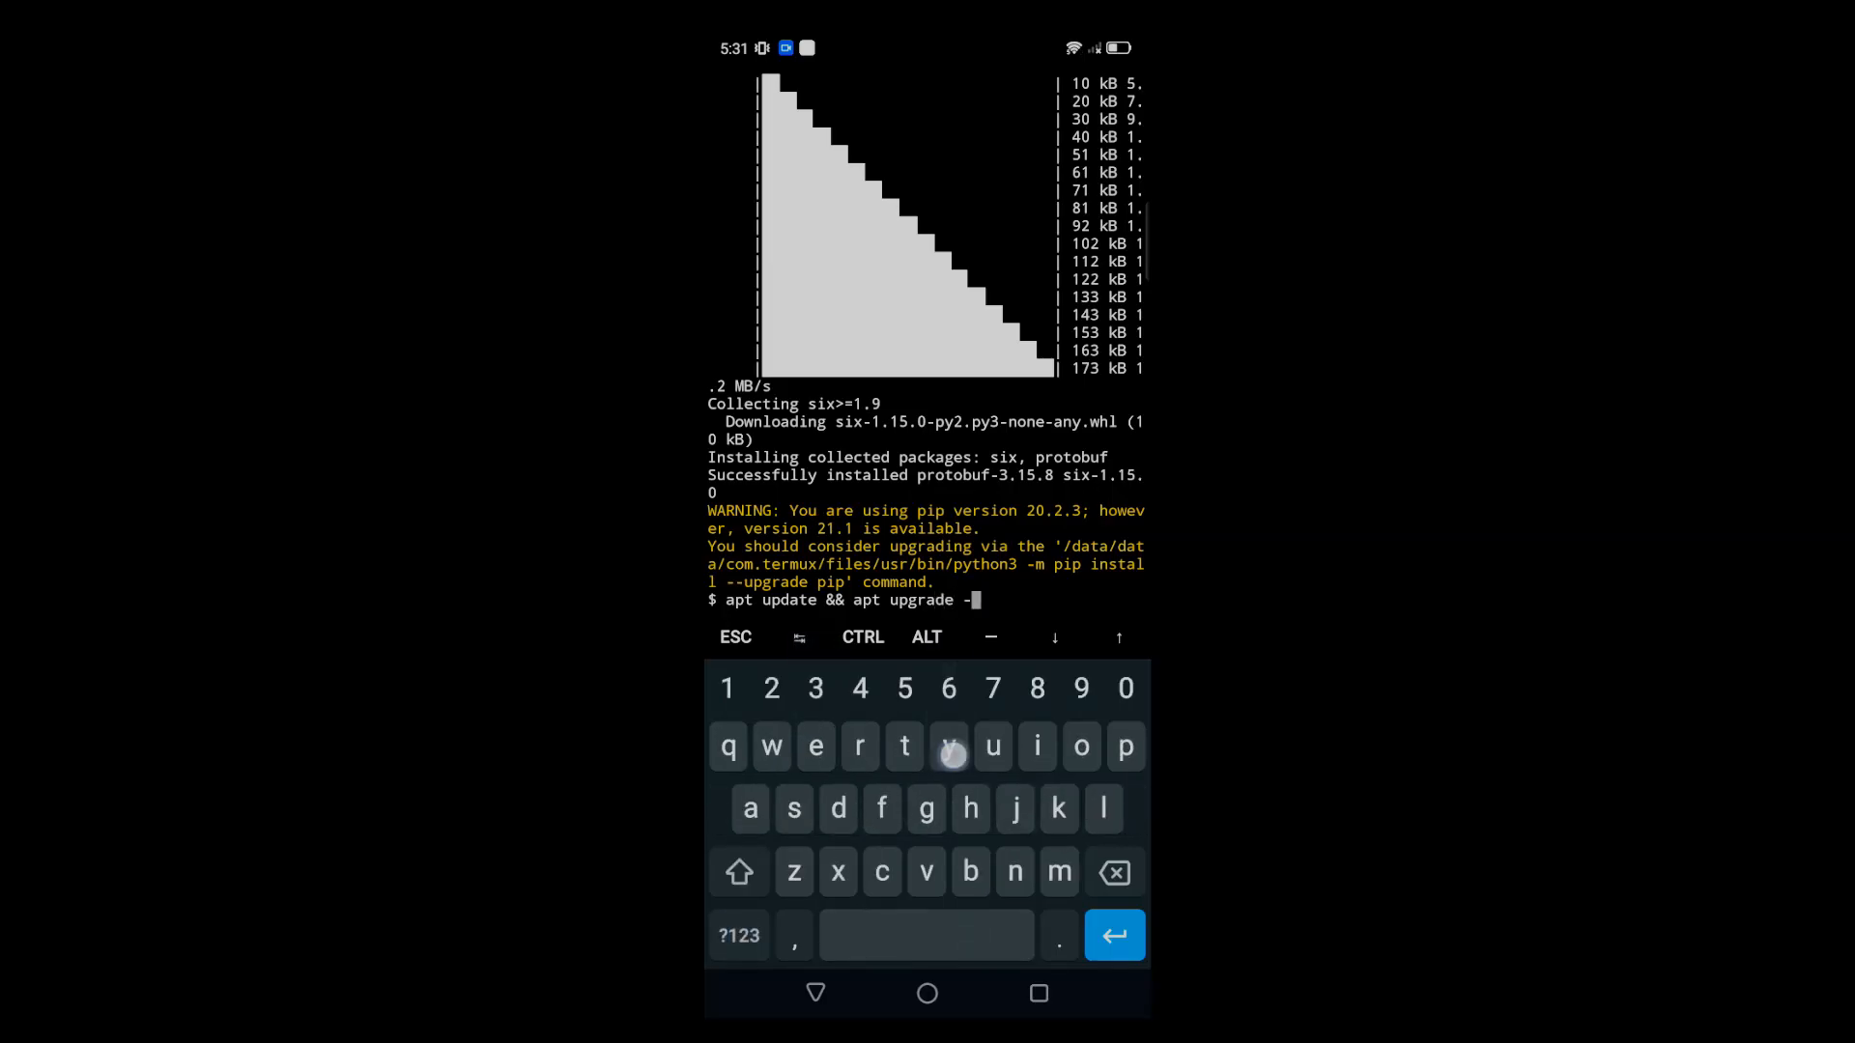
{"action": "key", "text": "Return"}
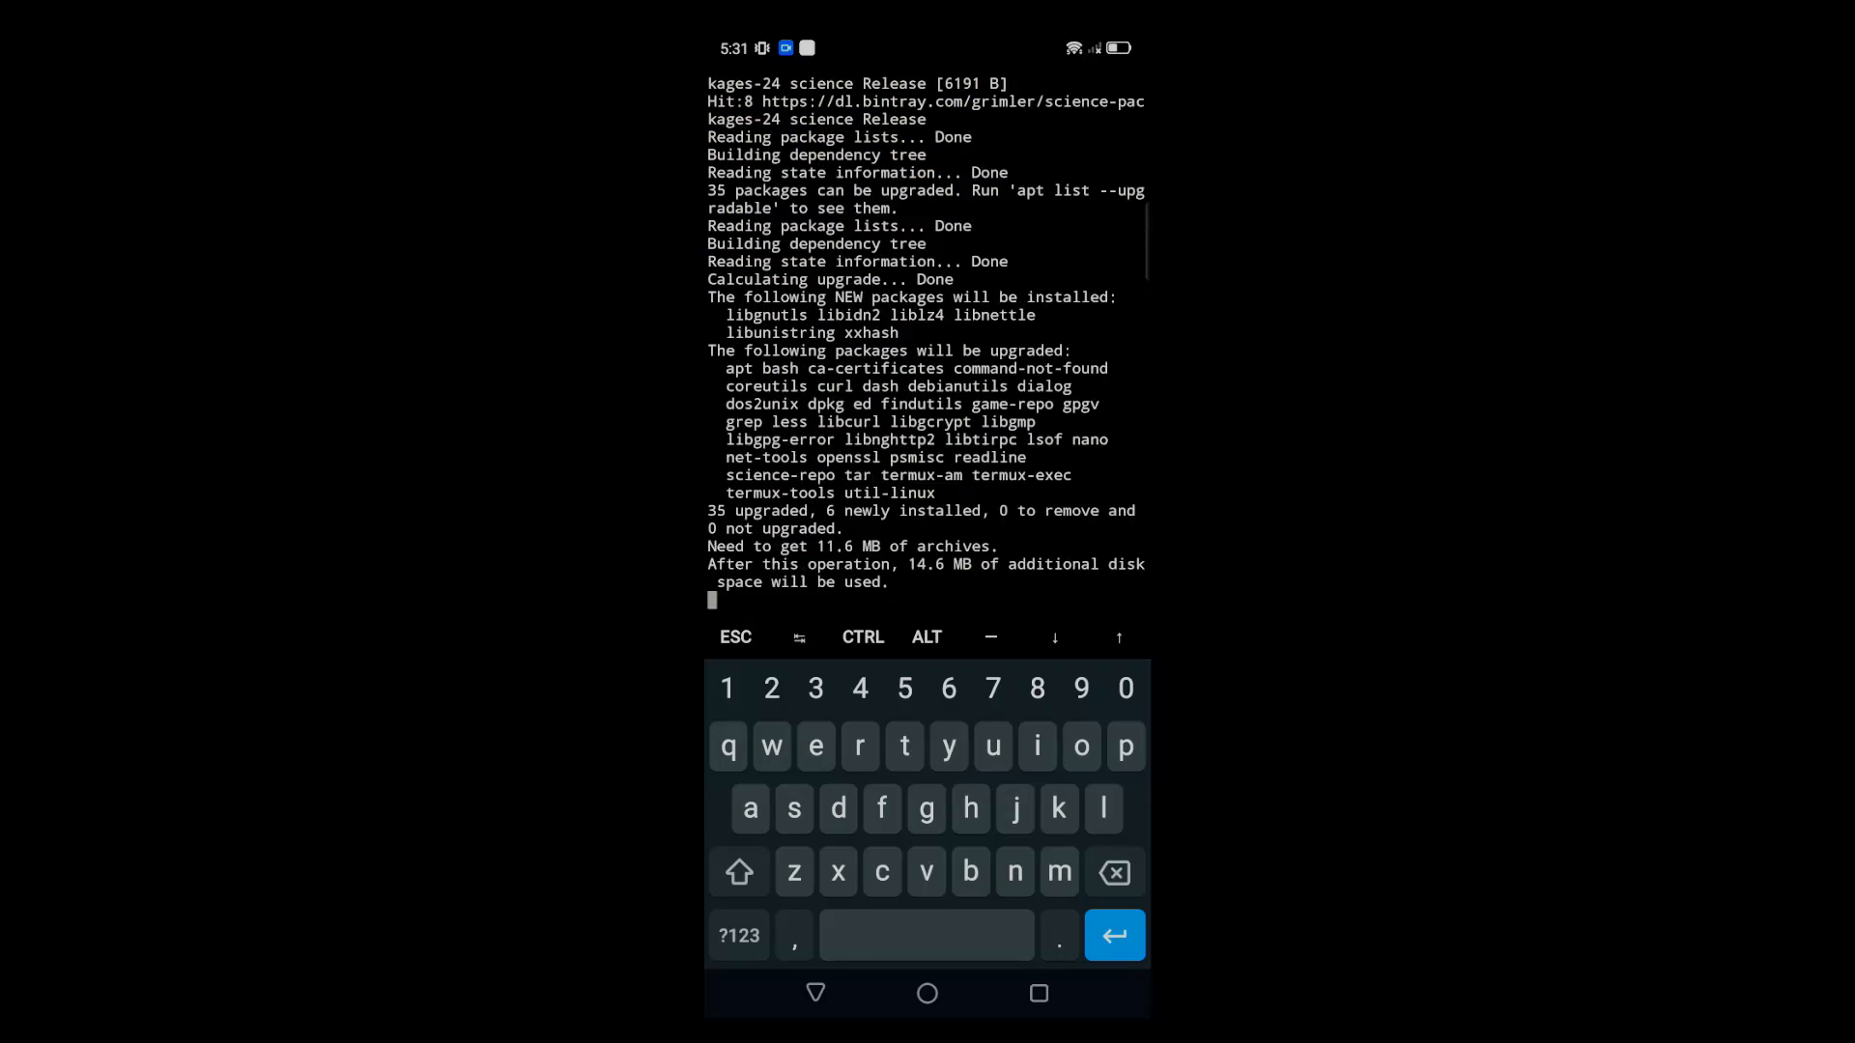
{"action": "key", "text": "Return"}
{"action": "type", "text": "termux"}
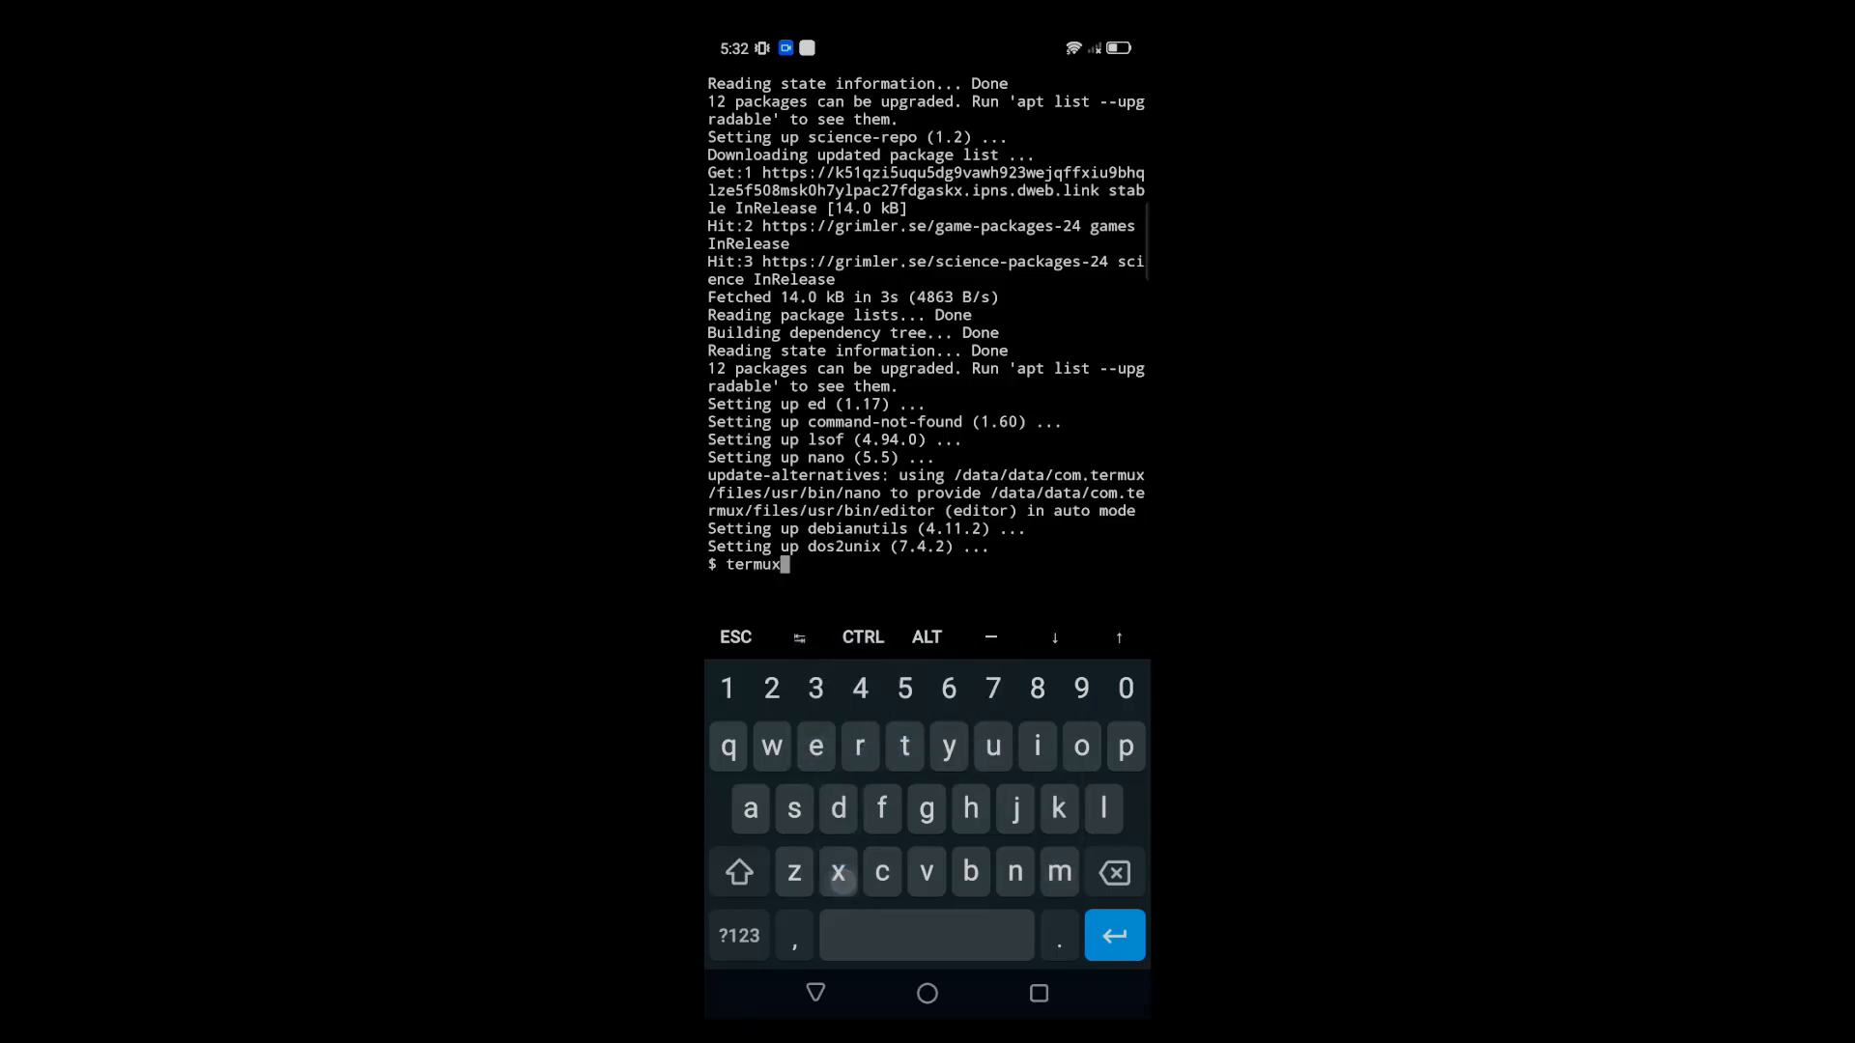
Run termux-setup-storage and allow Termux access to device storage
{"action": "left_click", "coordinate": [738, 935]}
{"action": "type", "text": "-setup"}
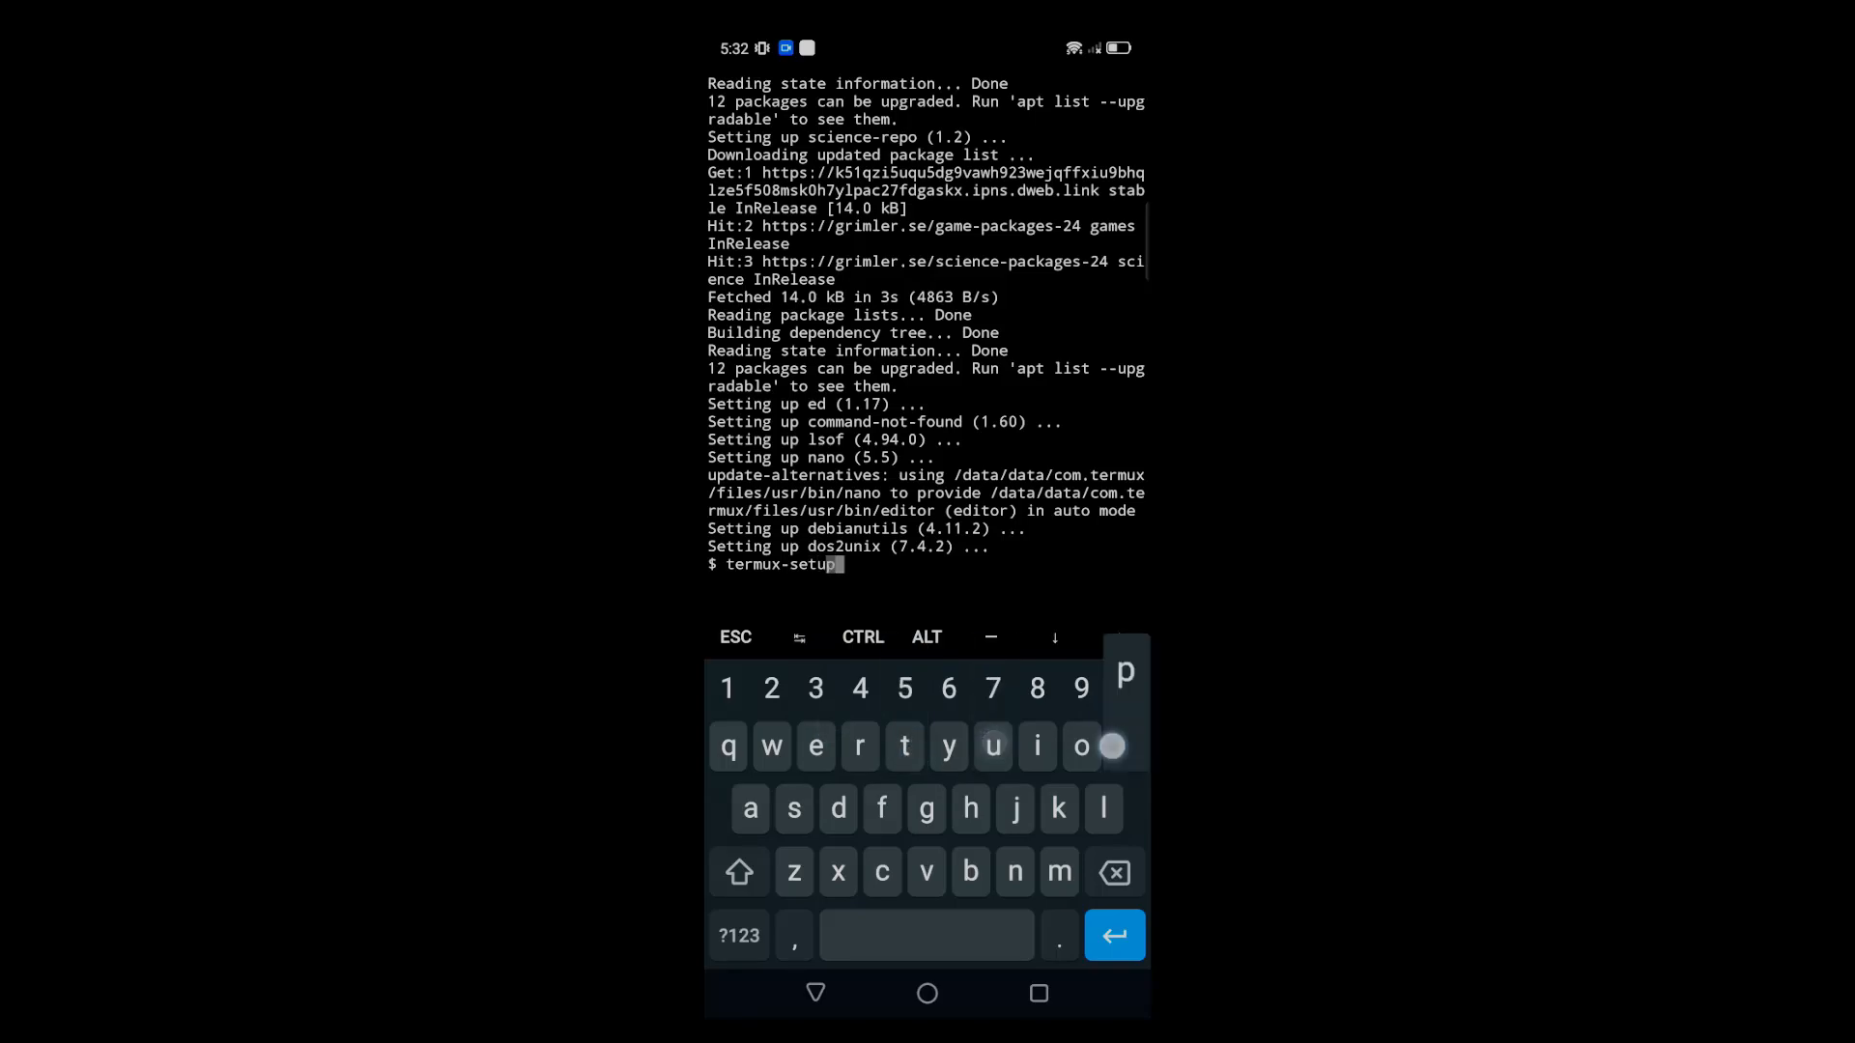
{"action": "type", "text": "-storage"}
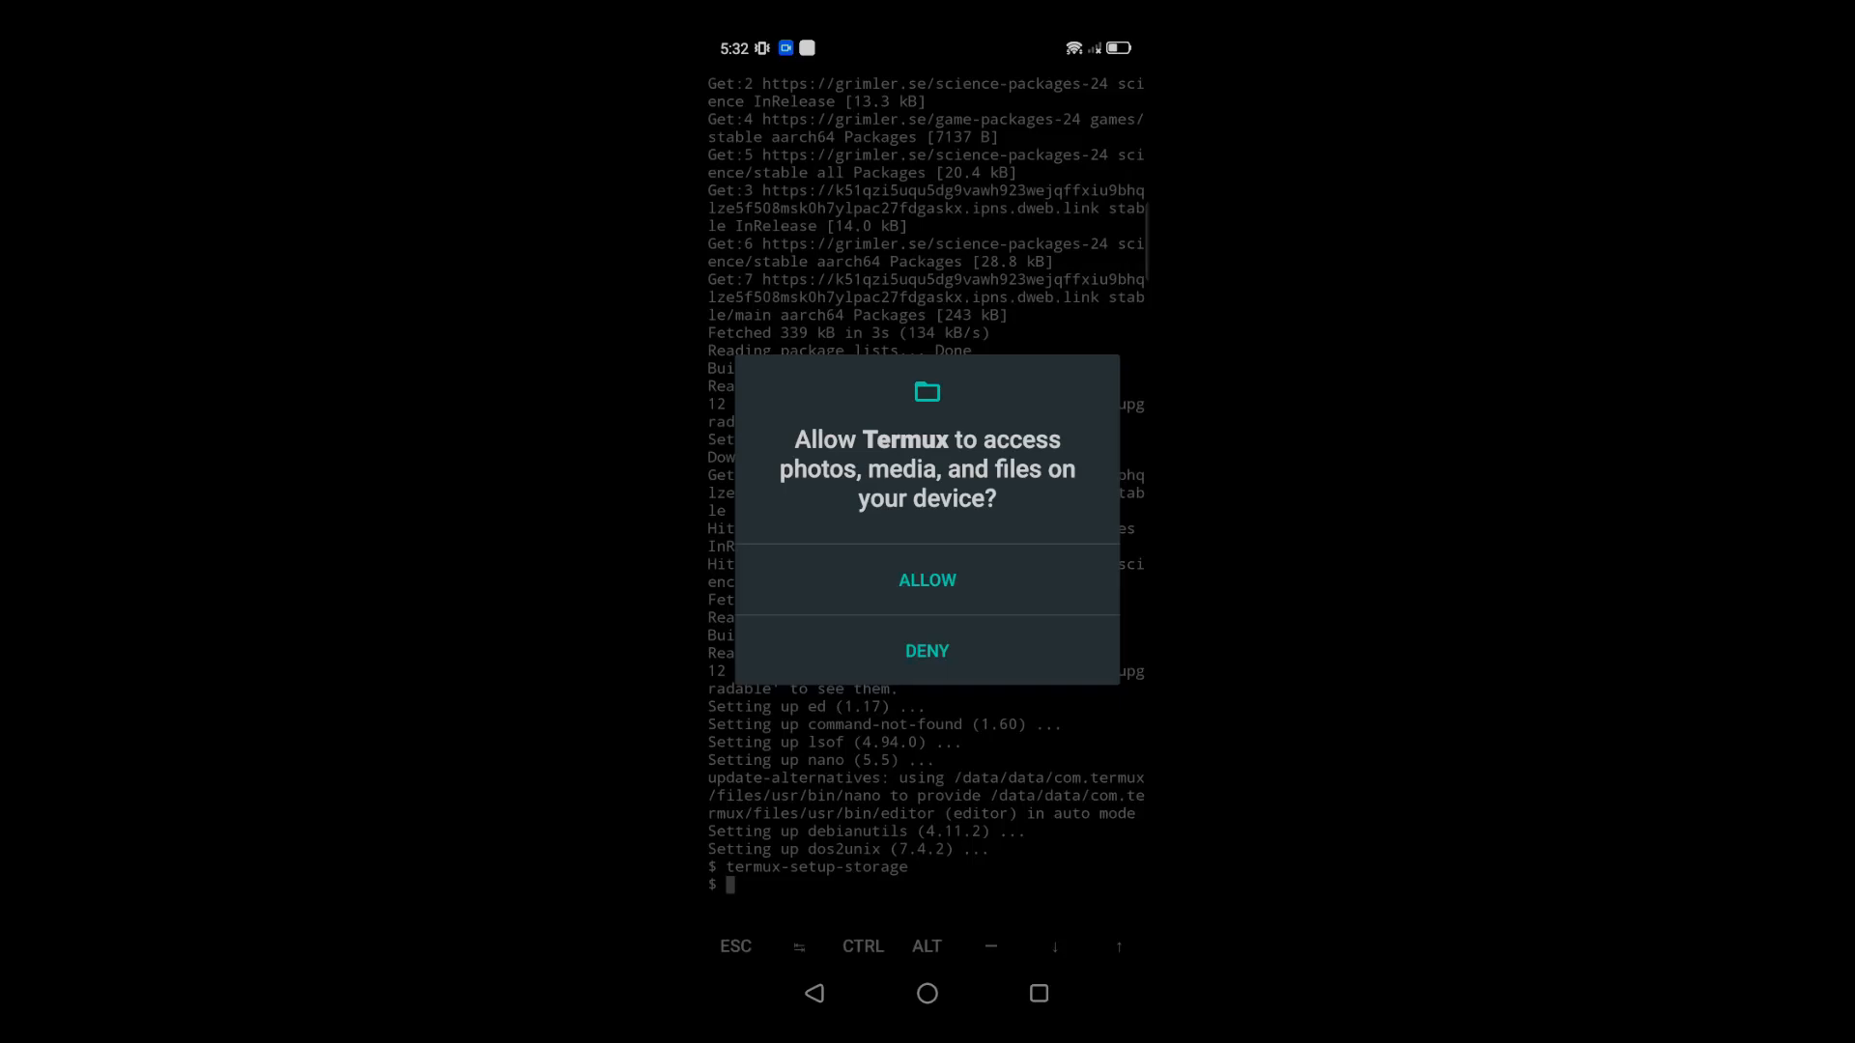
{"action": "left_click", "coordinate": [925, 580]}
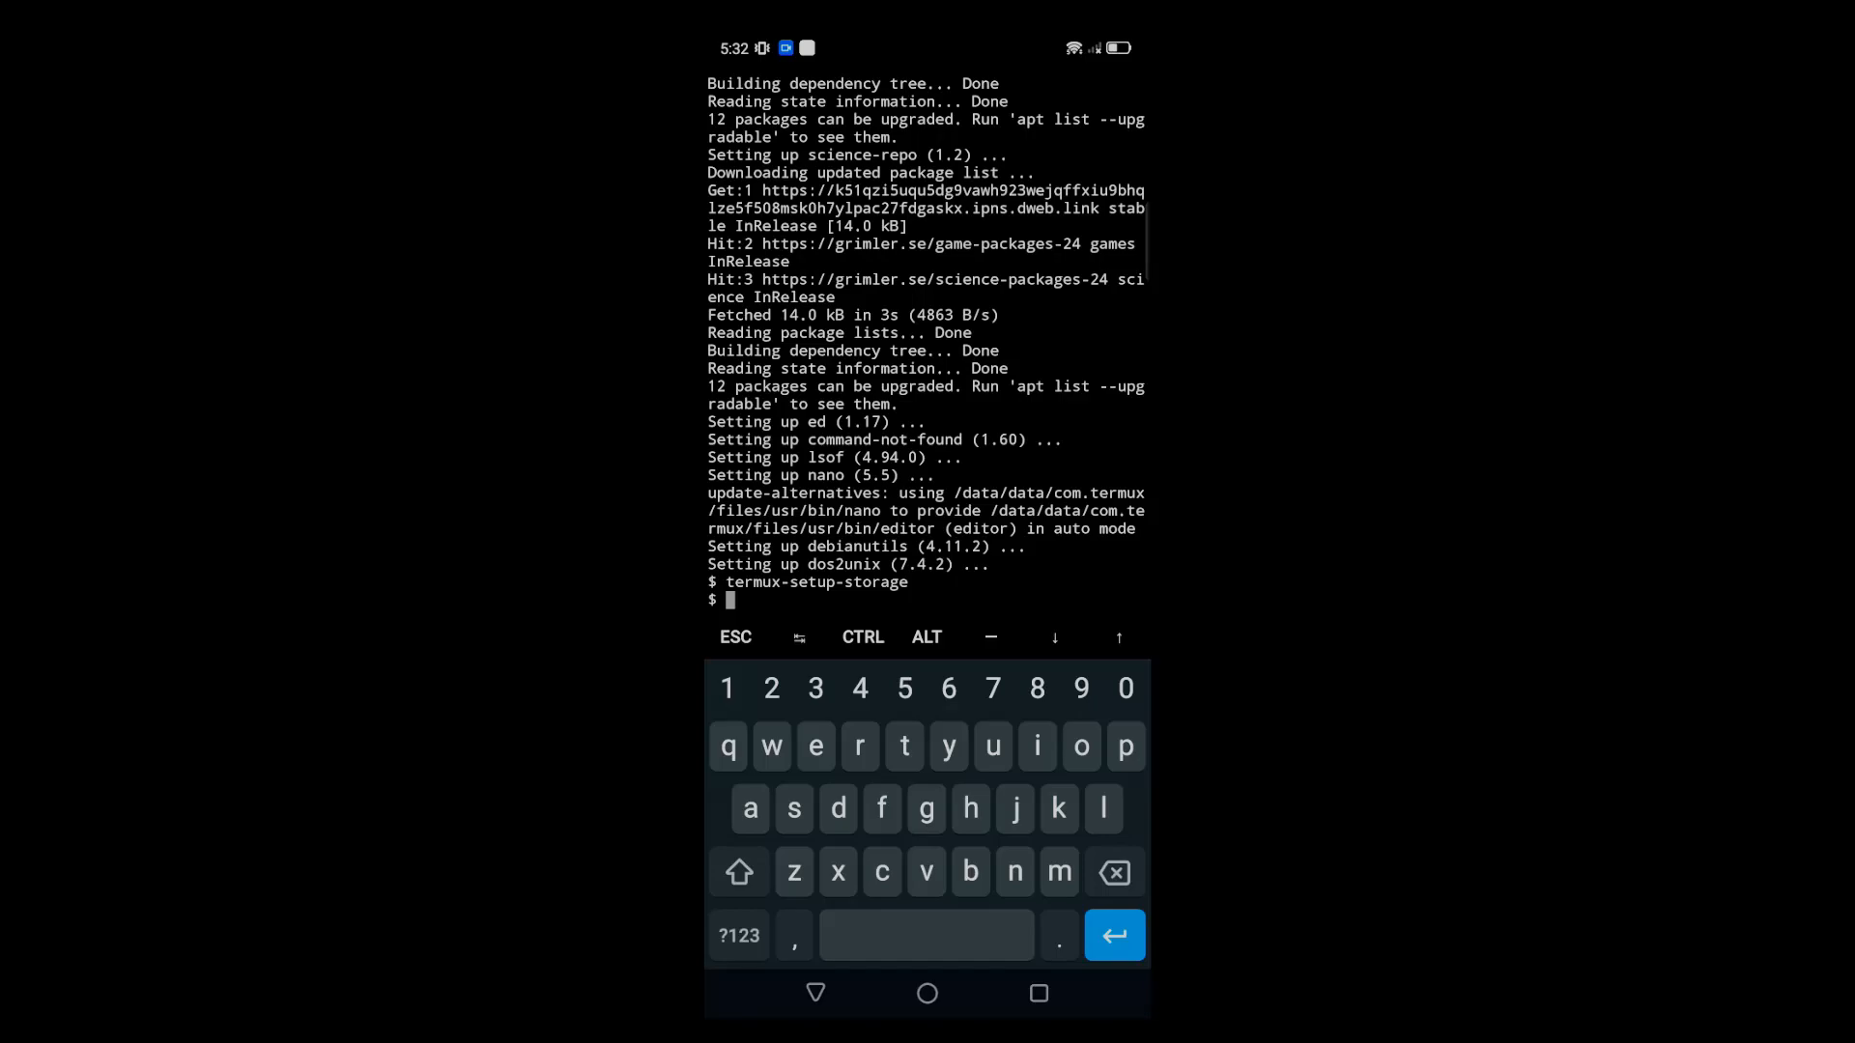
Change directory to /sdcard/payload
{"action": "type", "text": "cd"}
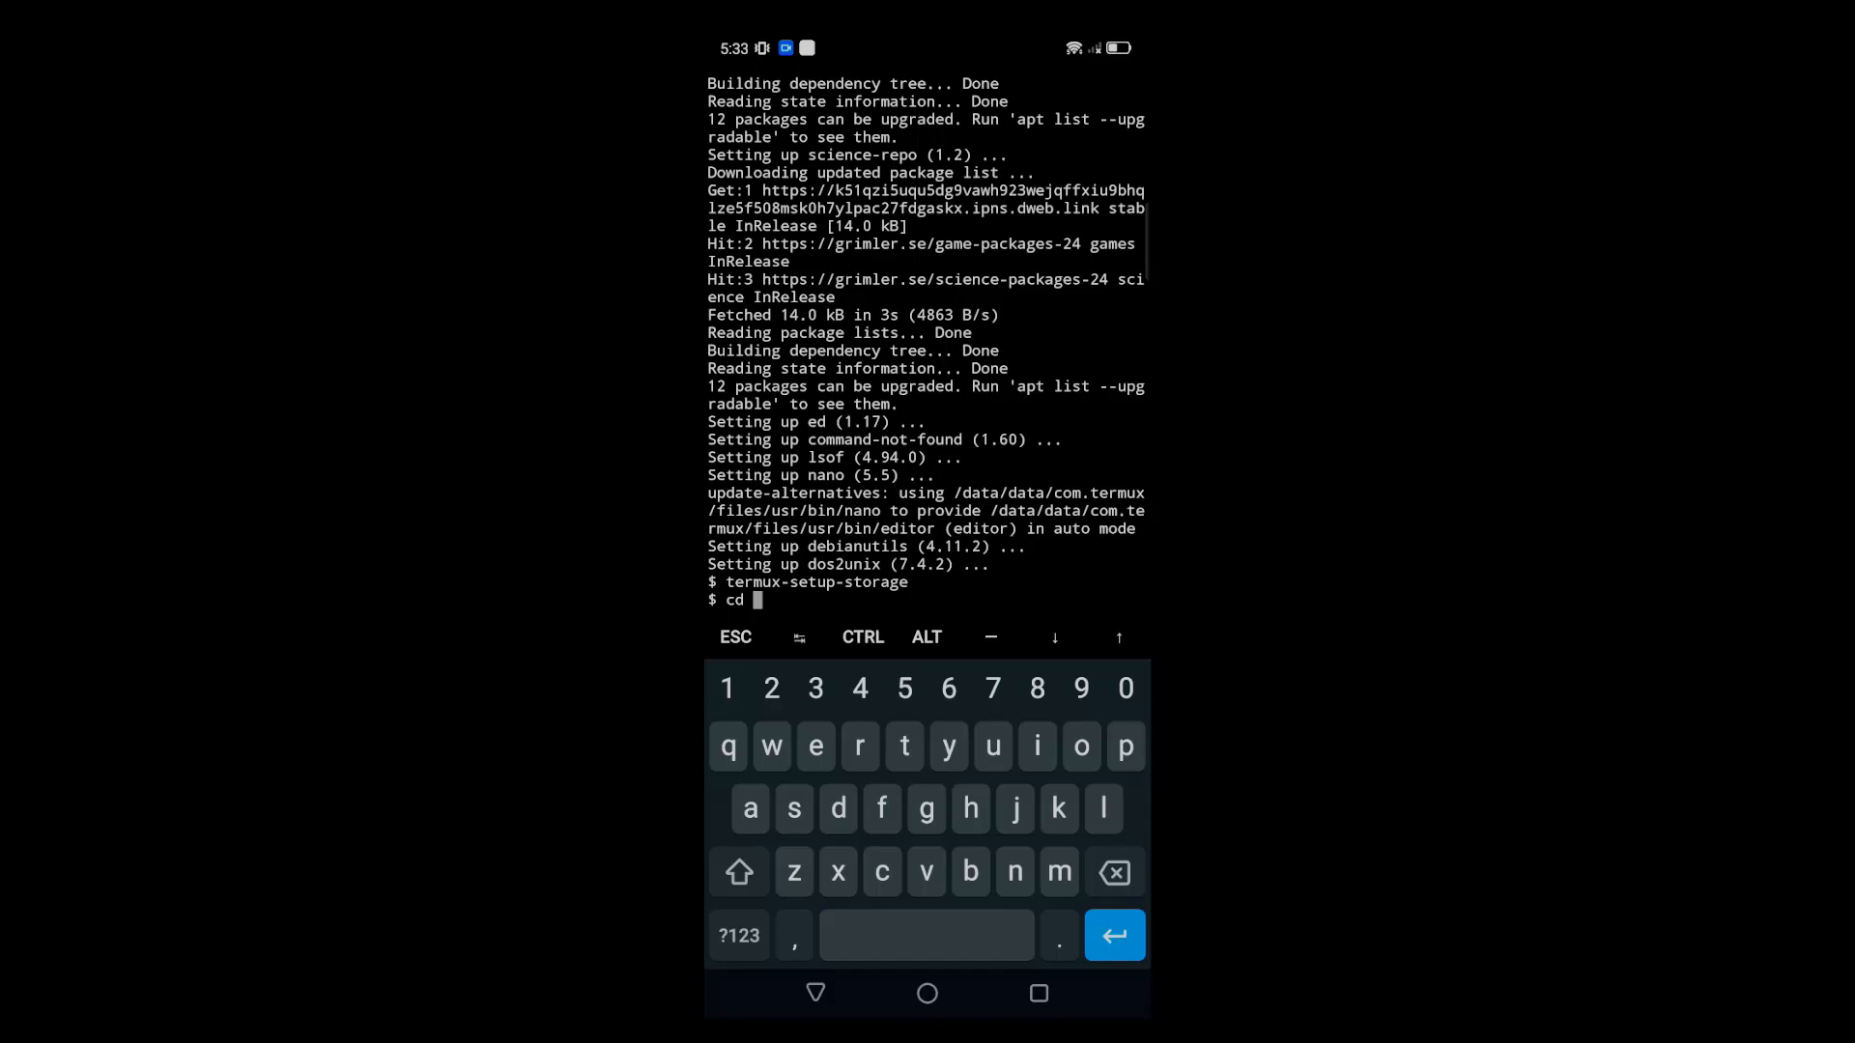
{"action": "left_click", "coordinate": [738, 935]}
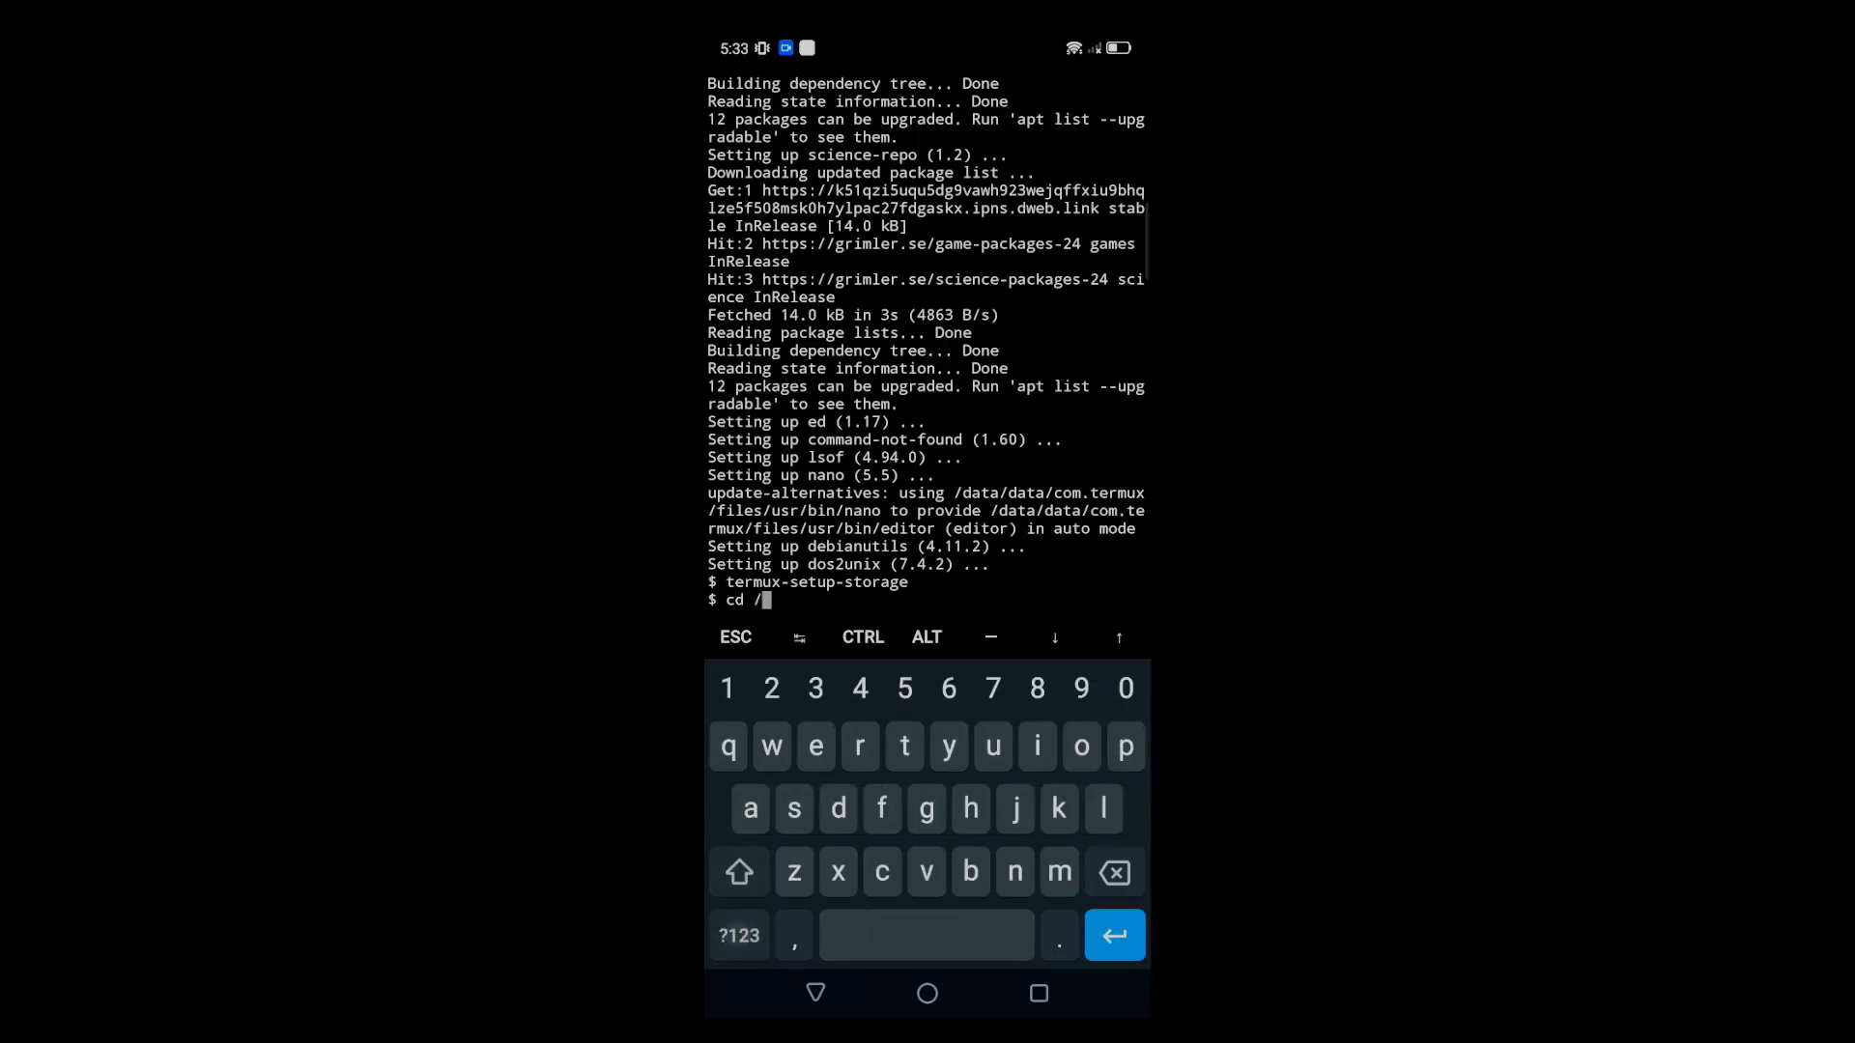
{"action": "type", "text": "sdcard"}
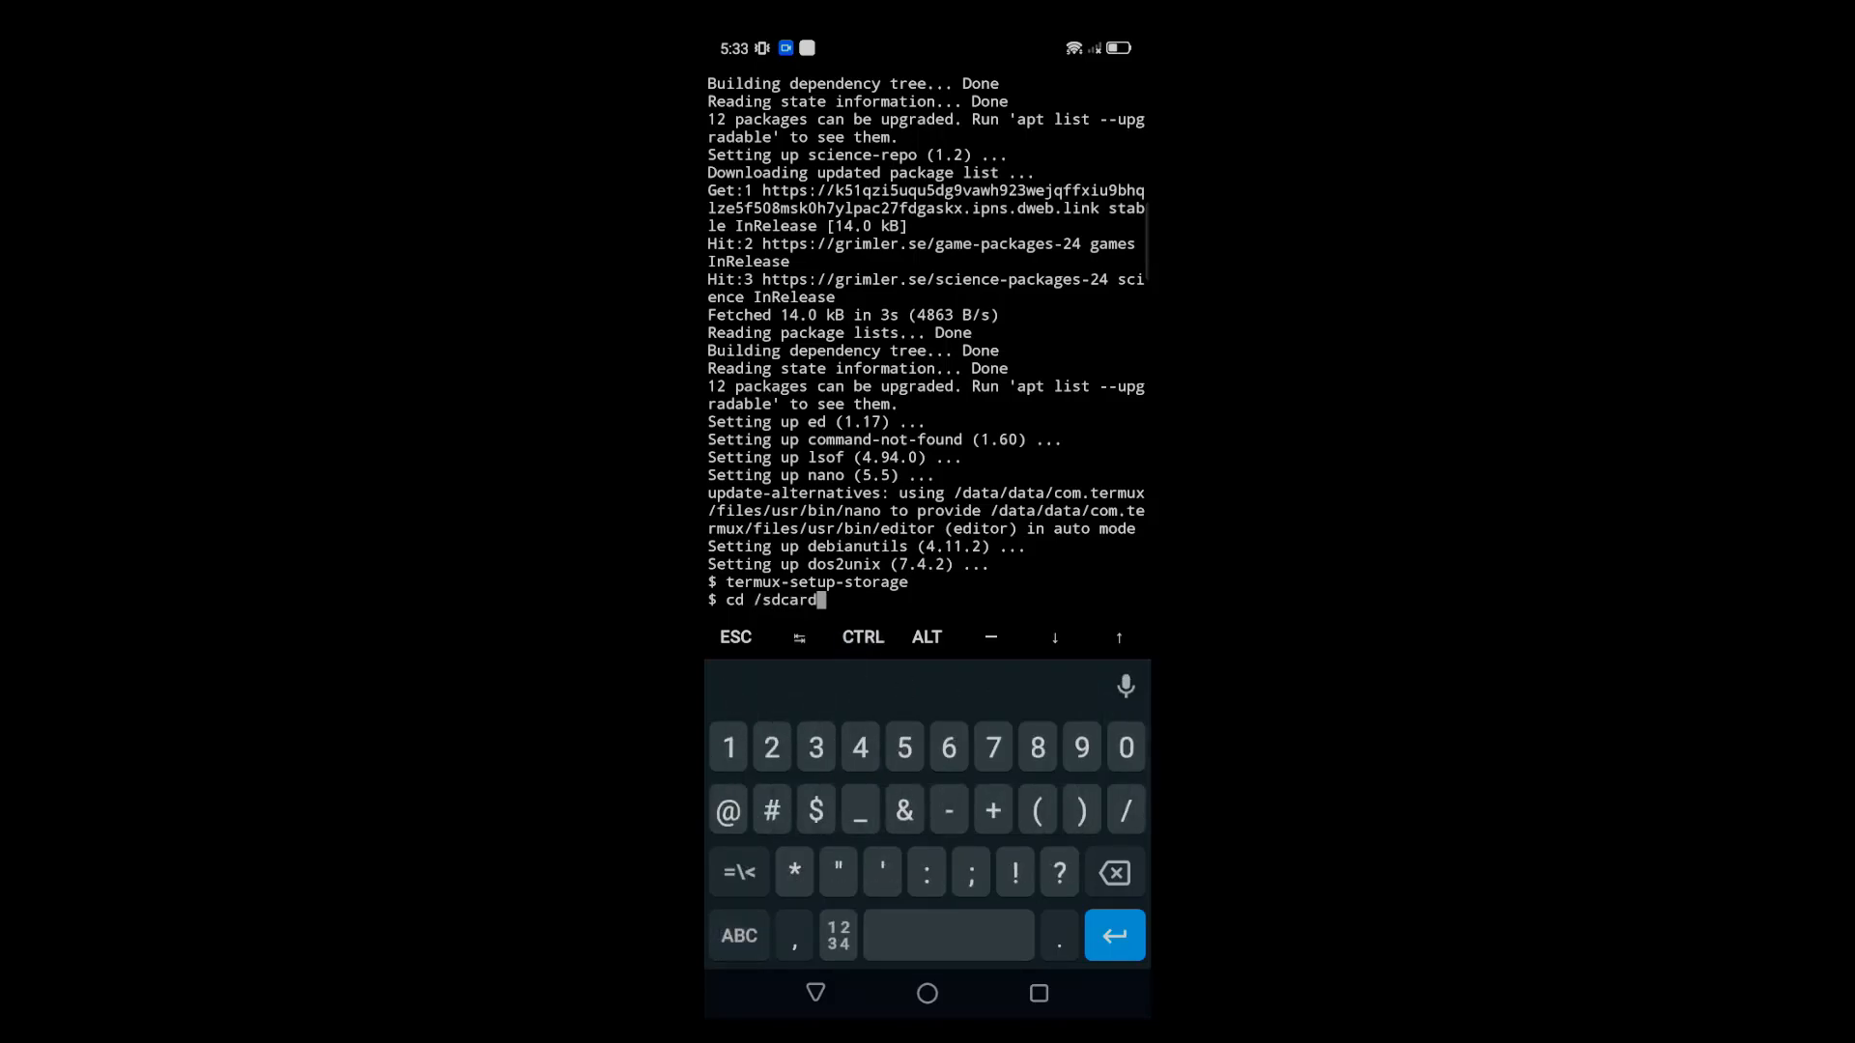
{"action": "type", "text": "/payload"}
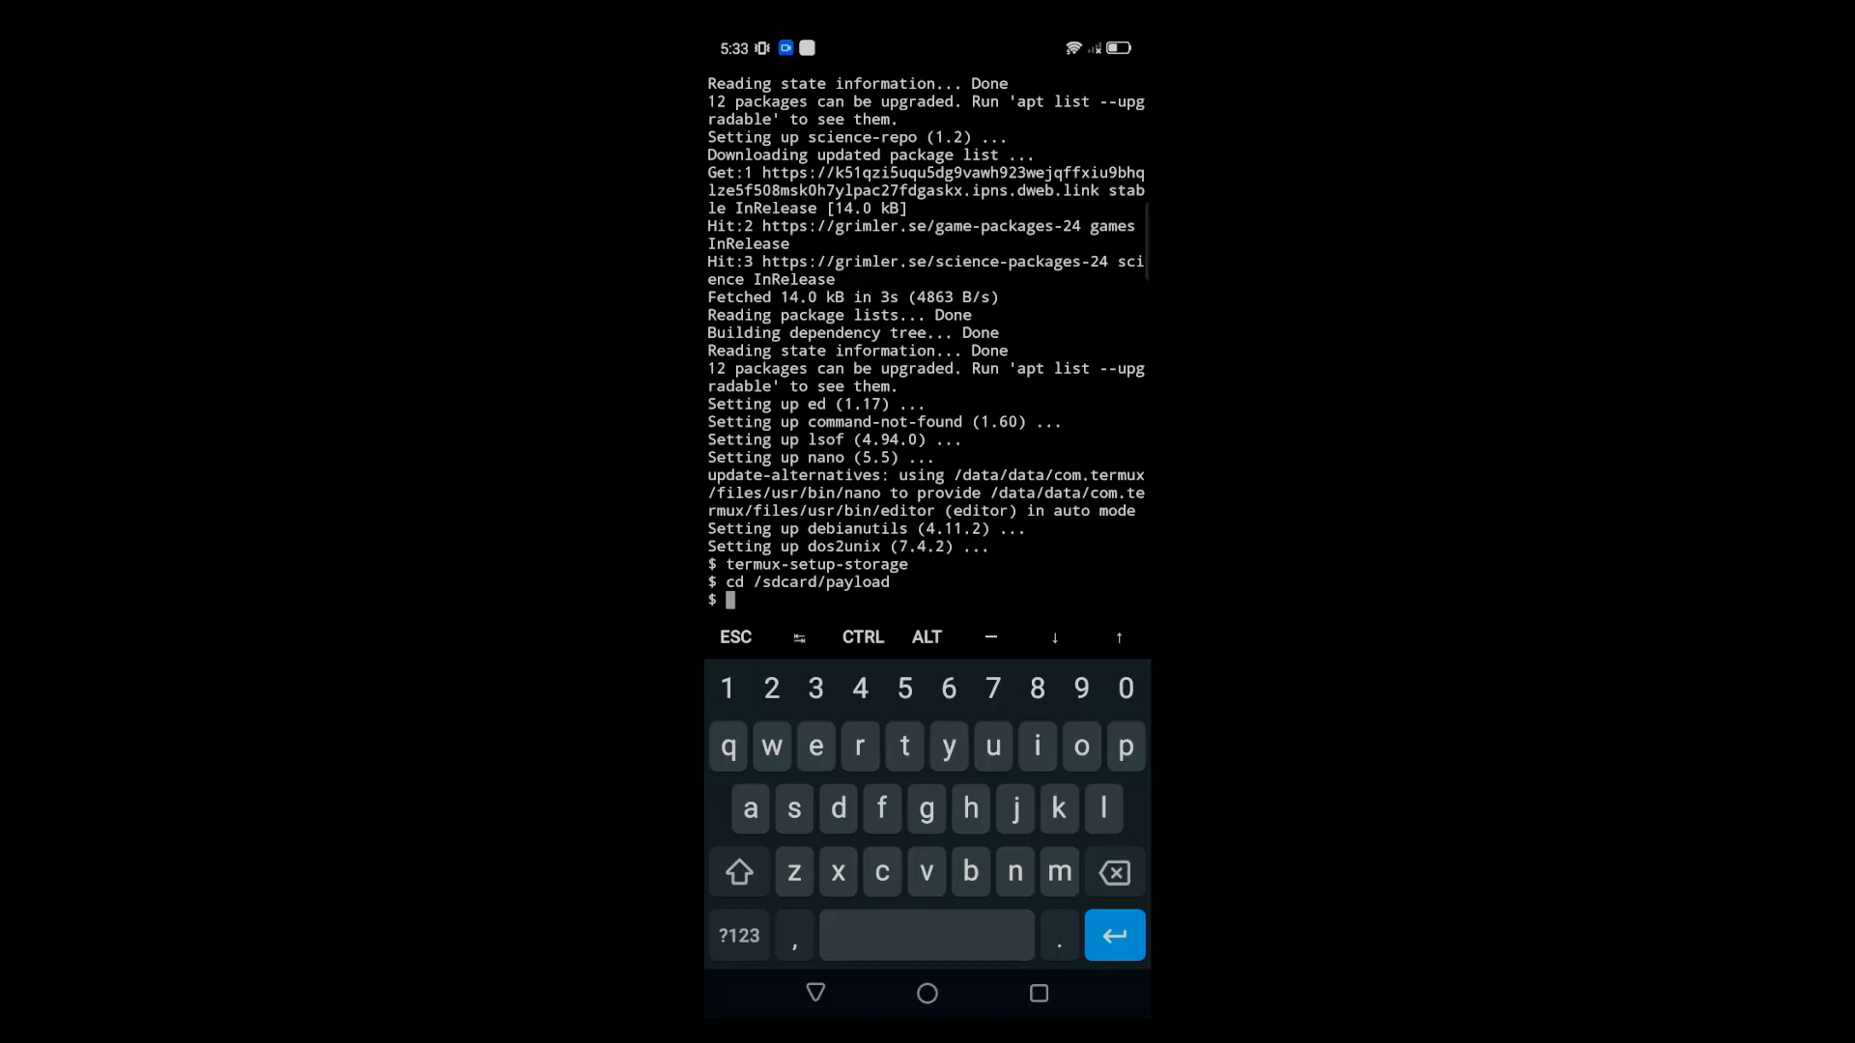
Run 'python payload_dumper.py payload.bin' to extract the partition images
{"action": "type", "text": "python payload_du"}
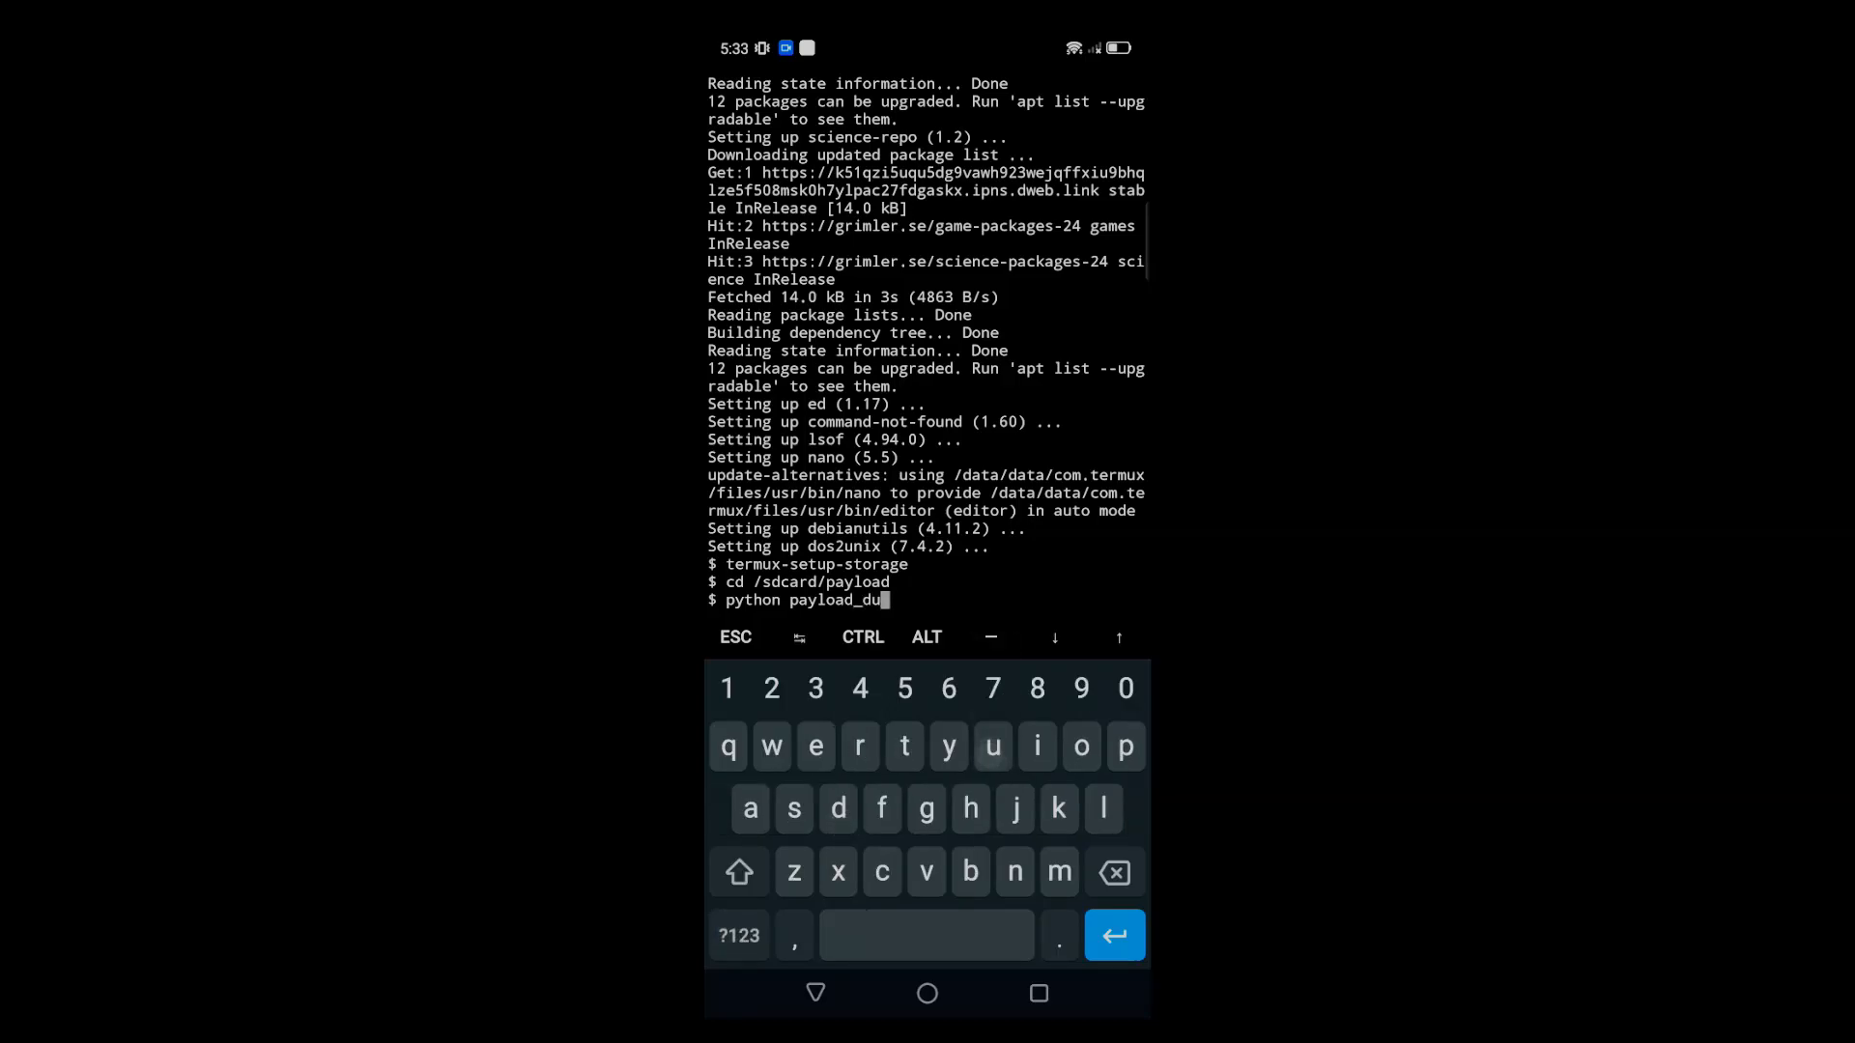
{"action": "type", "text": "mper.py"}
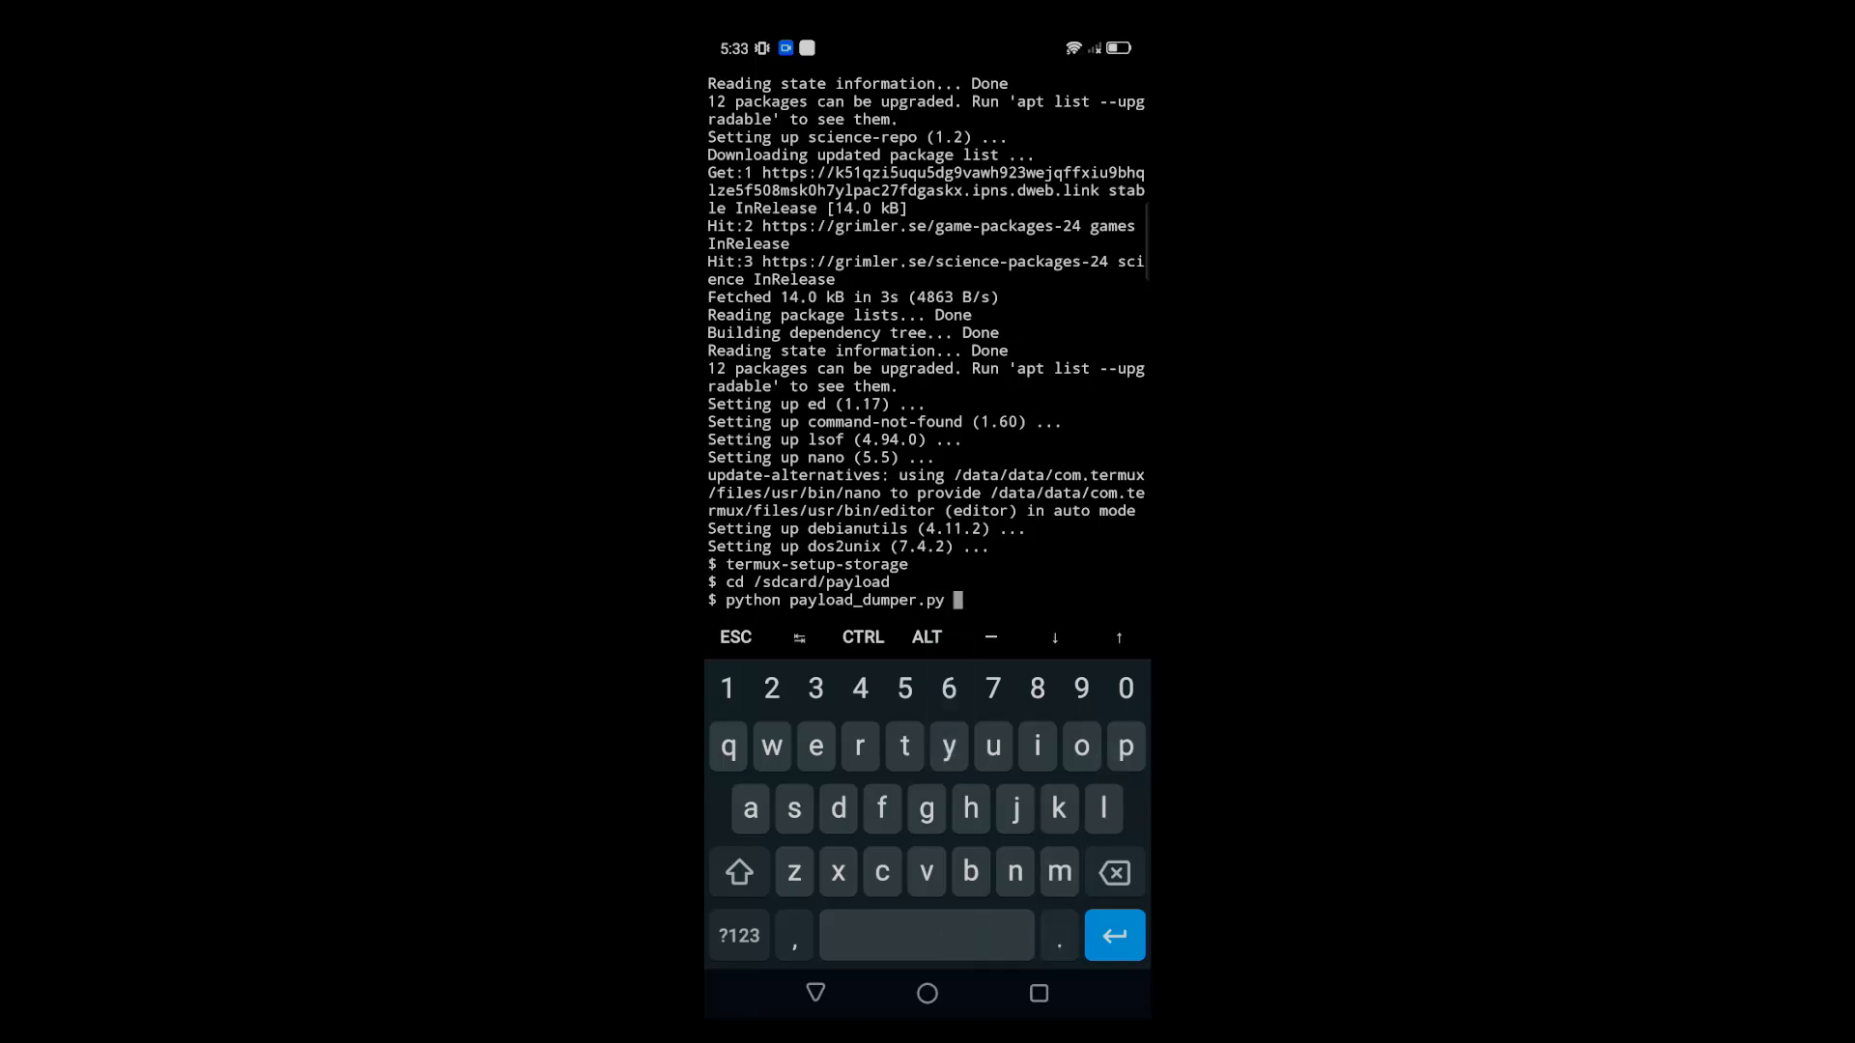
{"action": "type", "text": "pa"}
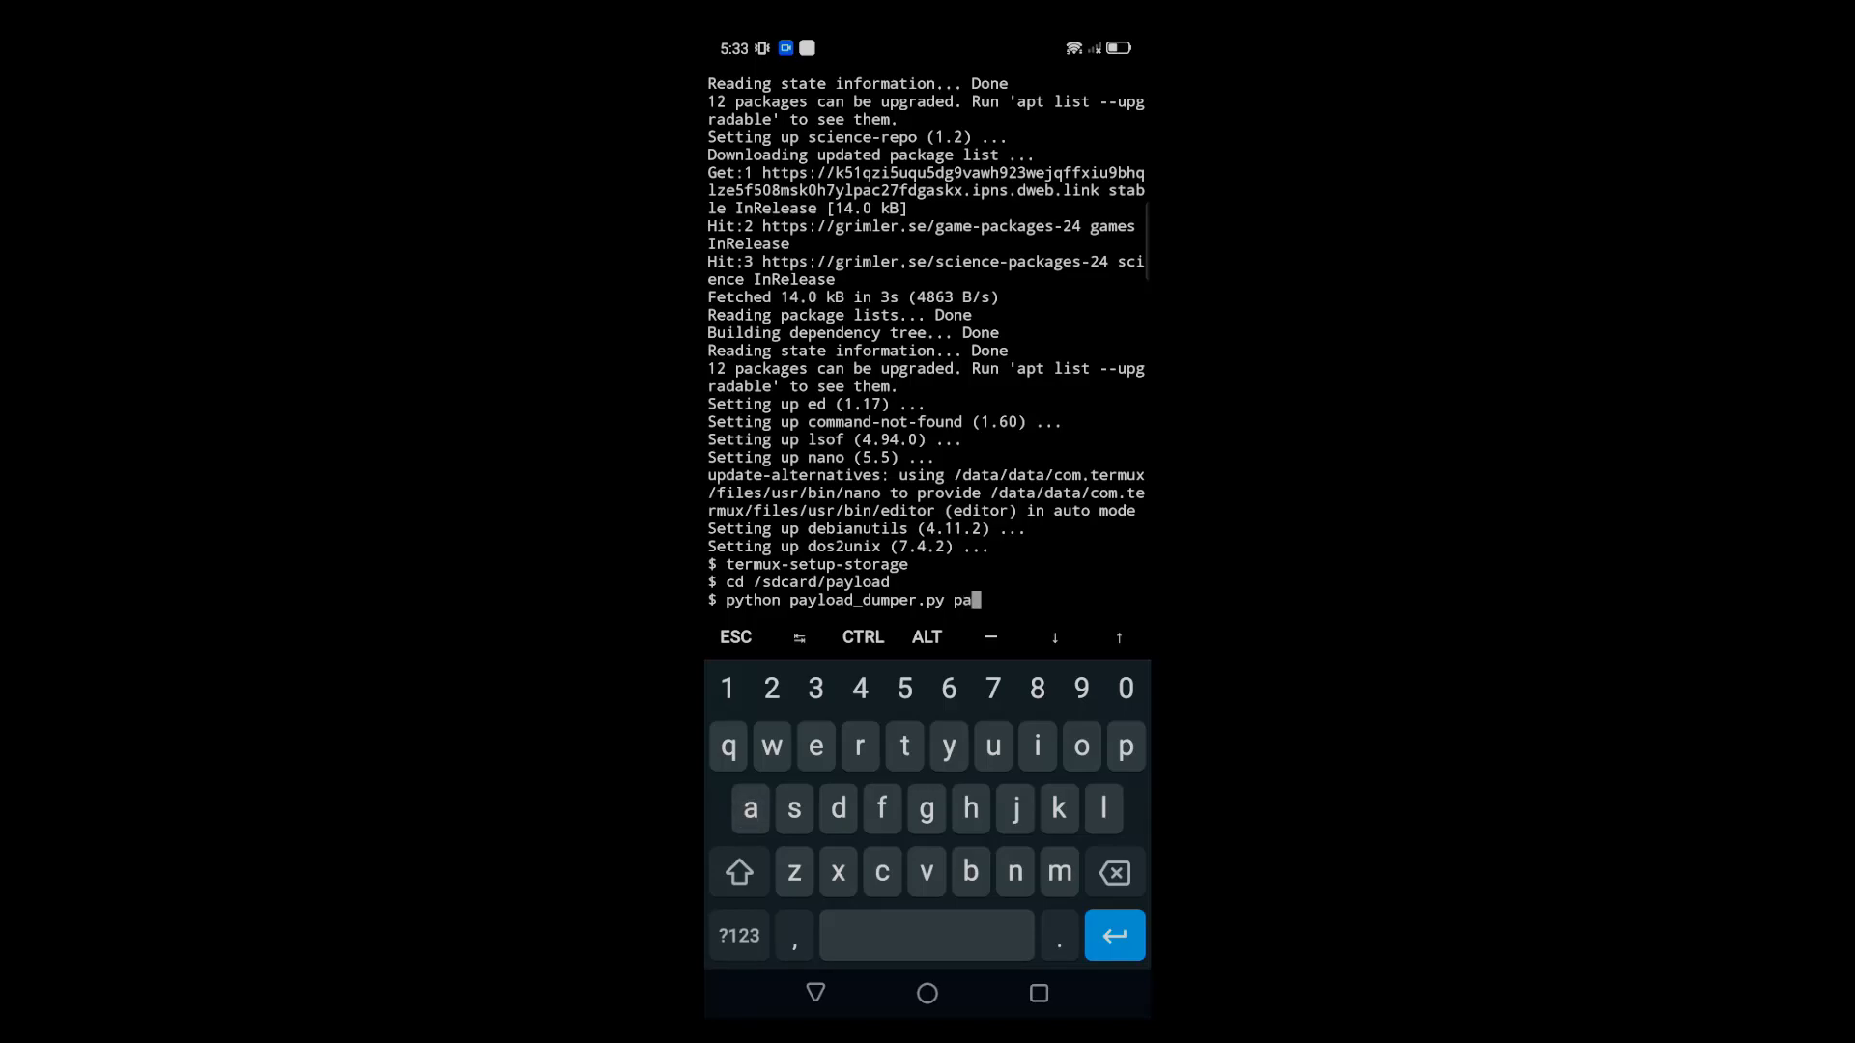
{"action": "type", "text": "yload.bin"}
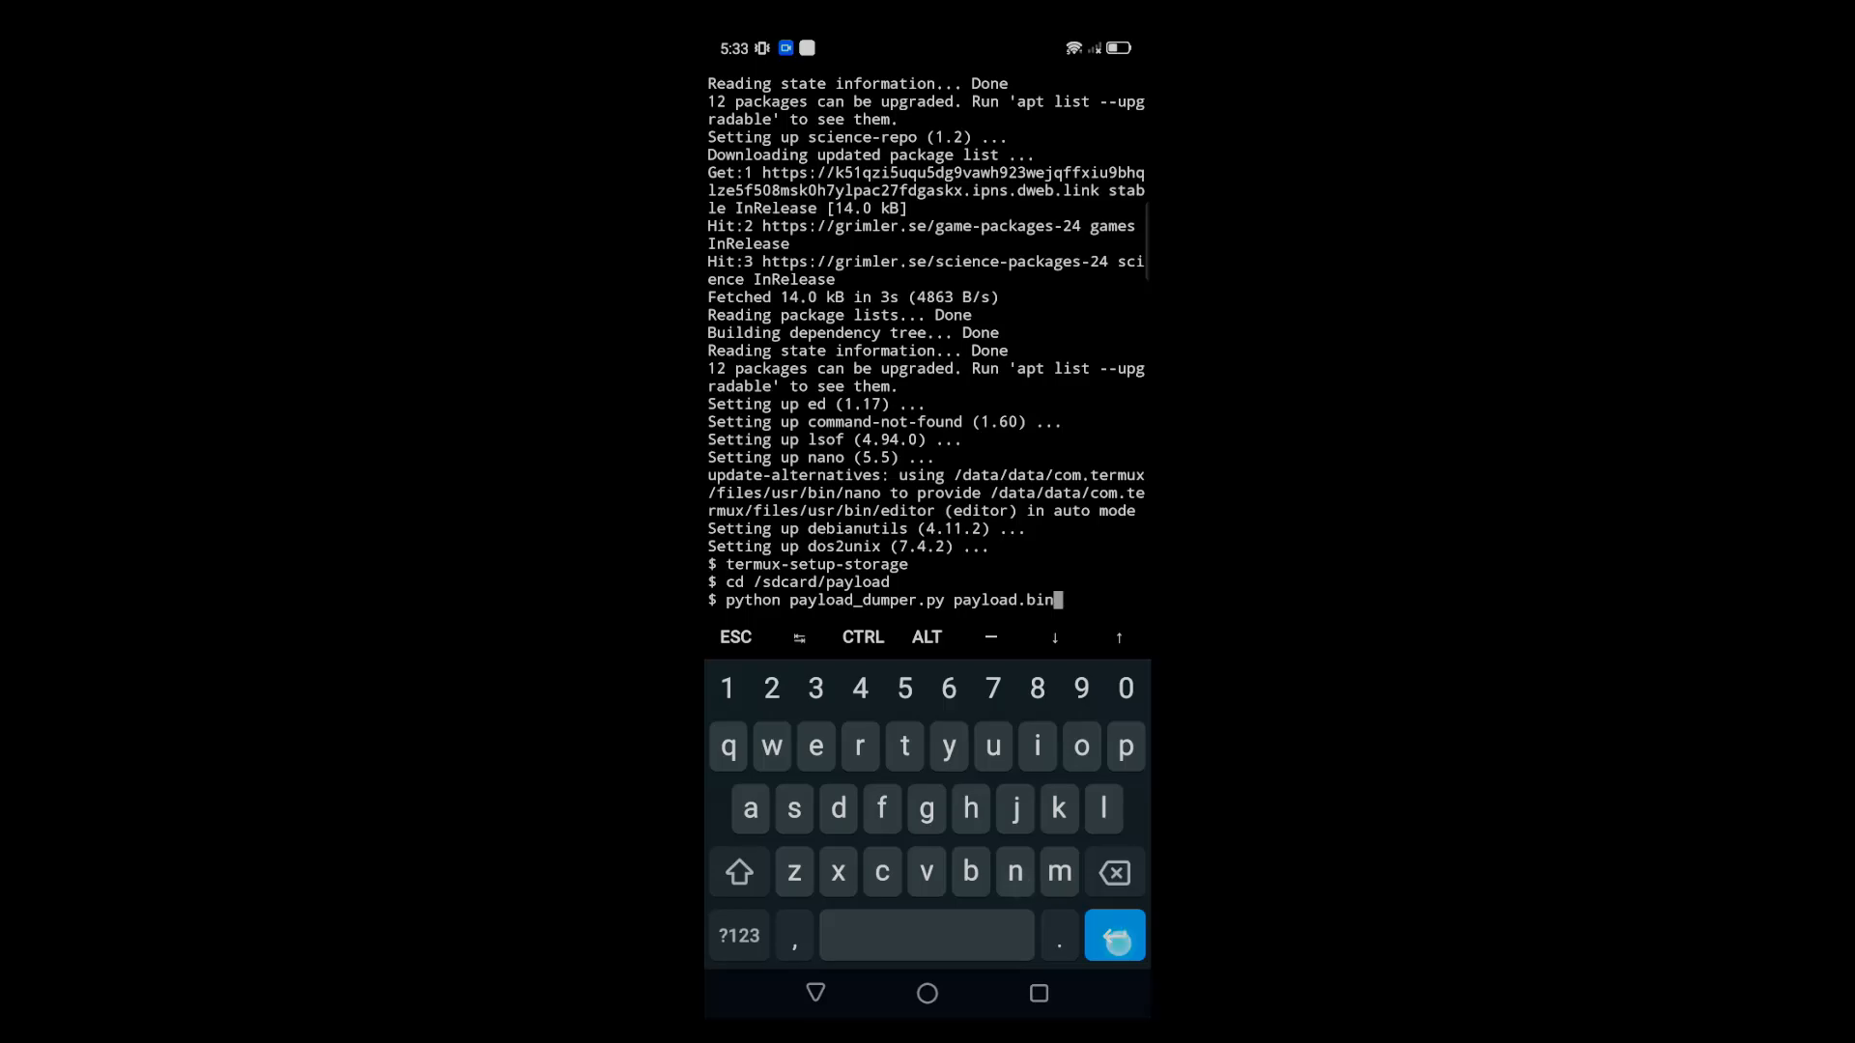
{"action": "key", "text": "Return"}
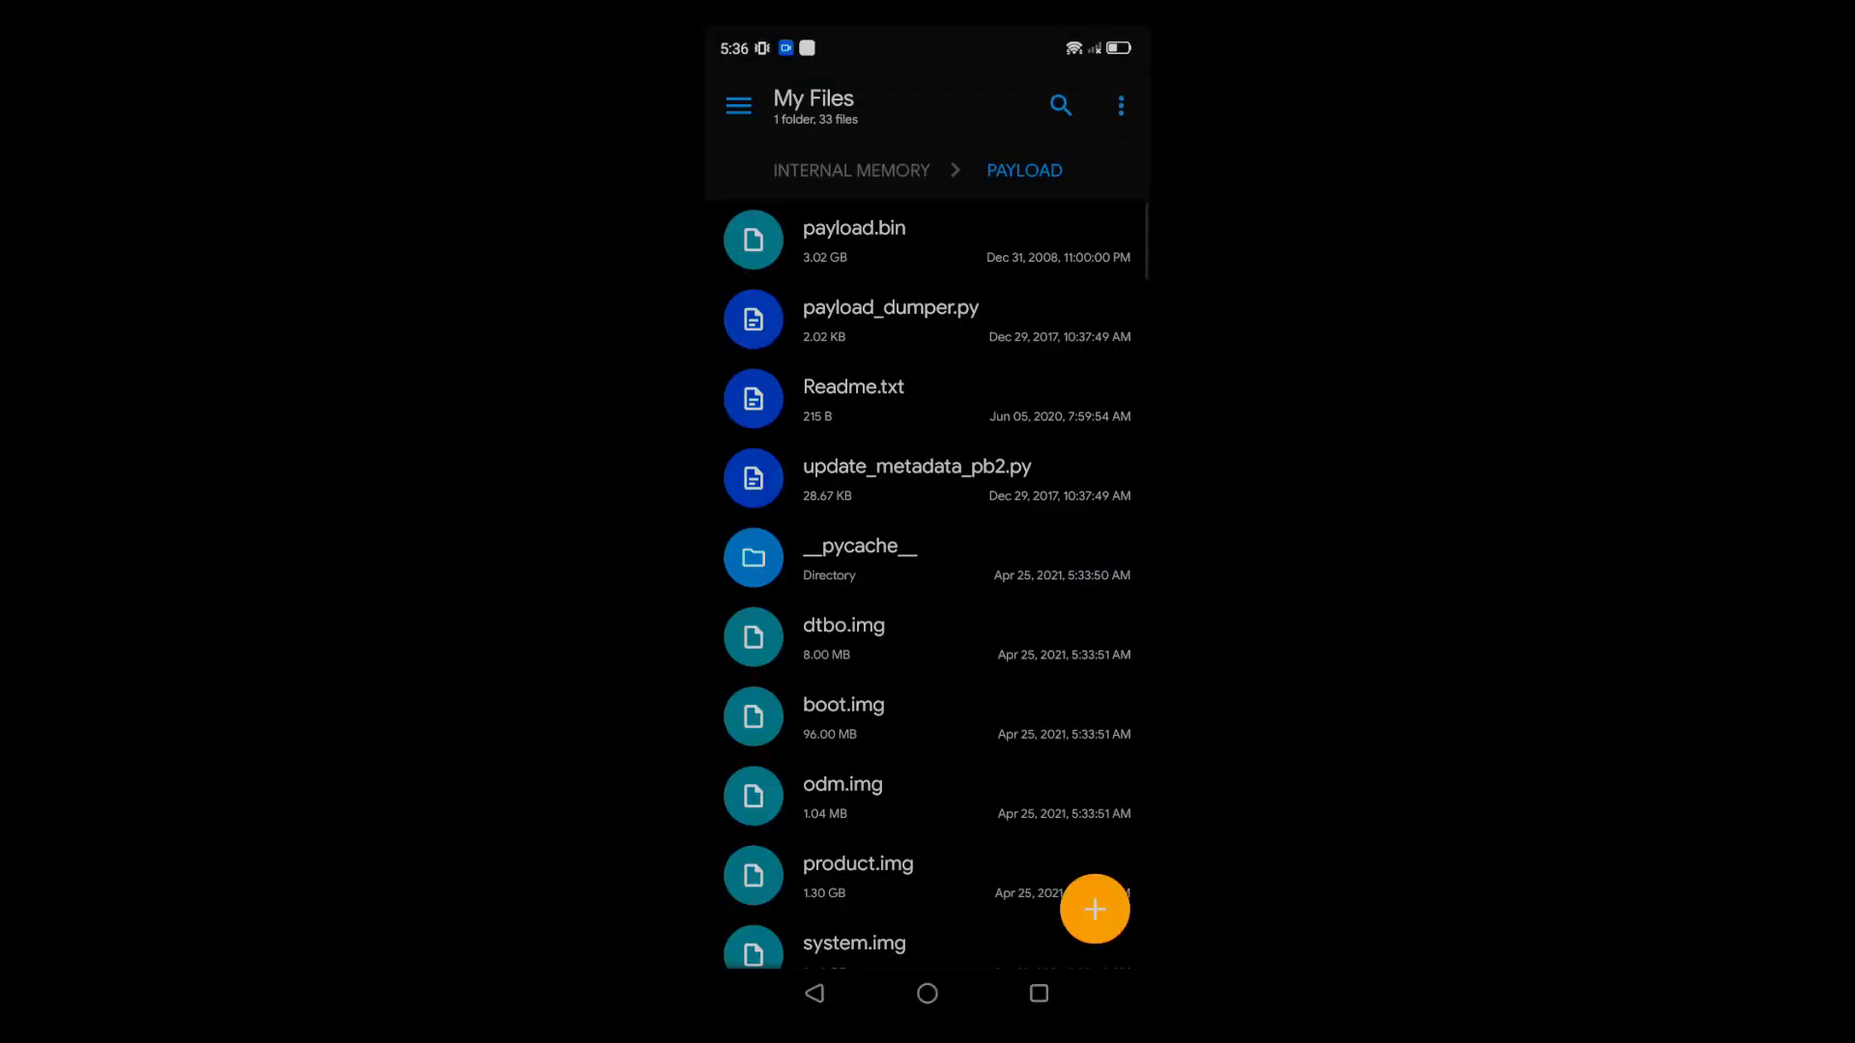
Paste the copied boot.img (96 MB) into the root of Internal Memory
{"action": "scroll", "scroll_direction": "down", "scroll_amount": 3}
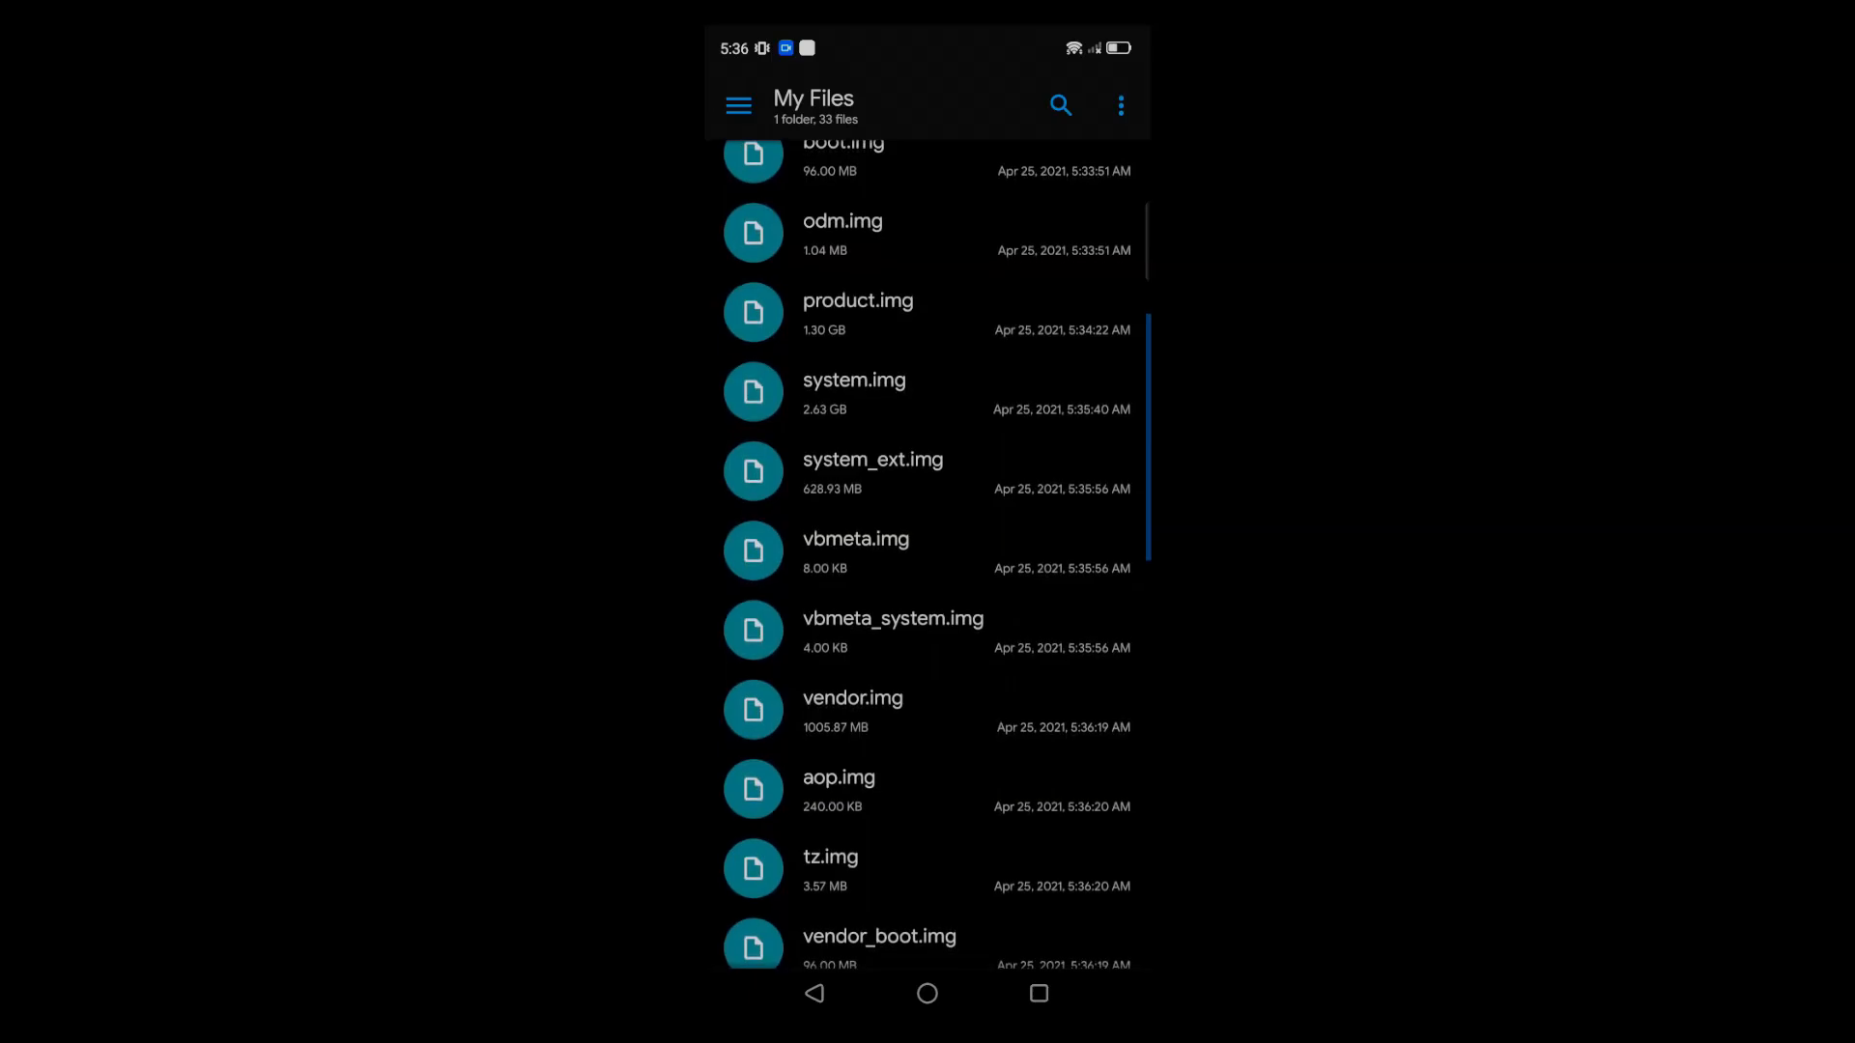
{"action": "scroll", "scroll_direction": "up", "scroll_amount": 3}
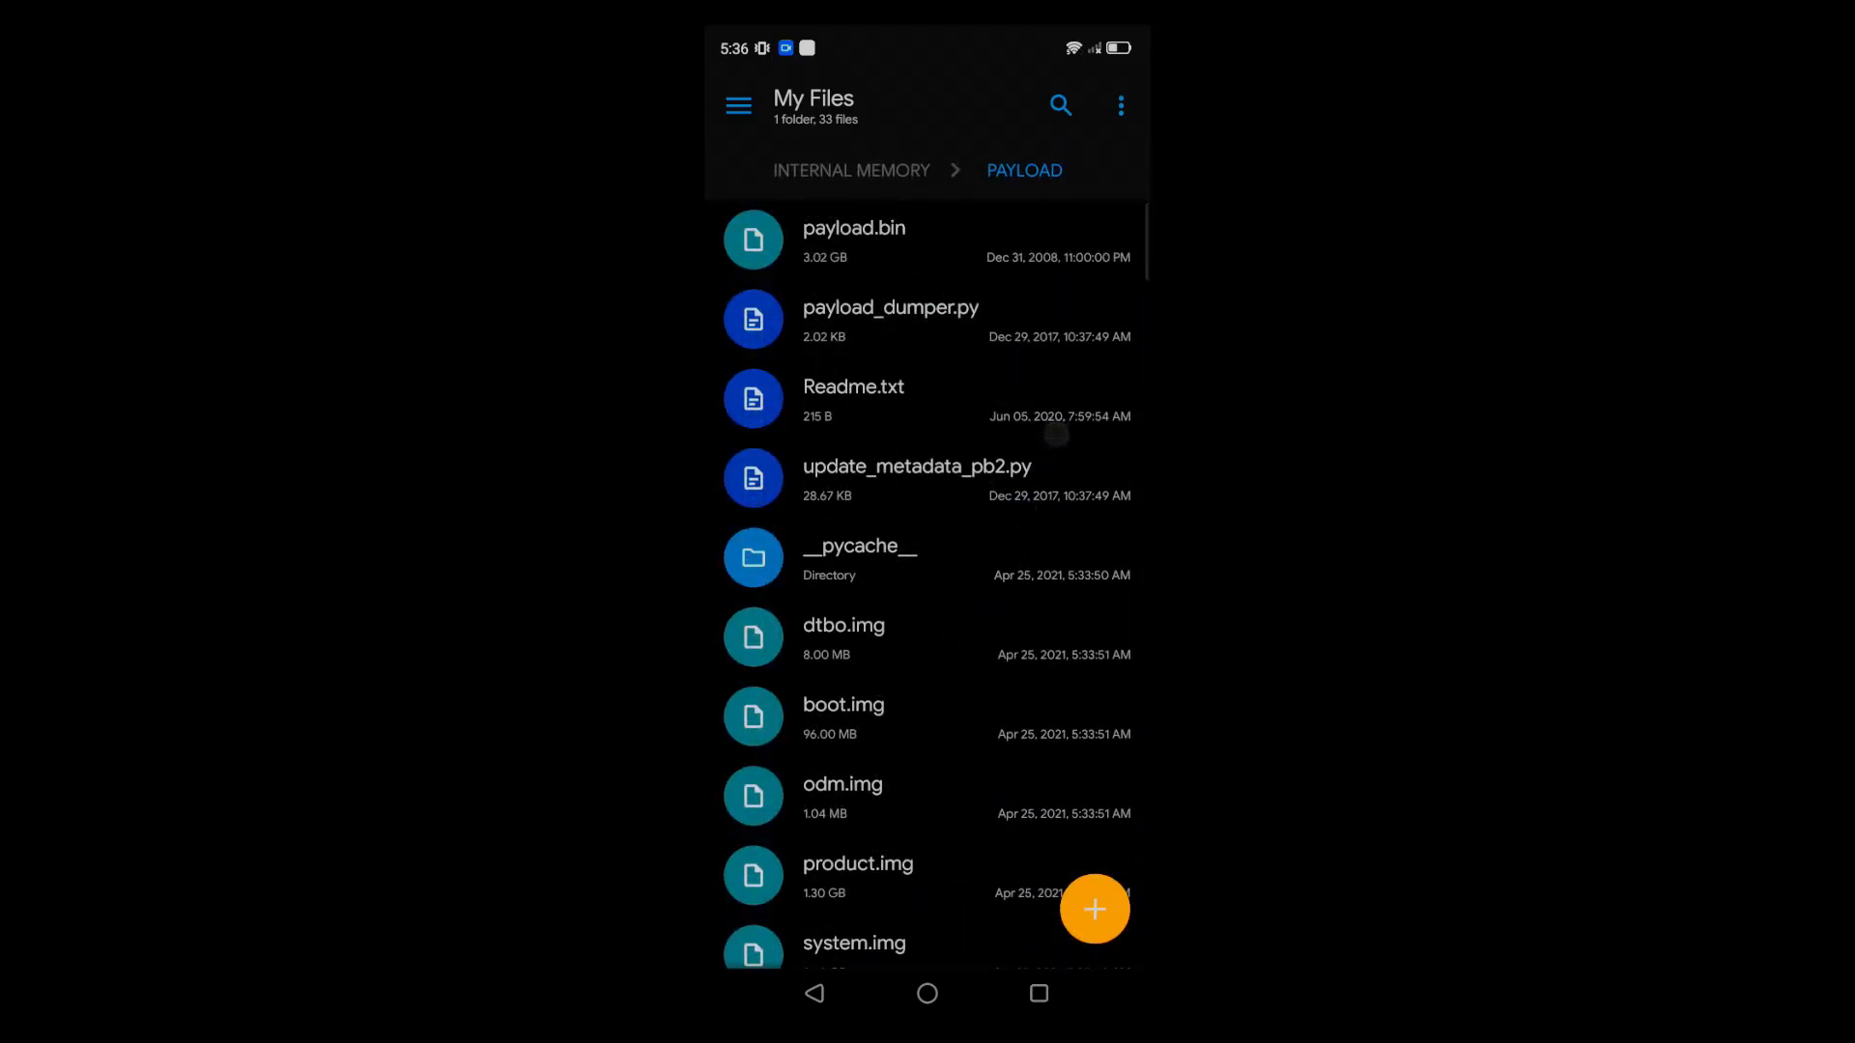
{"action": "scroll", "scroll_direction": "down", "scroll_amount": 3}
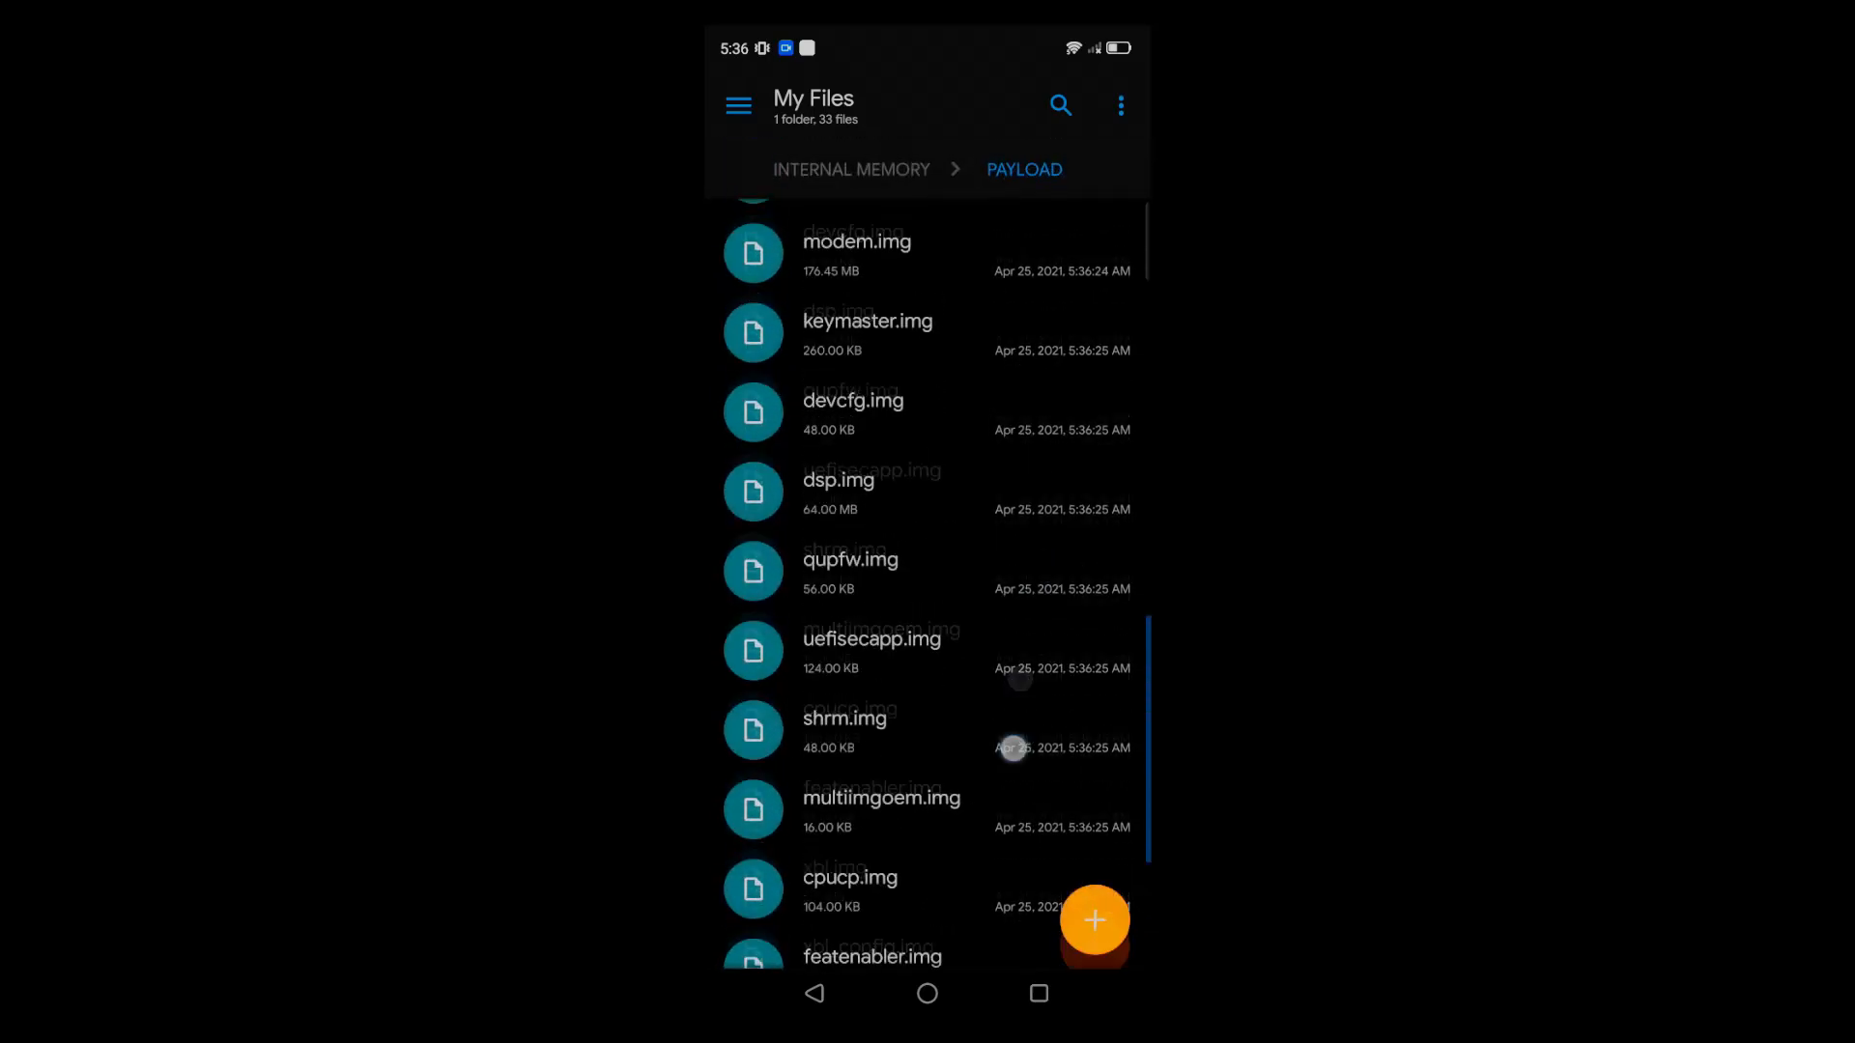
{"action": "scroll", "scroll_direction": "up", "scroll_amount": 3}
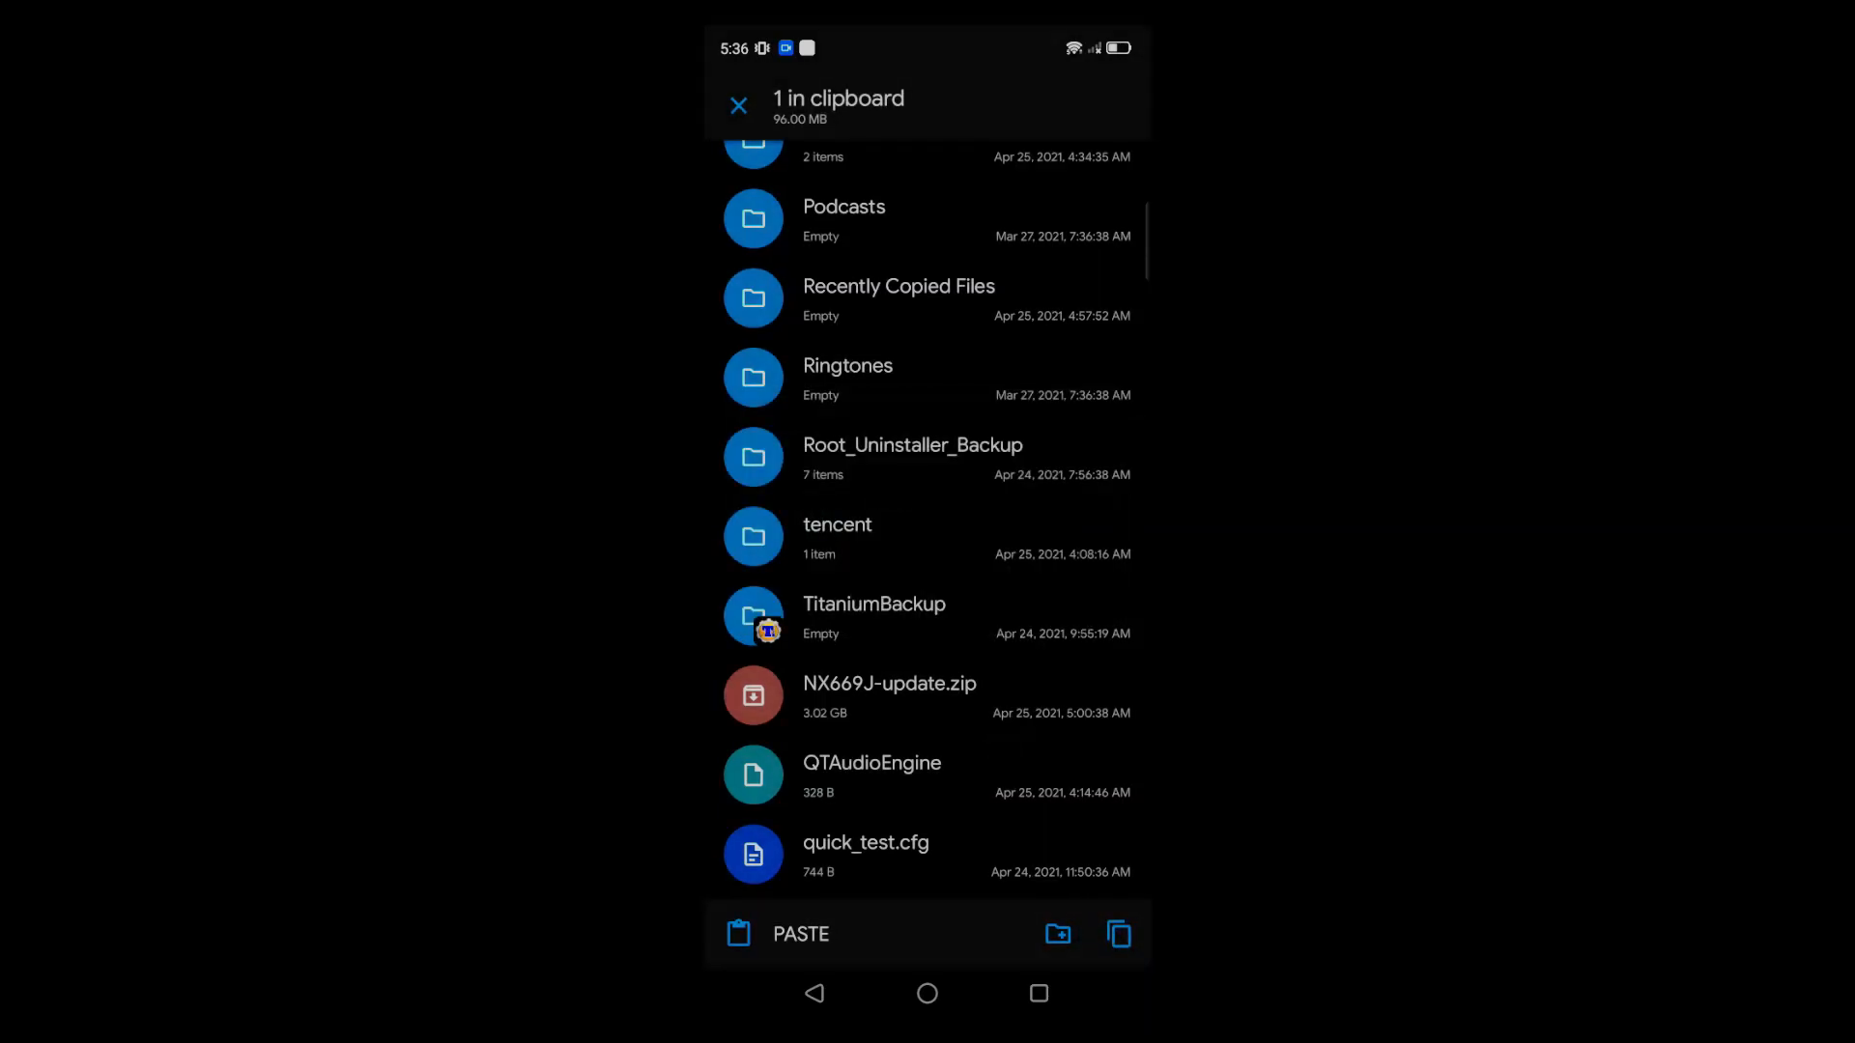
{"action": "left_click", "coordinate": [800, 934]}
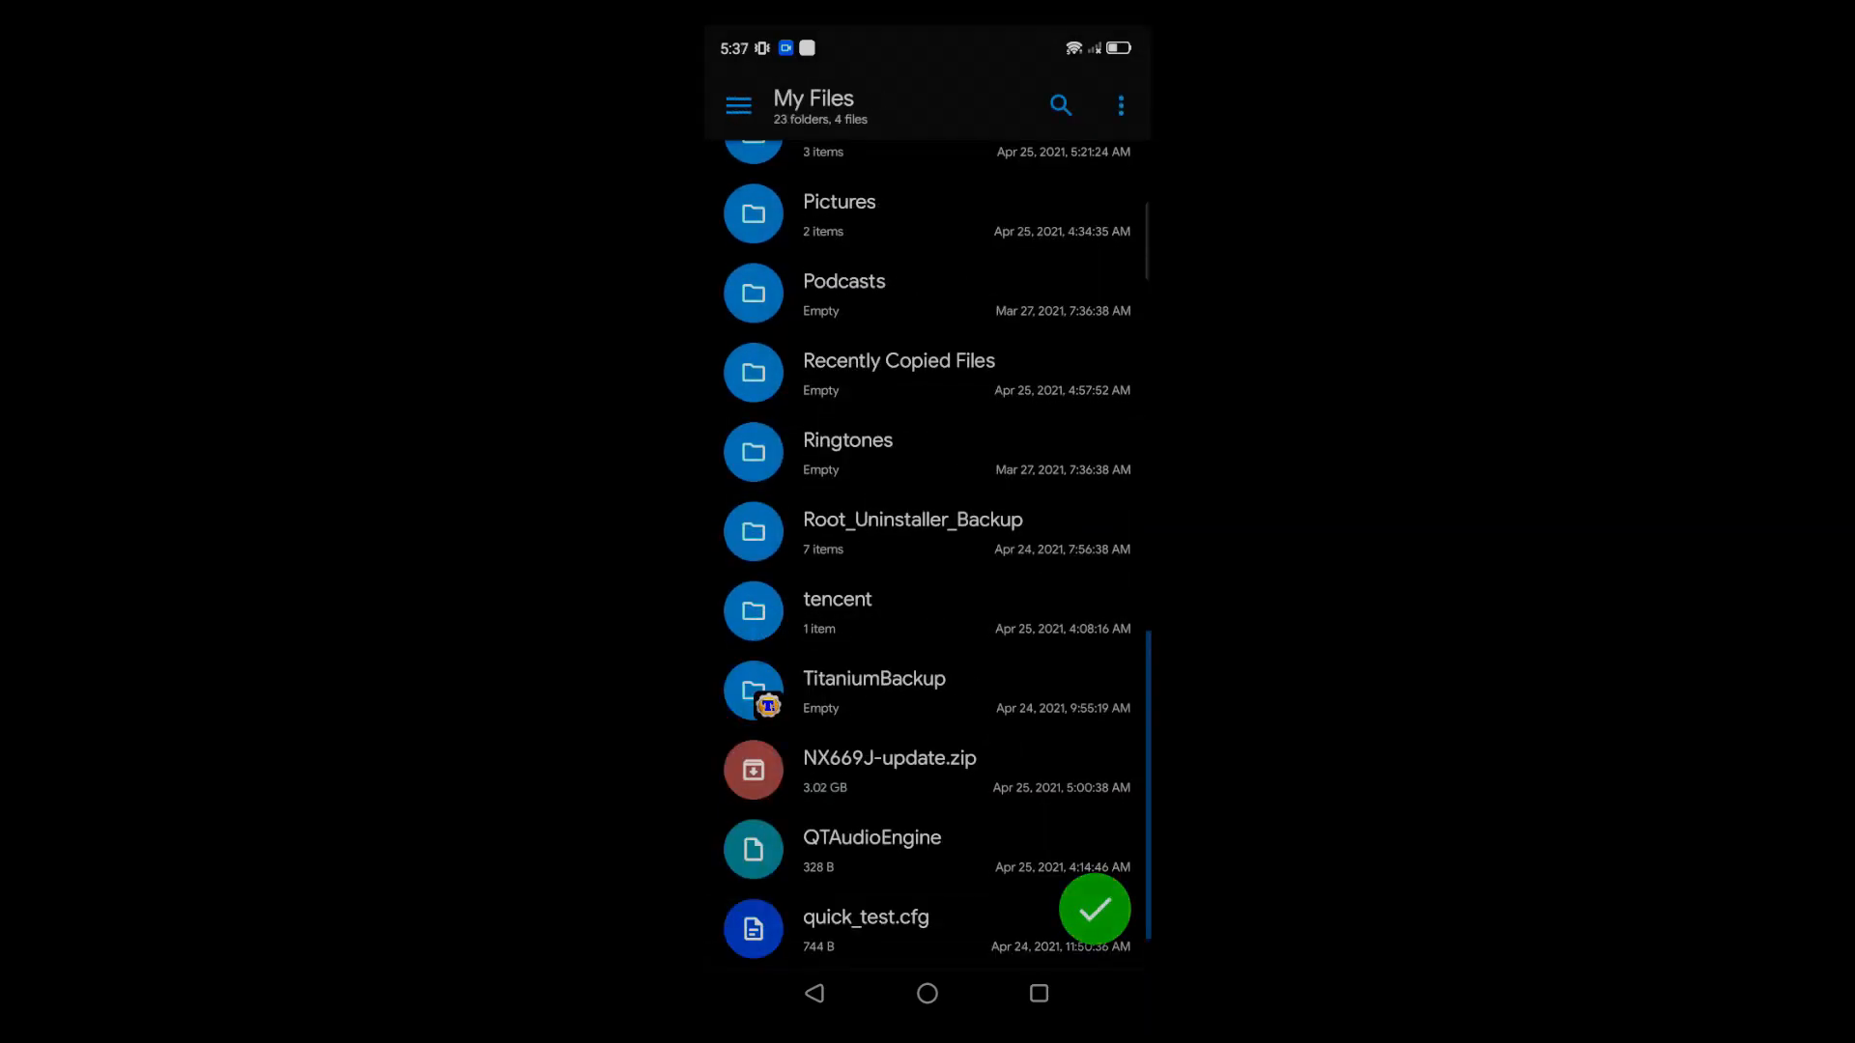
{"action": "left_click", "coordinate": [1093, 908]}
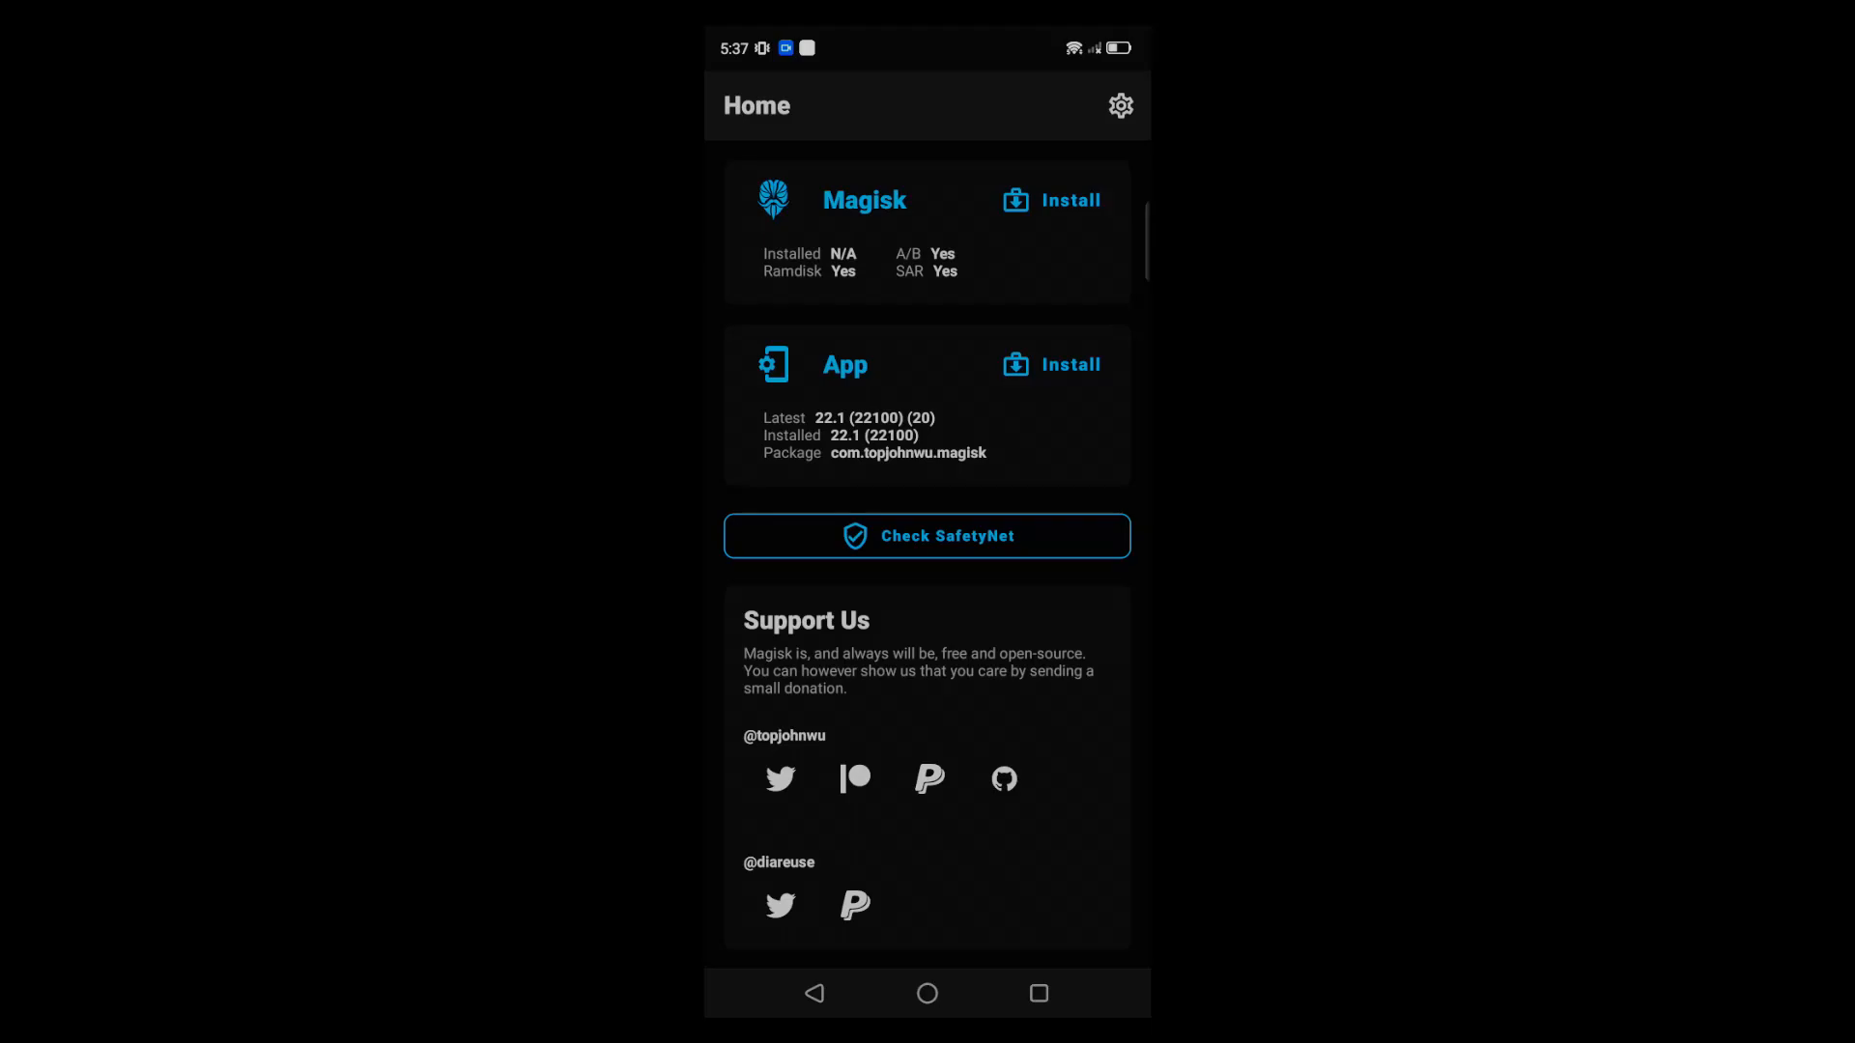
Install Magisk via Select and Patch a File, choosing boot.img and starting the patch with LET'S GO
{"action": "left_click", "coordinate": [1051, 199]}
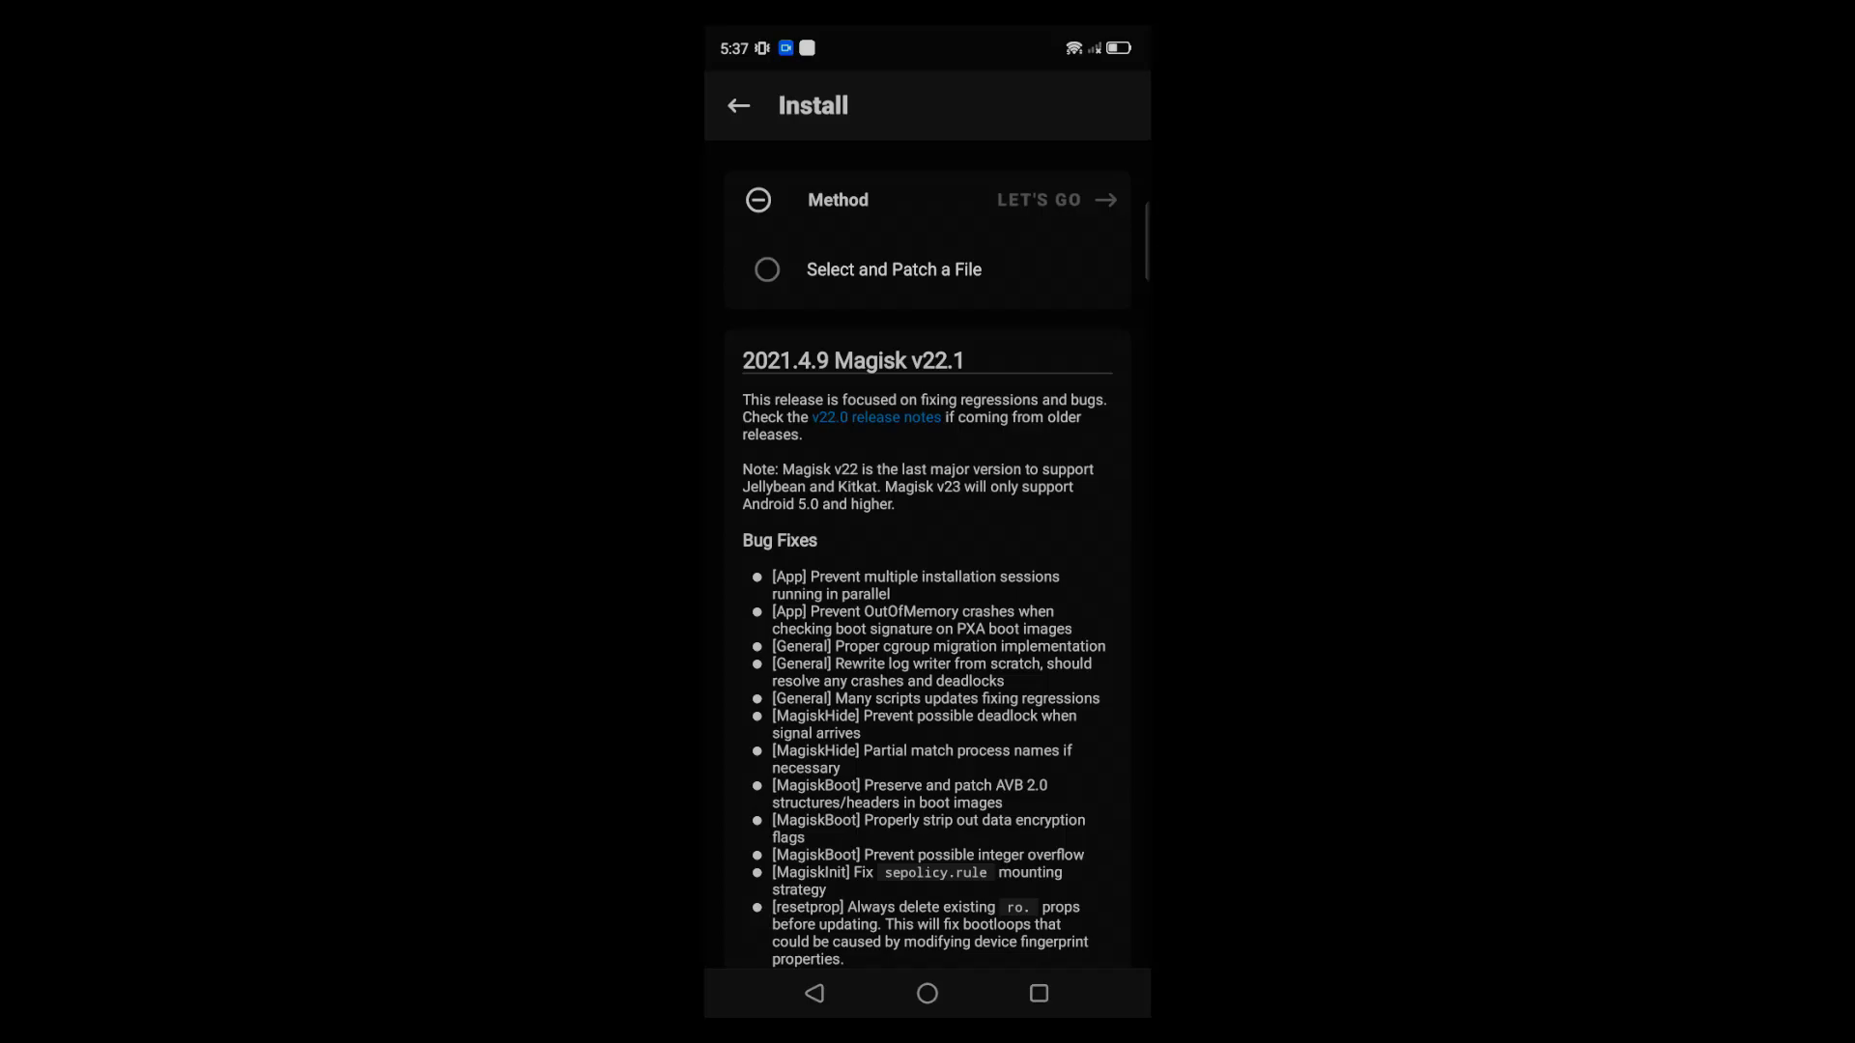
{"action": "left_click", "coordinate": [767, 272]}
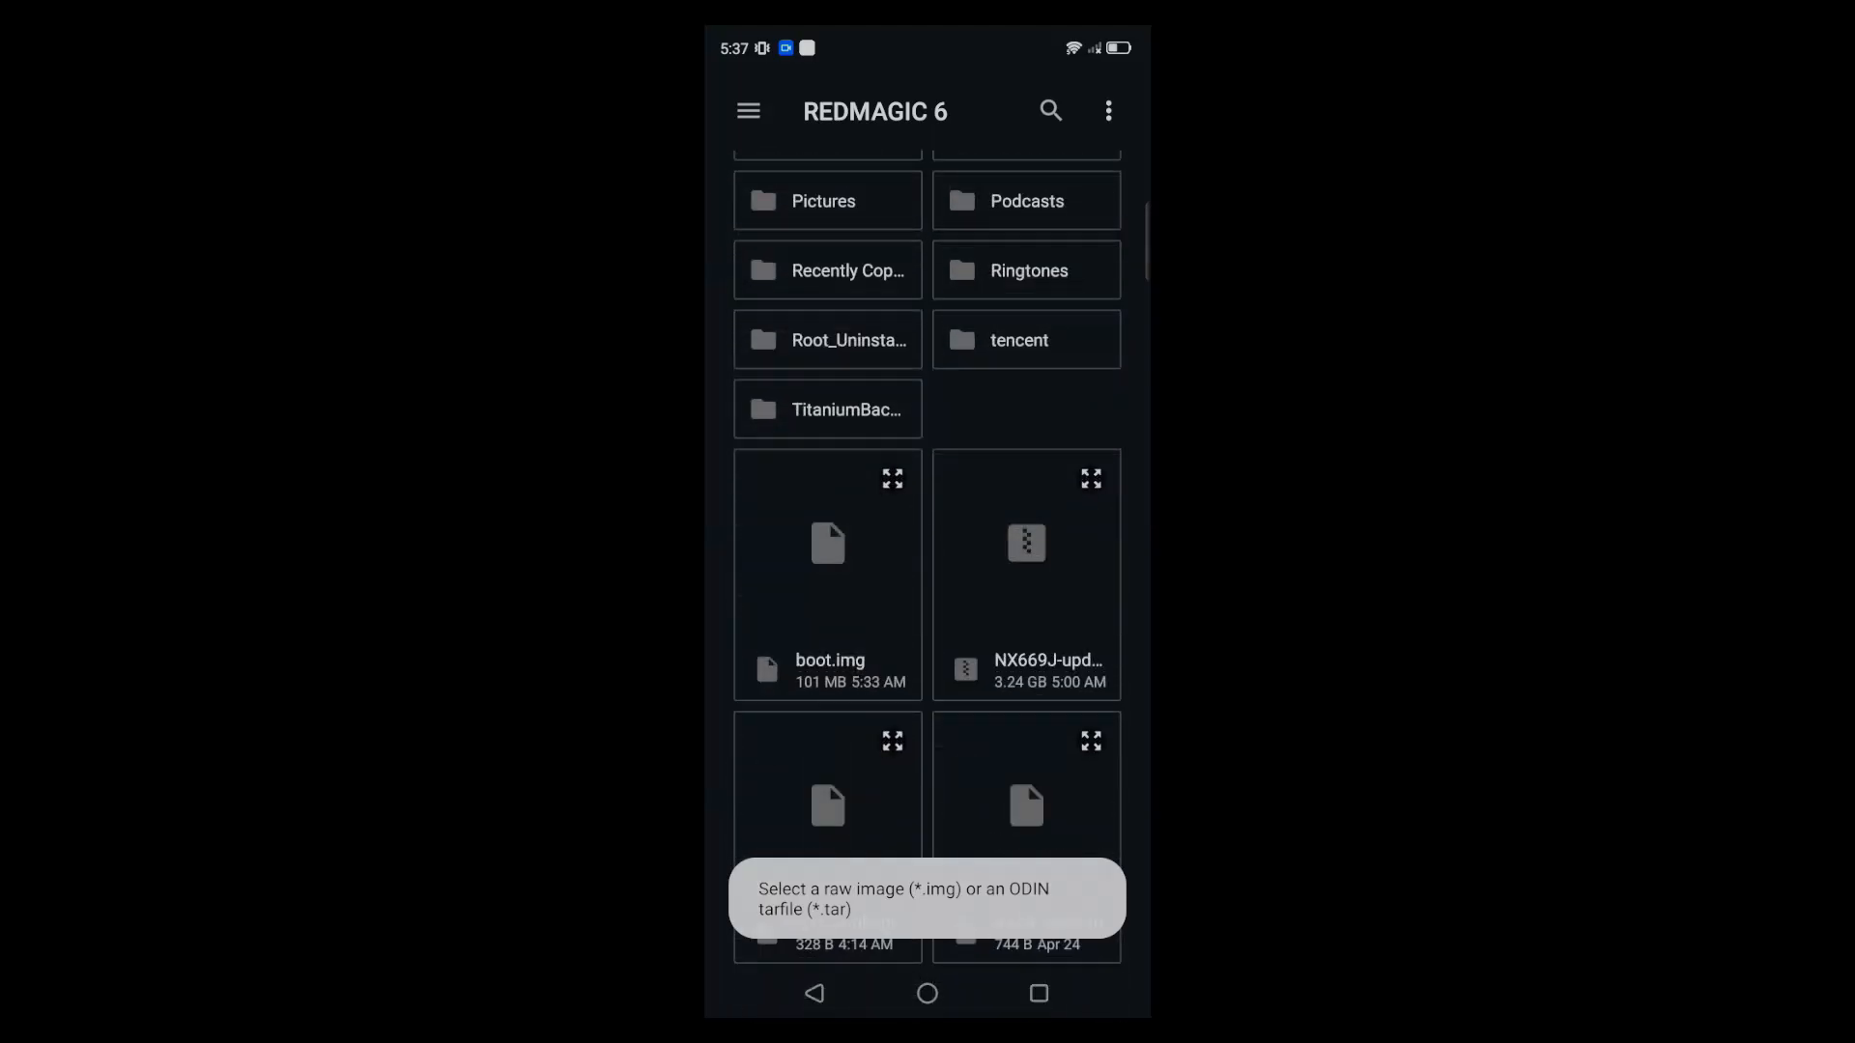
{"action": "left_click", "coordinate": [829, 574]}
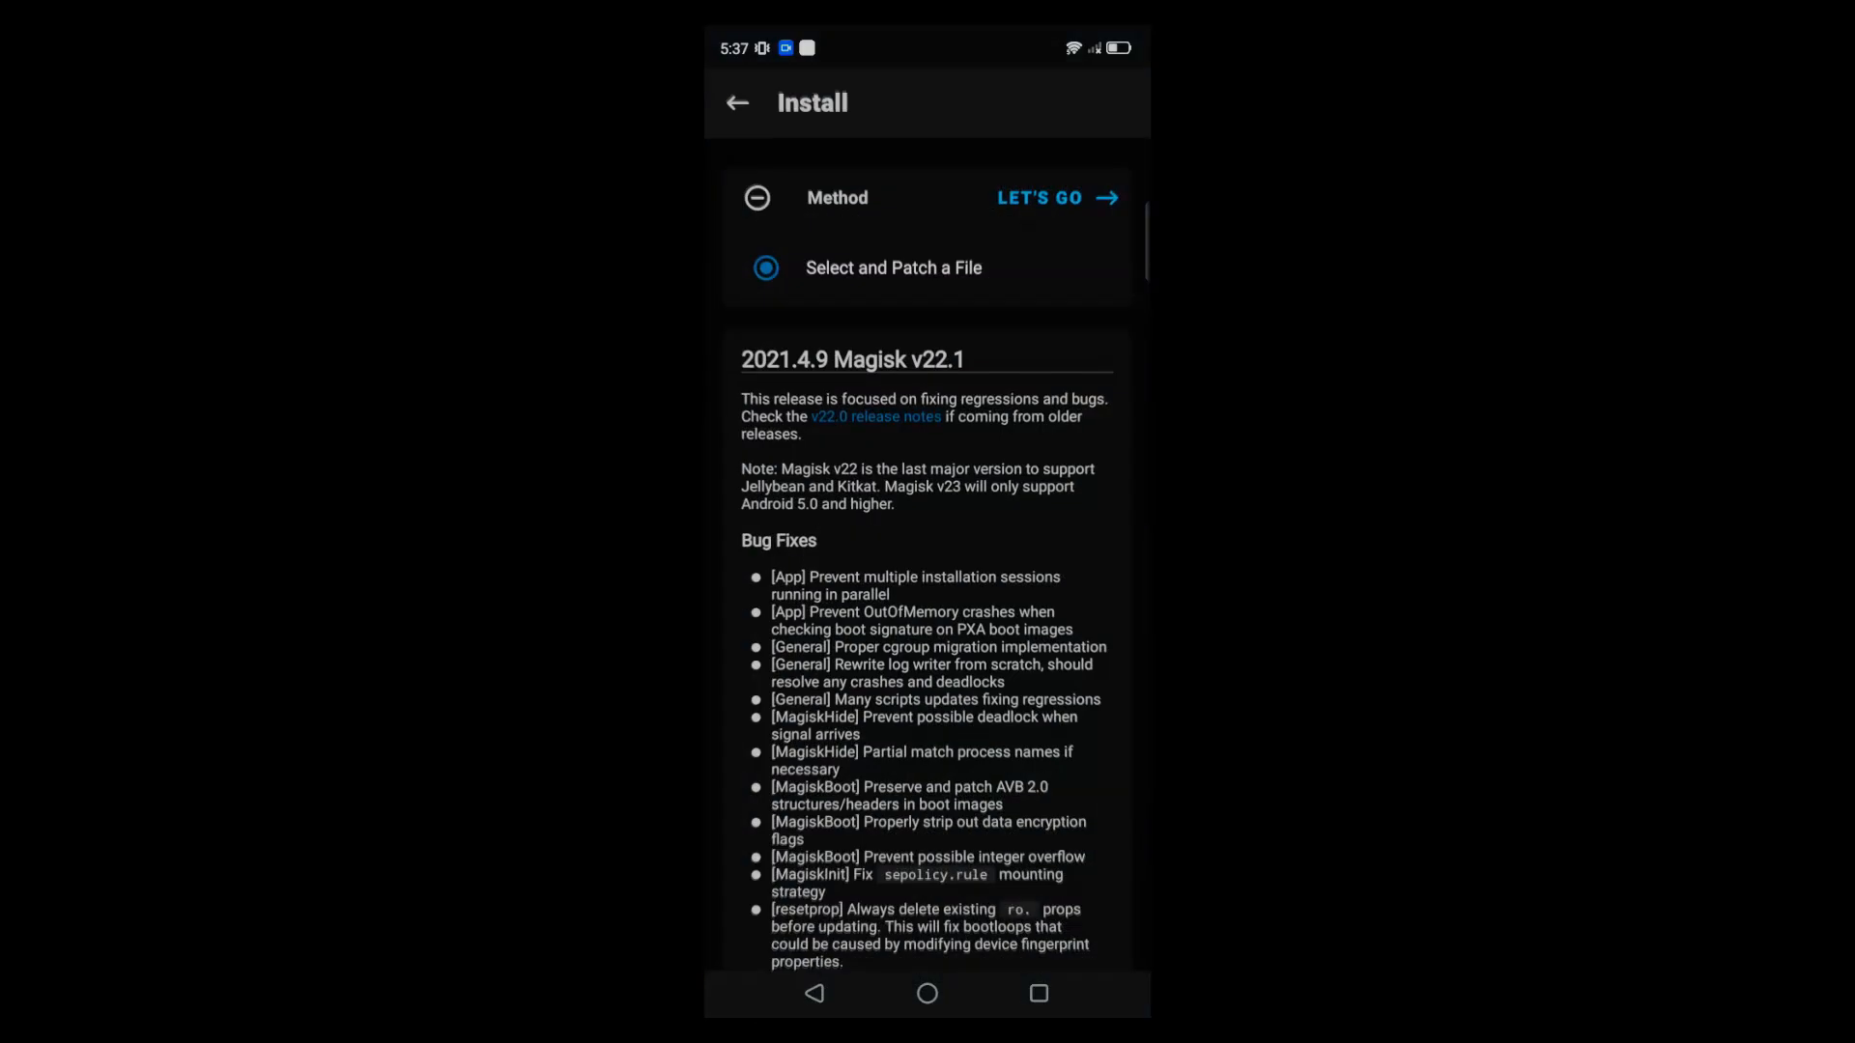
{"action": "left_click", "coordinate": [1057, 197]}
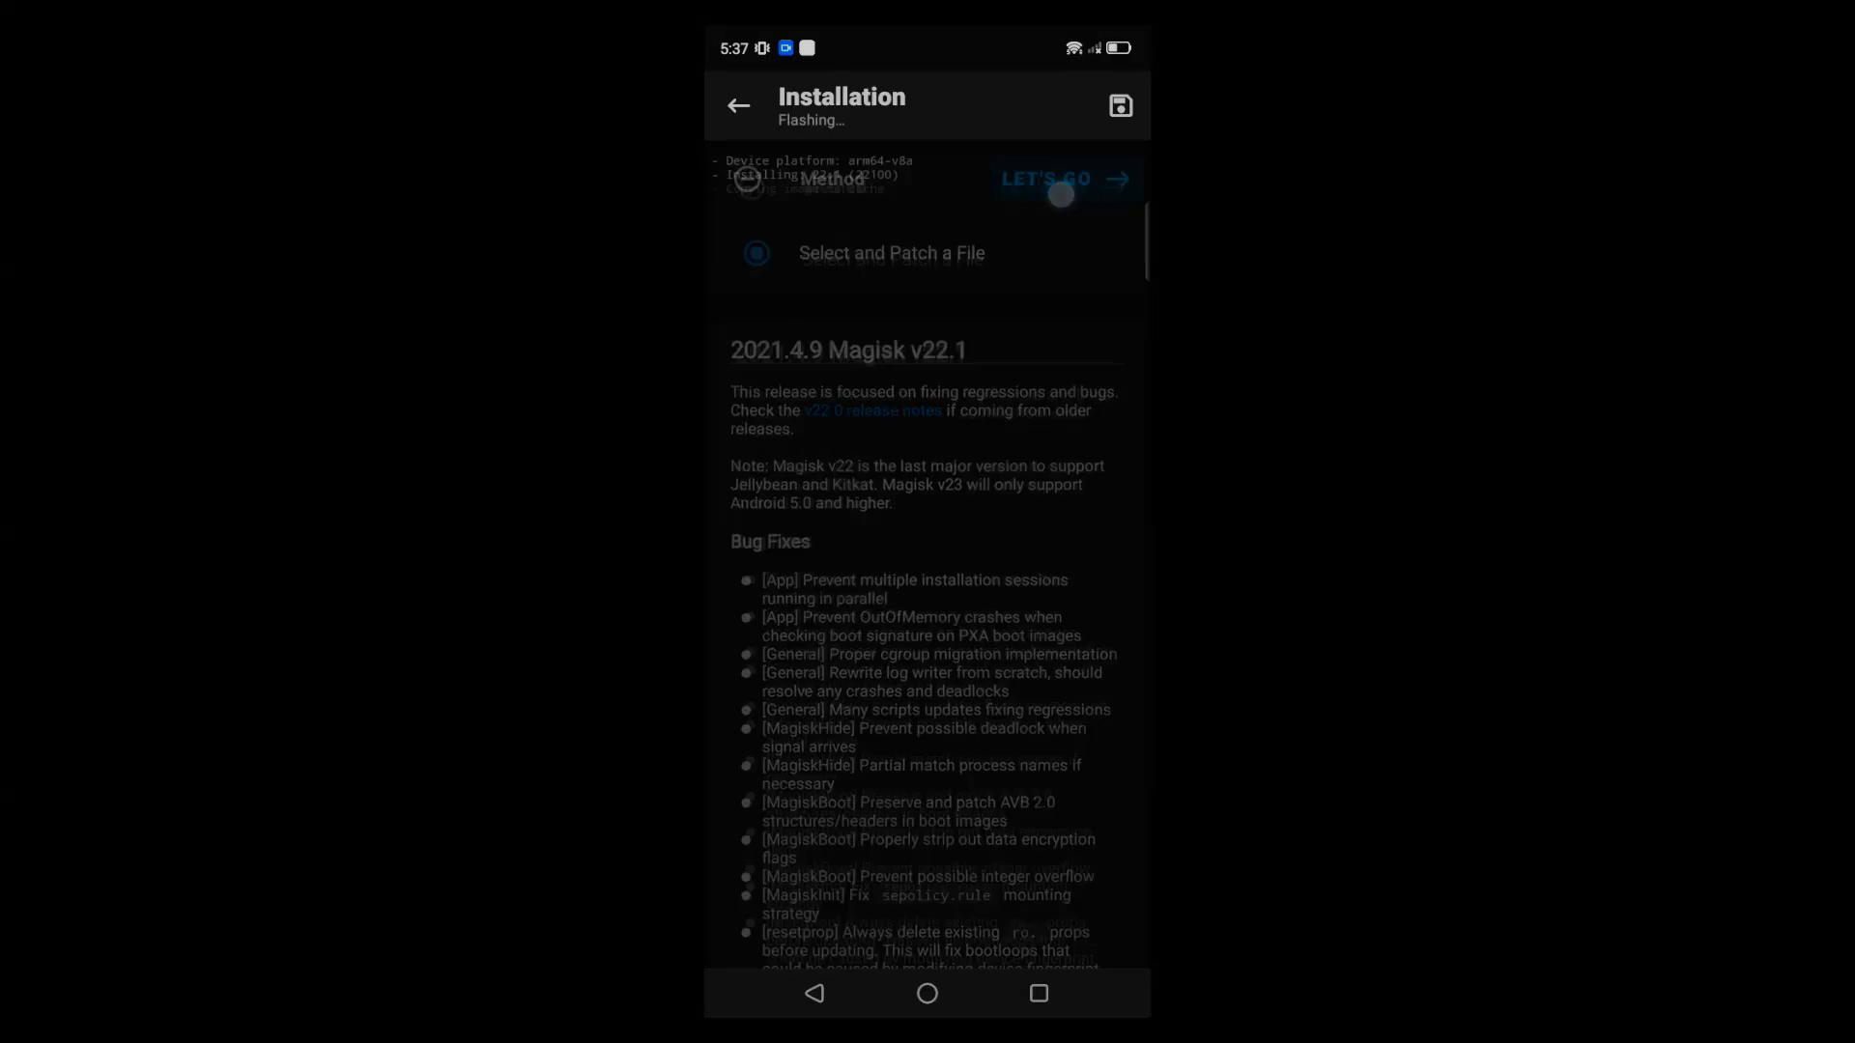
{"action": "left_click", "coordinate": [1058, 177]}
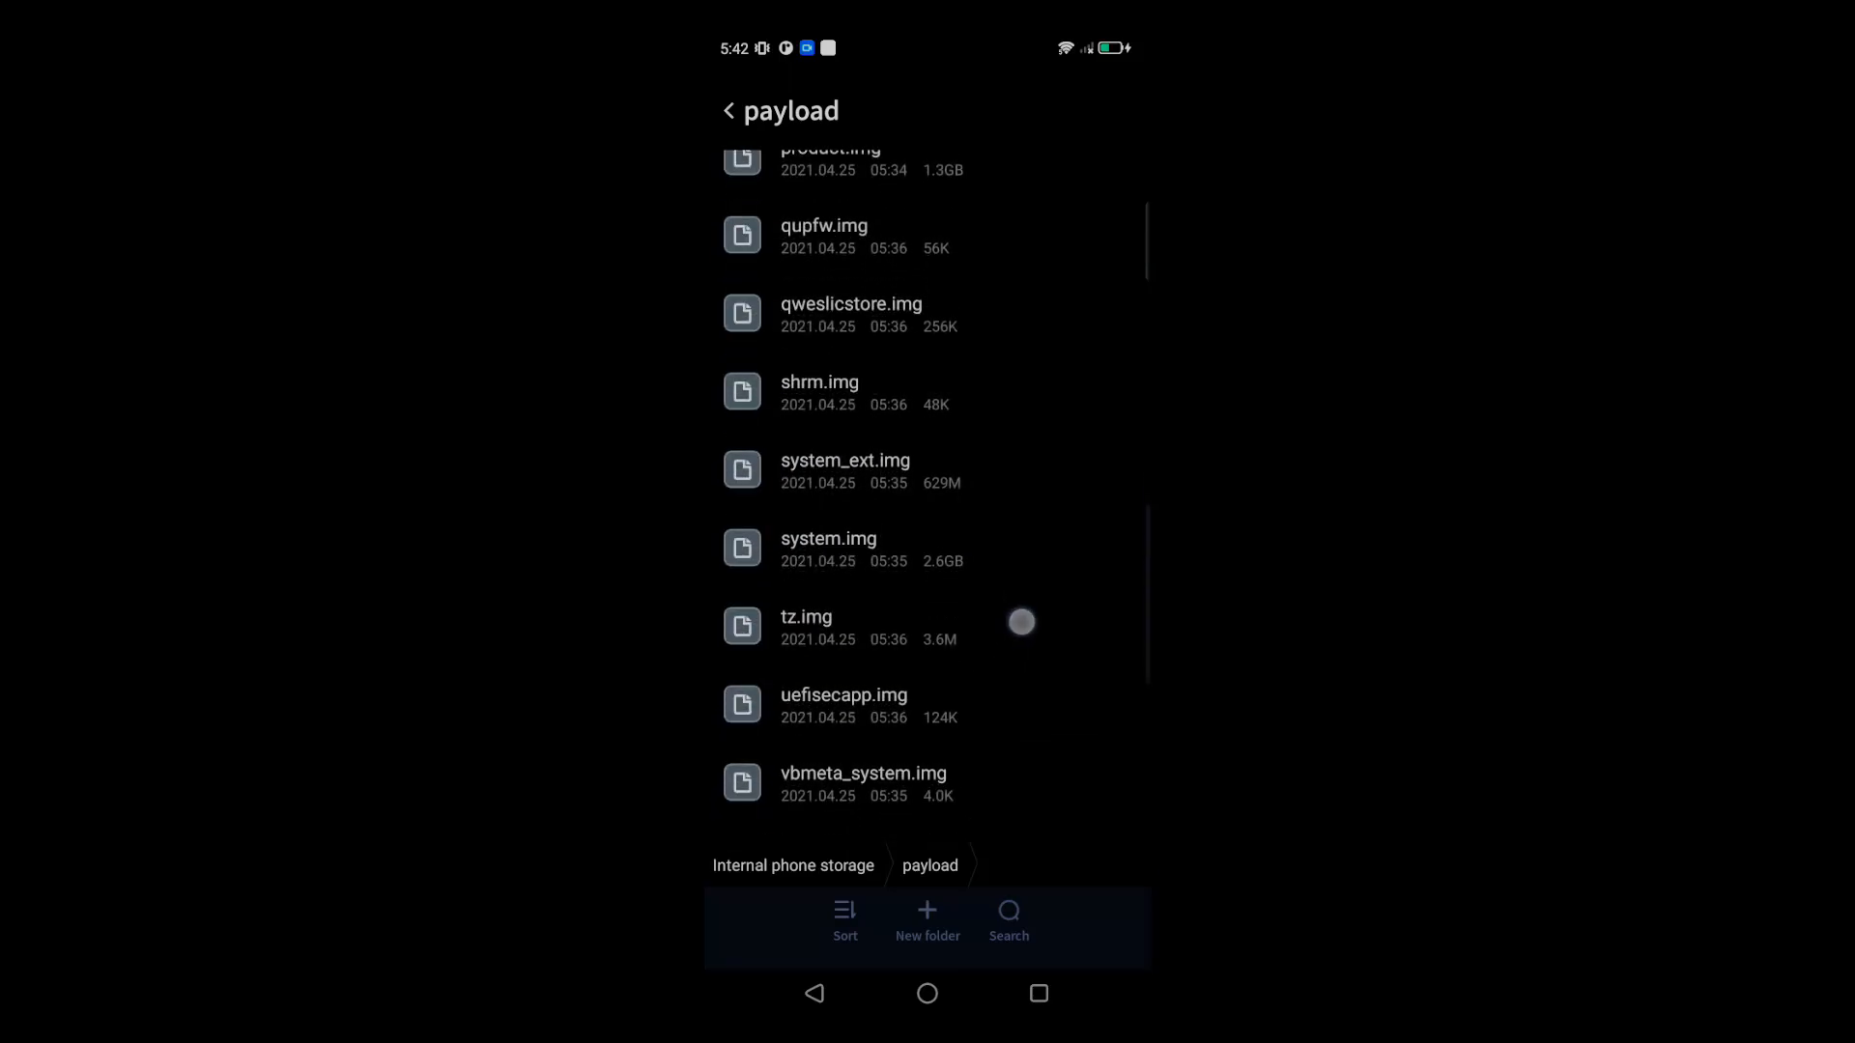
{"action": "scroll", "scroll_direction": "down", "scroll_amount": 3}
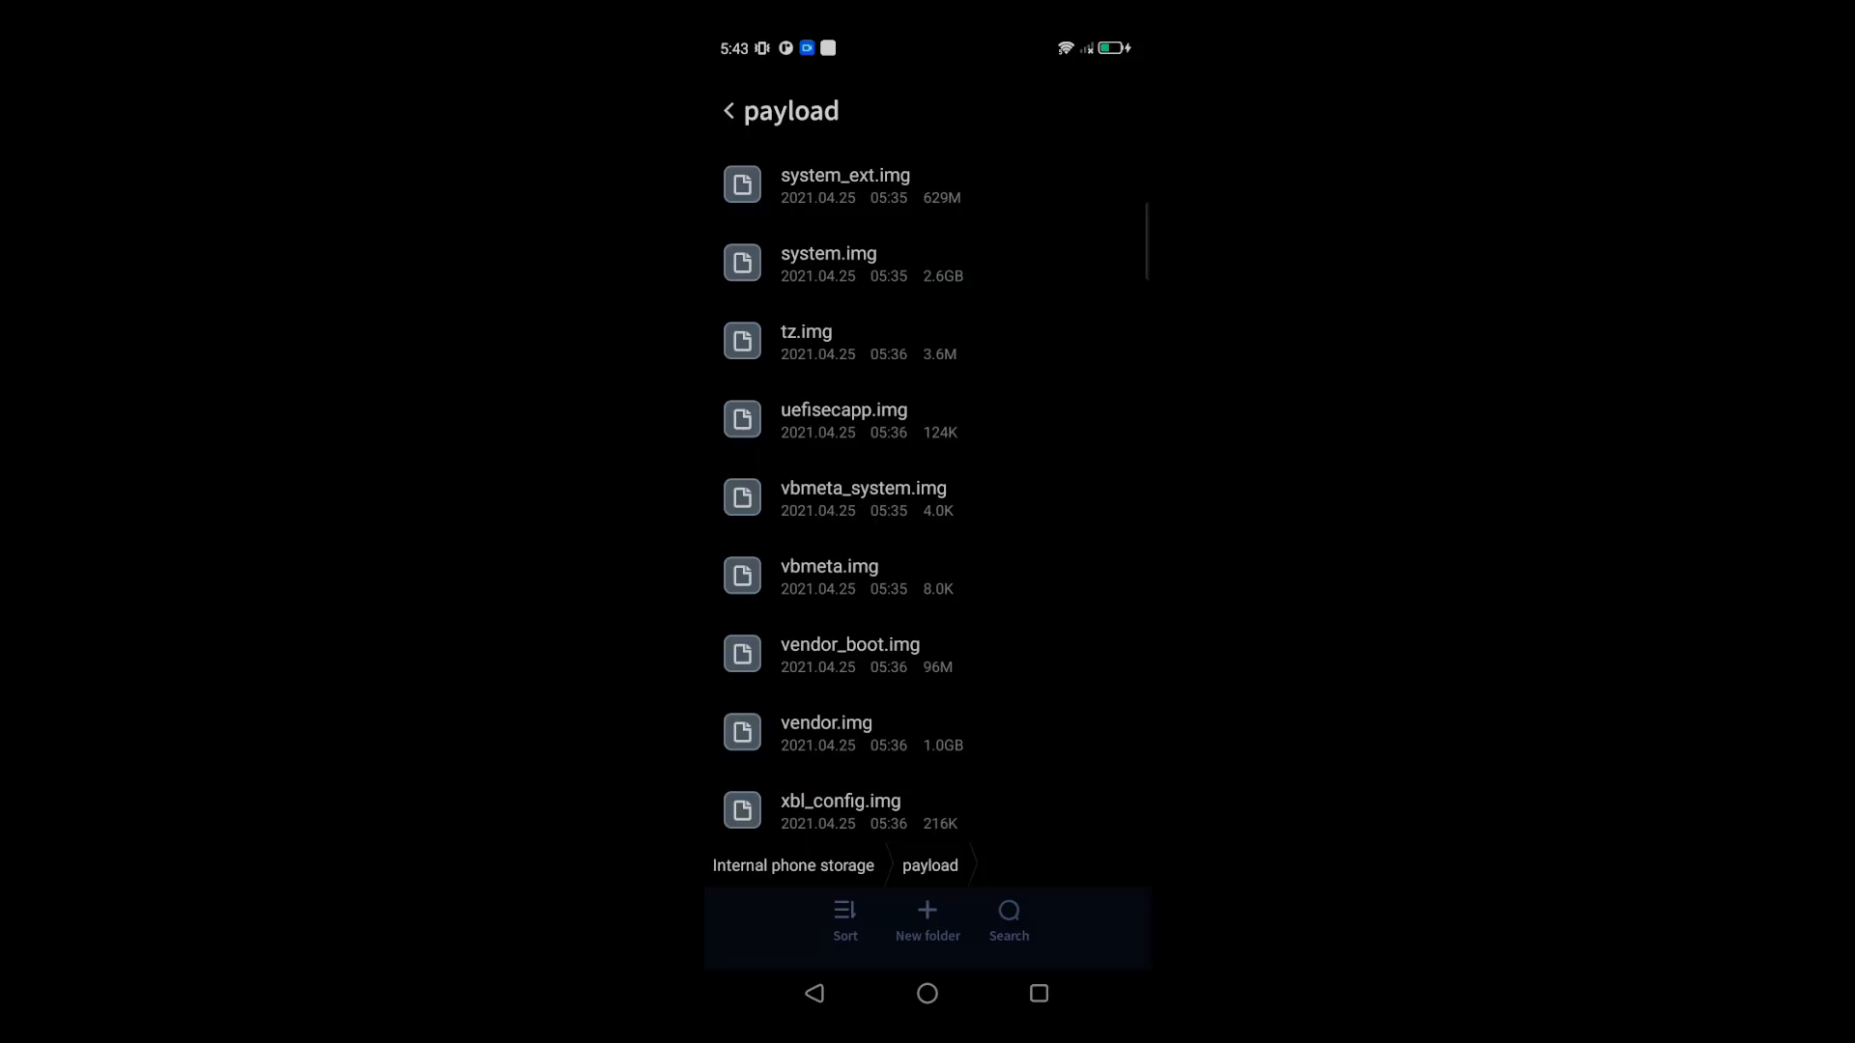
{"action": "scroll", "scroll_direction": "down", "scroll_amount": 3}
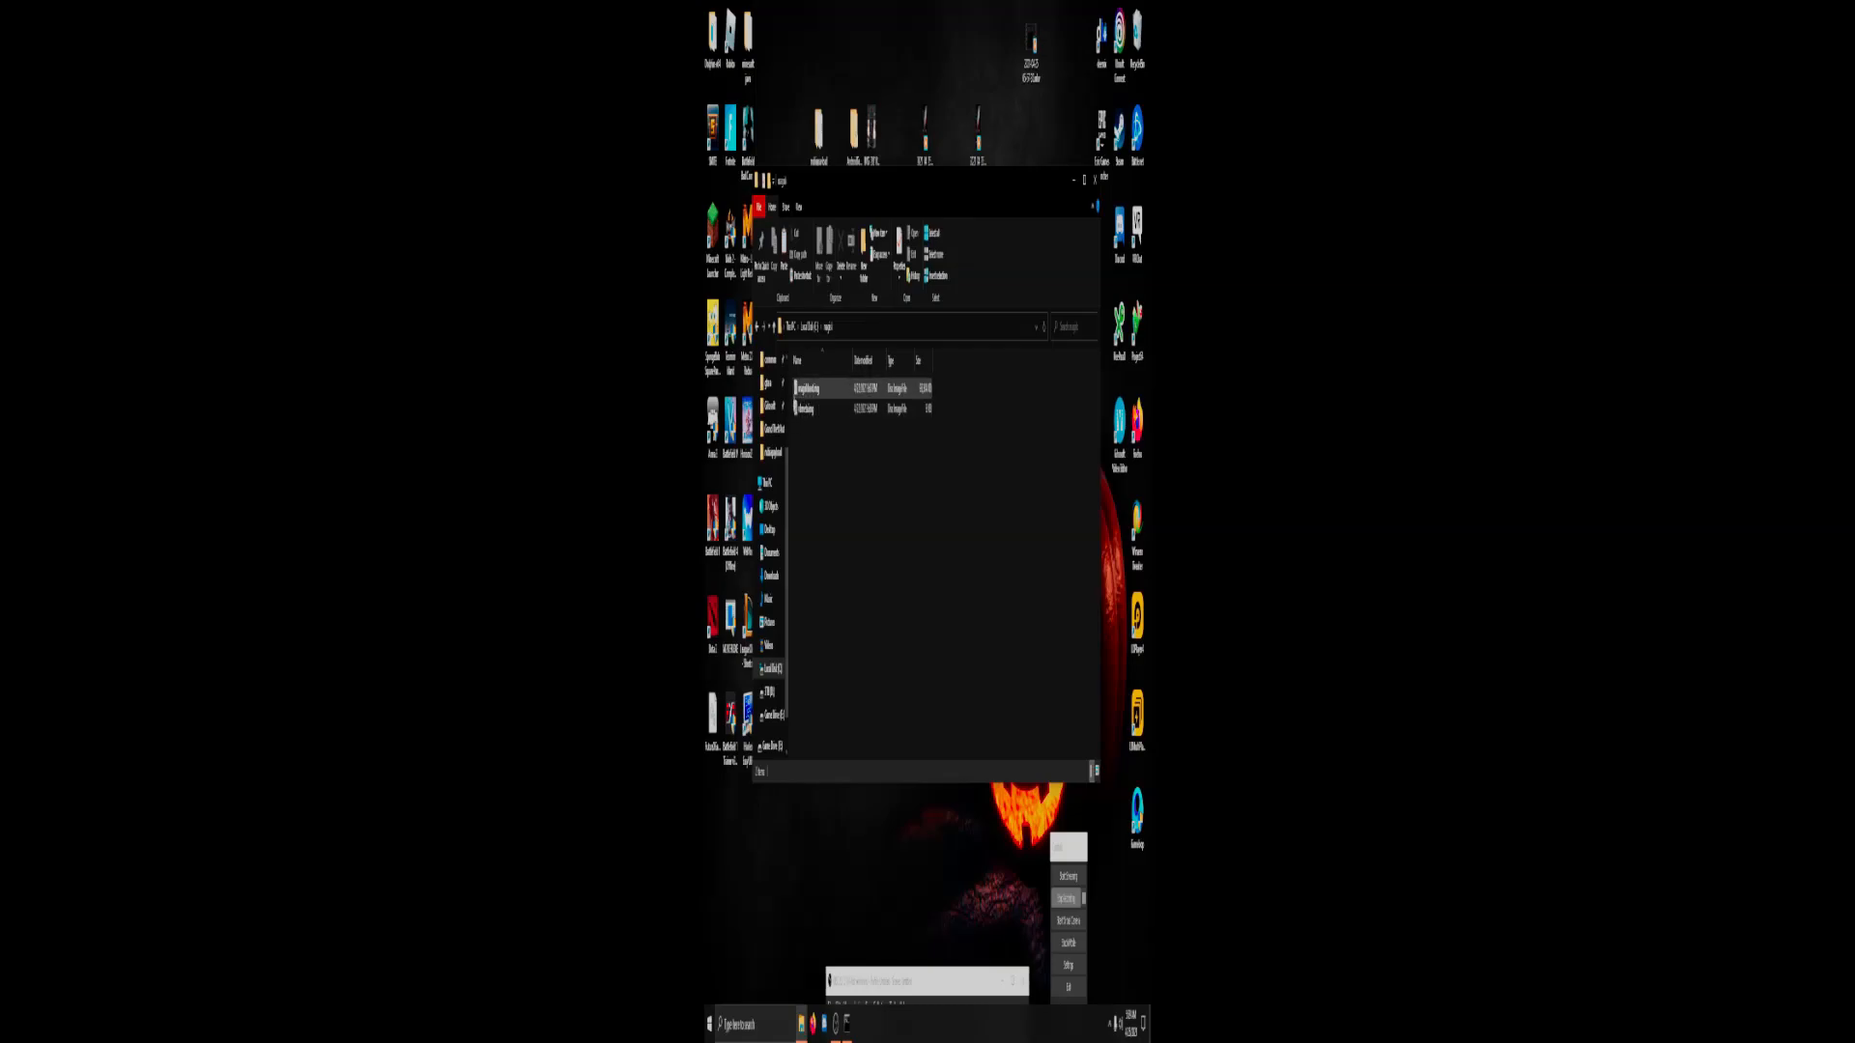
Select both image files in the open folder with a click and Shift-click
{"action": "left_click", "coordinate": [829, 407]}
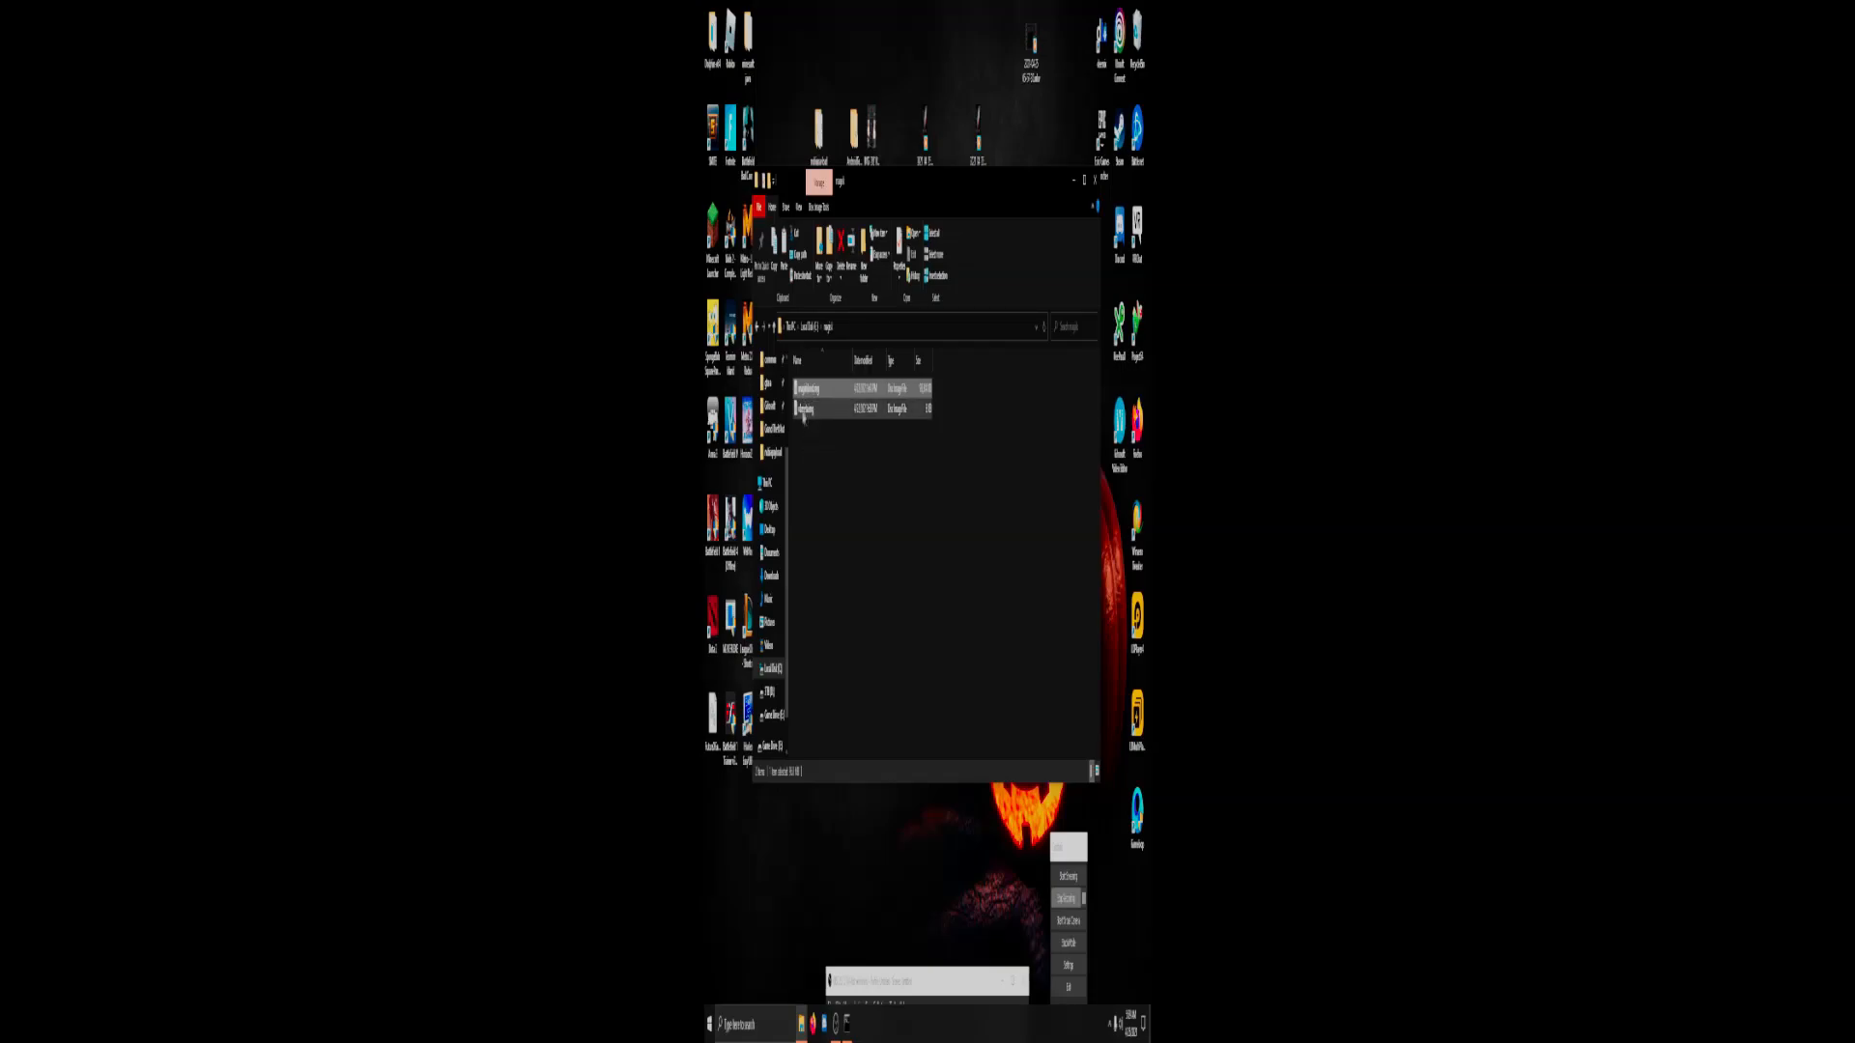
{"action": "left_click", "coordinate": [863, 408]}
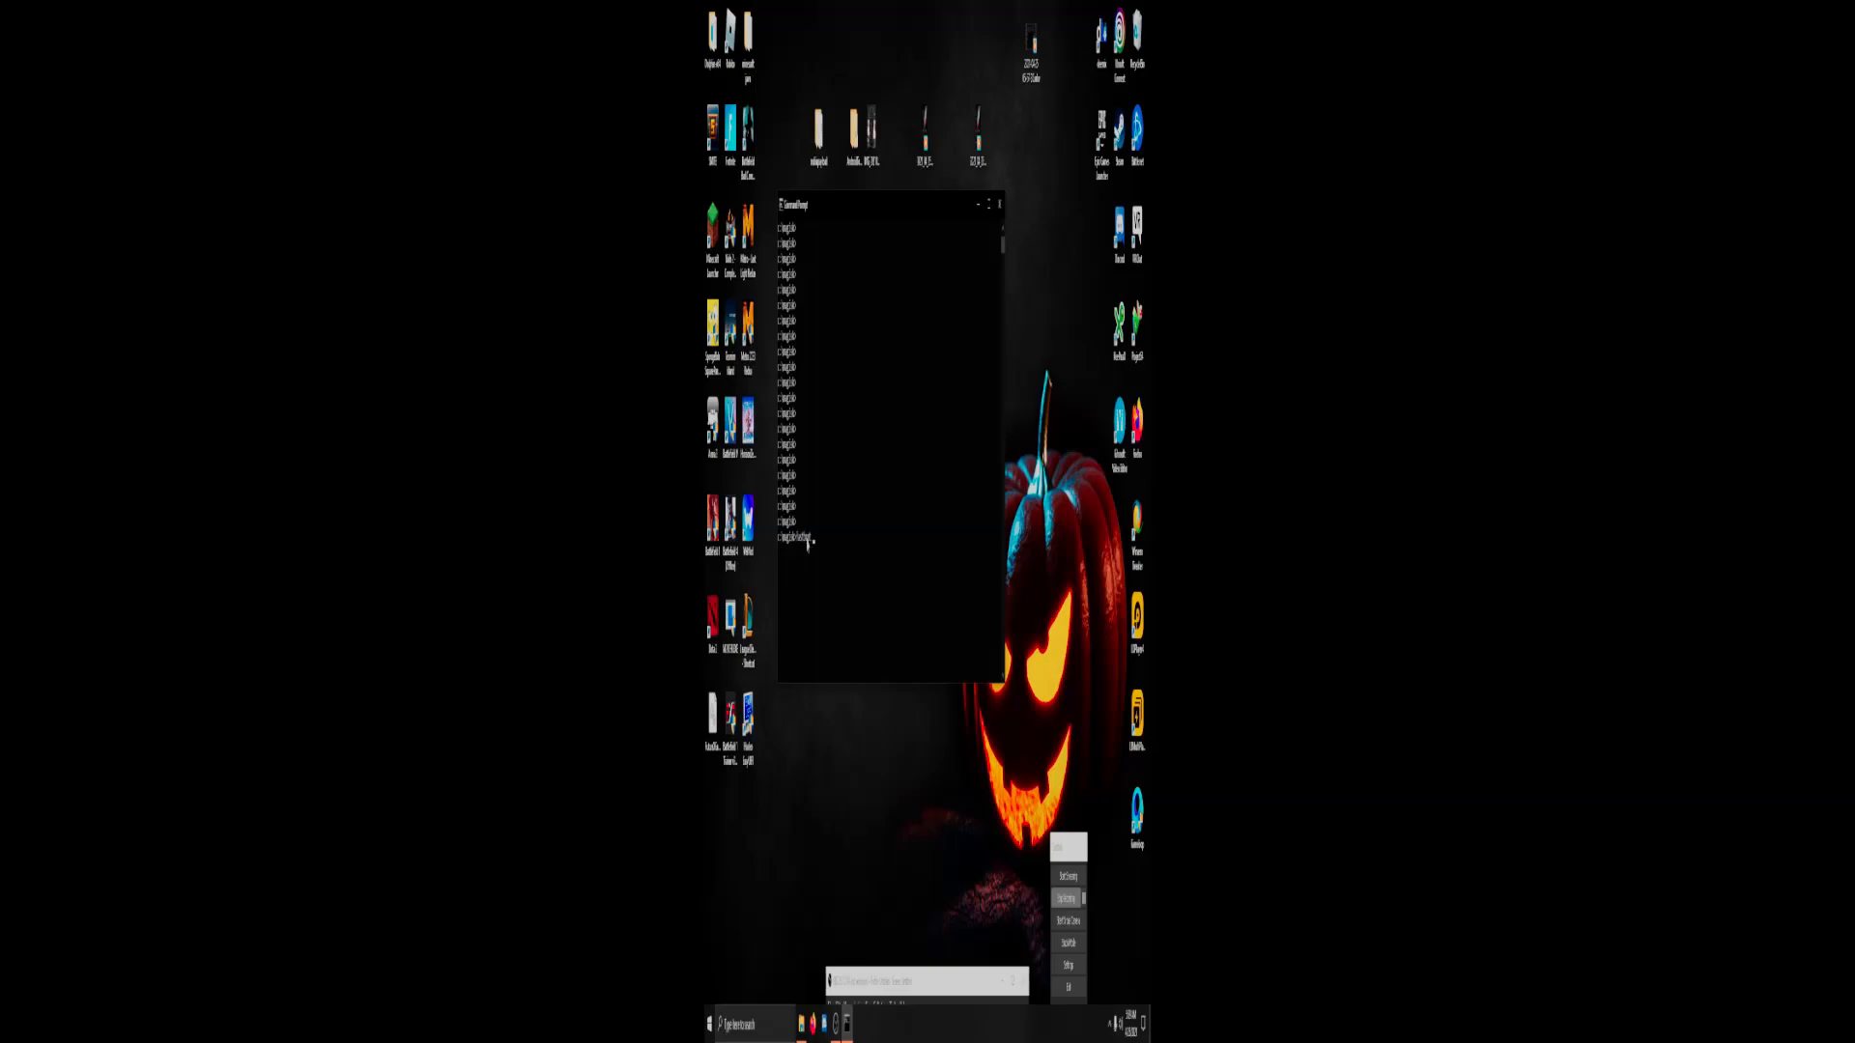
{"action": "mouse_move", "coordinate": [776, 929]}
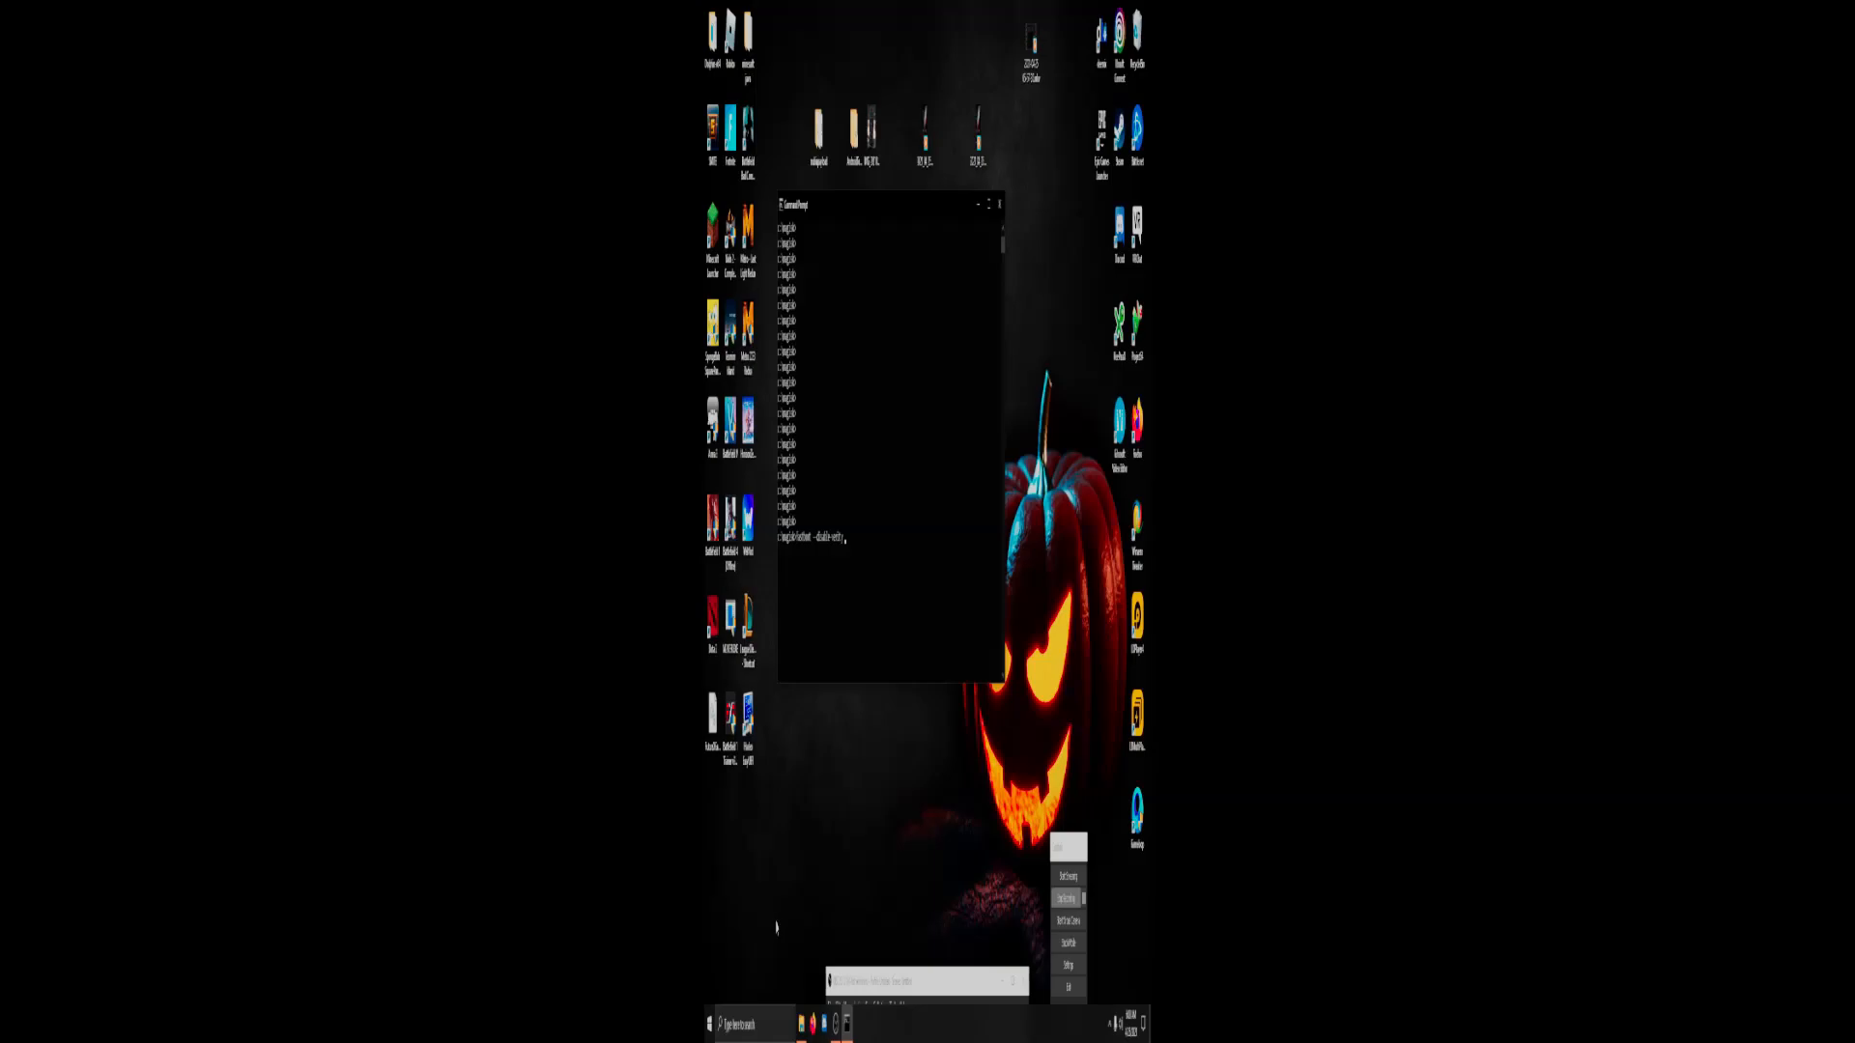
Begin adding the --disable-verification option after --disable-verity in the fastboot command
{"action": "type", "text": "-d"}
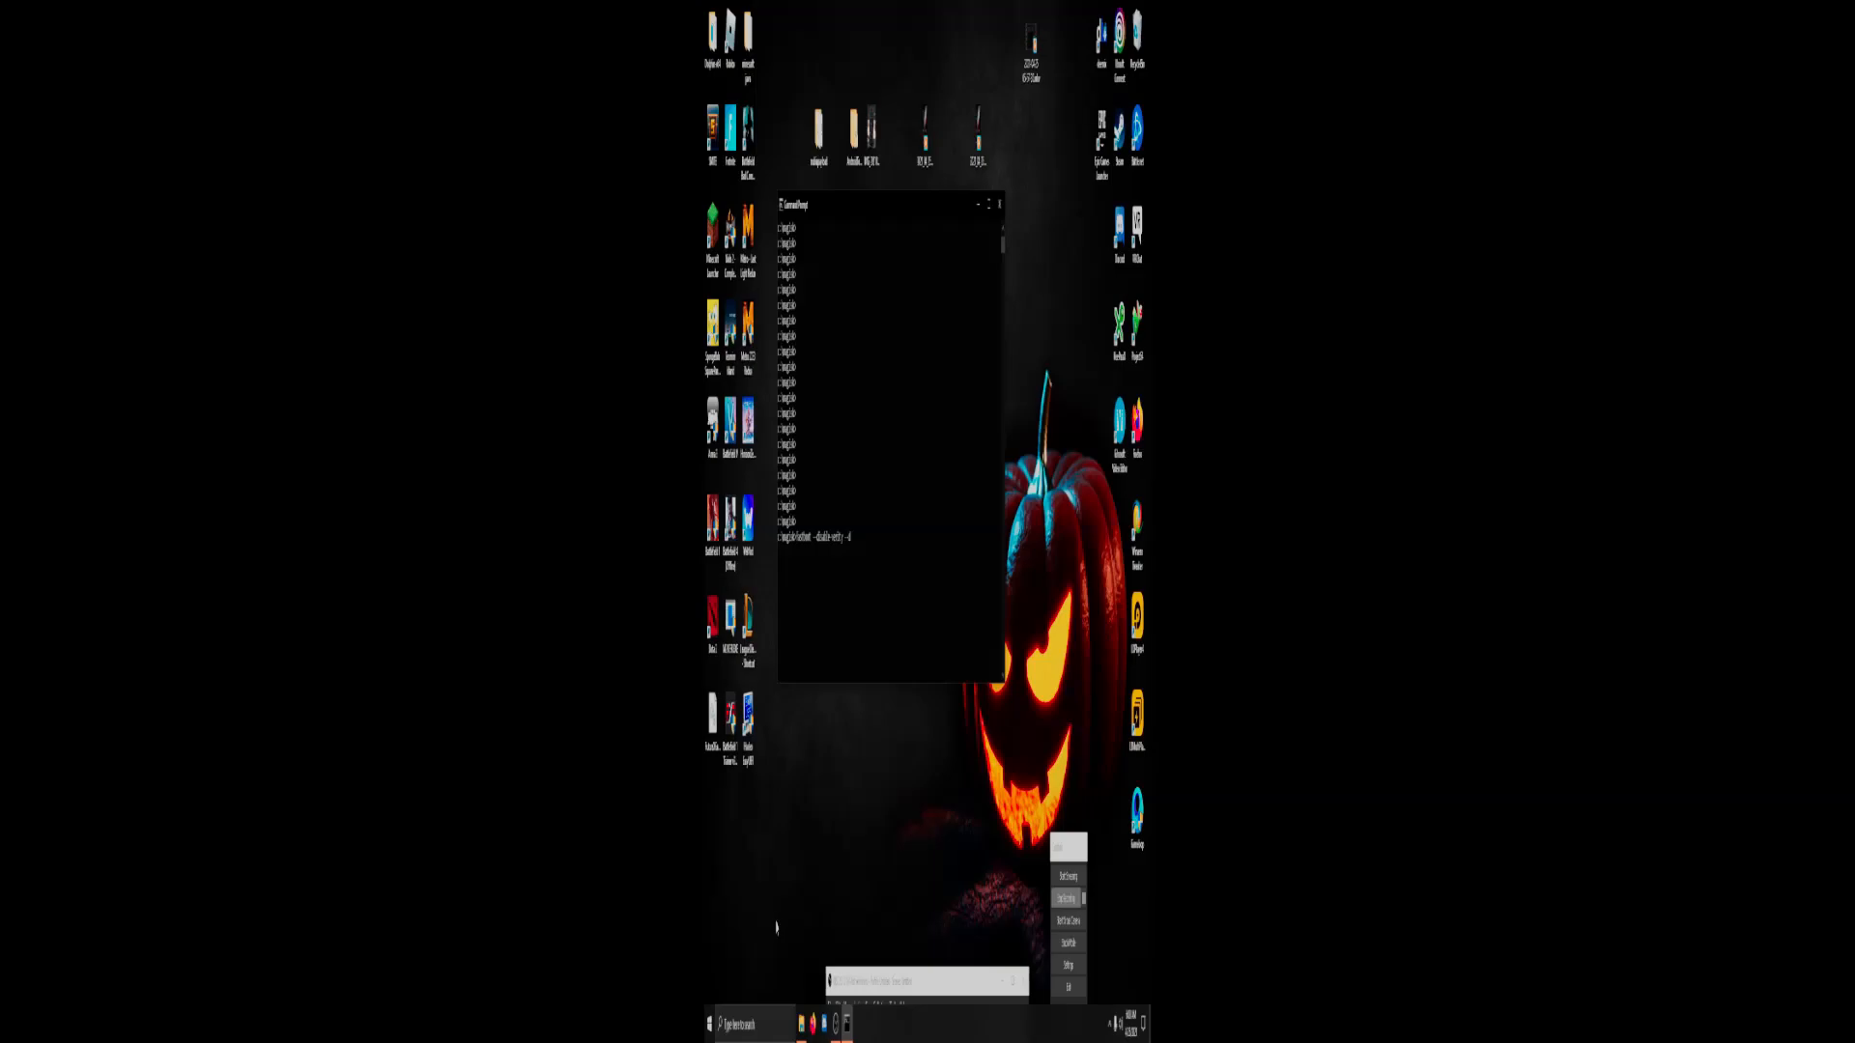